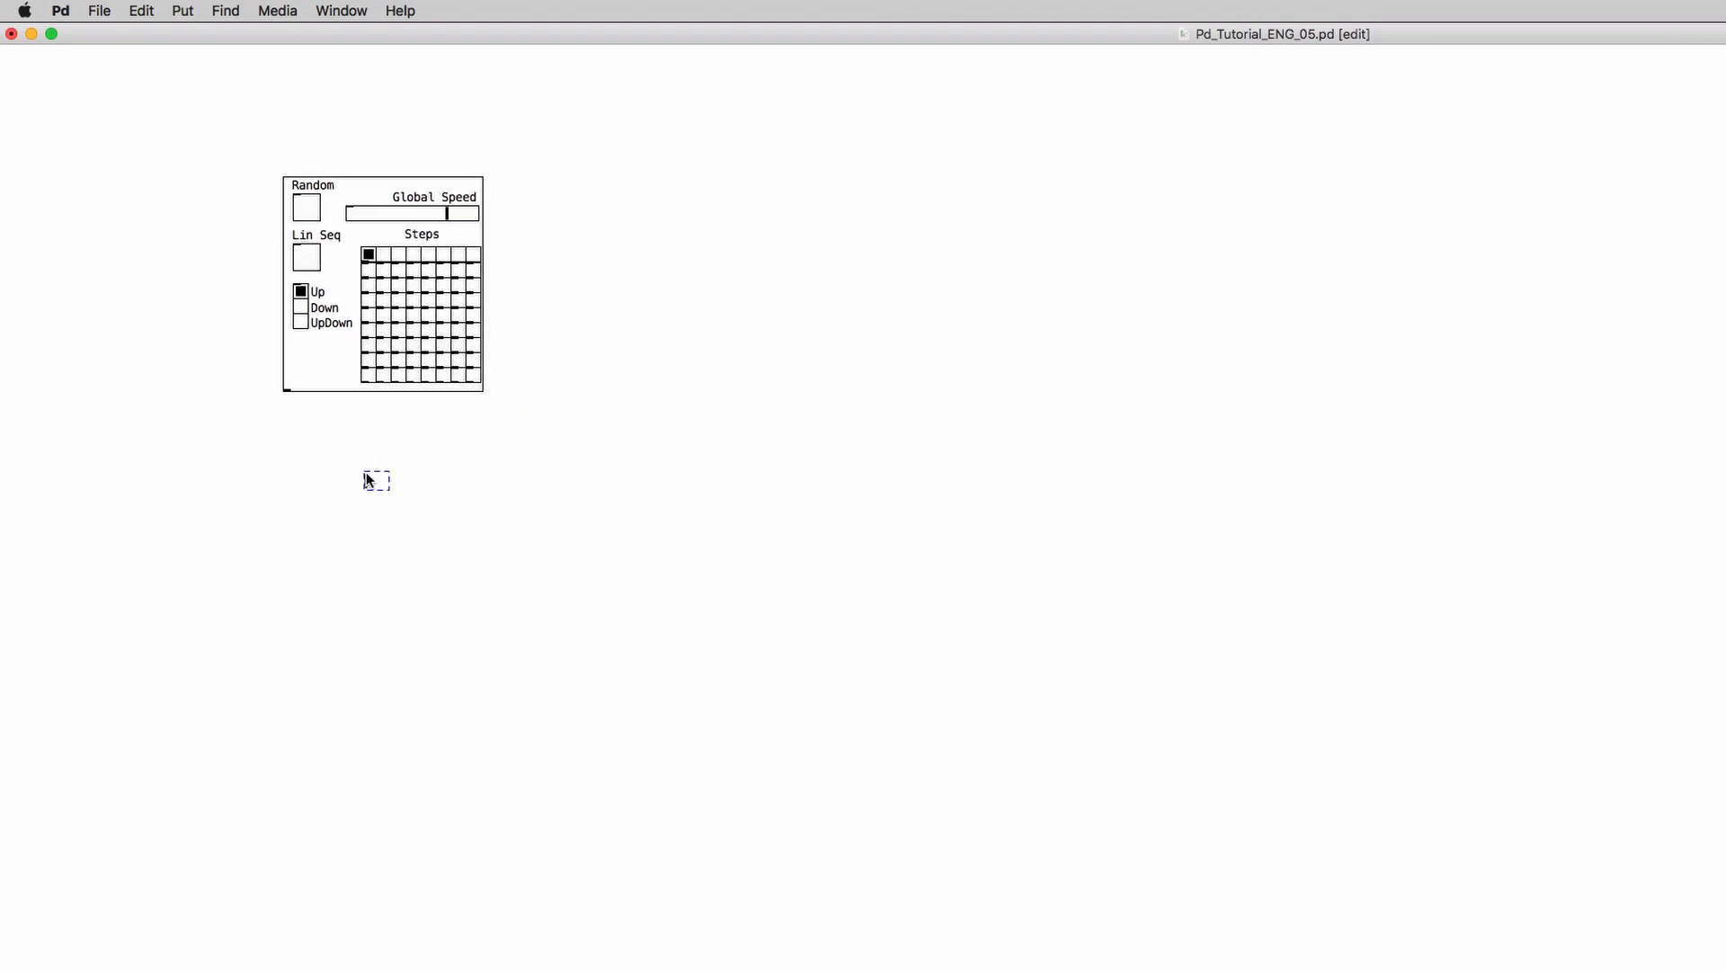
# Create a uselectron_Master object and patch its left output into dac~.
pyautogui.write('uselectro')
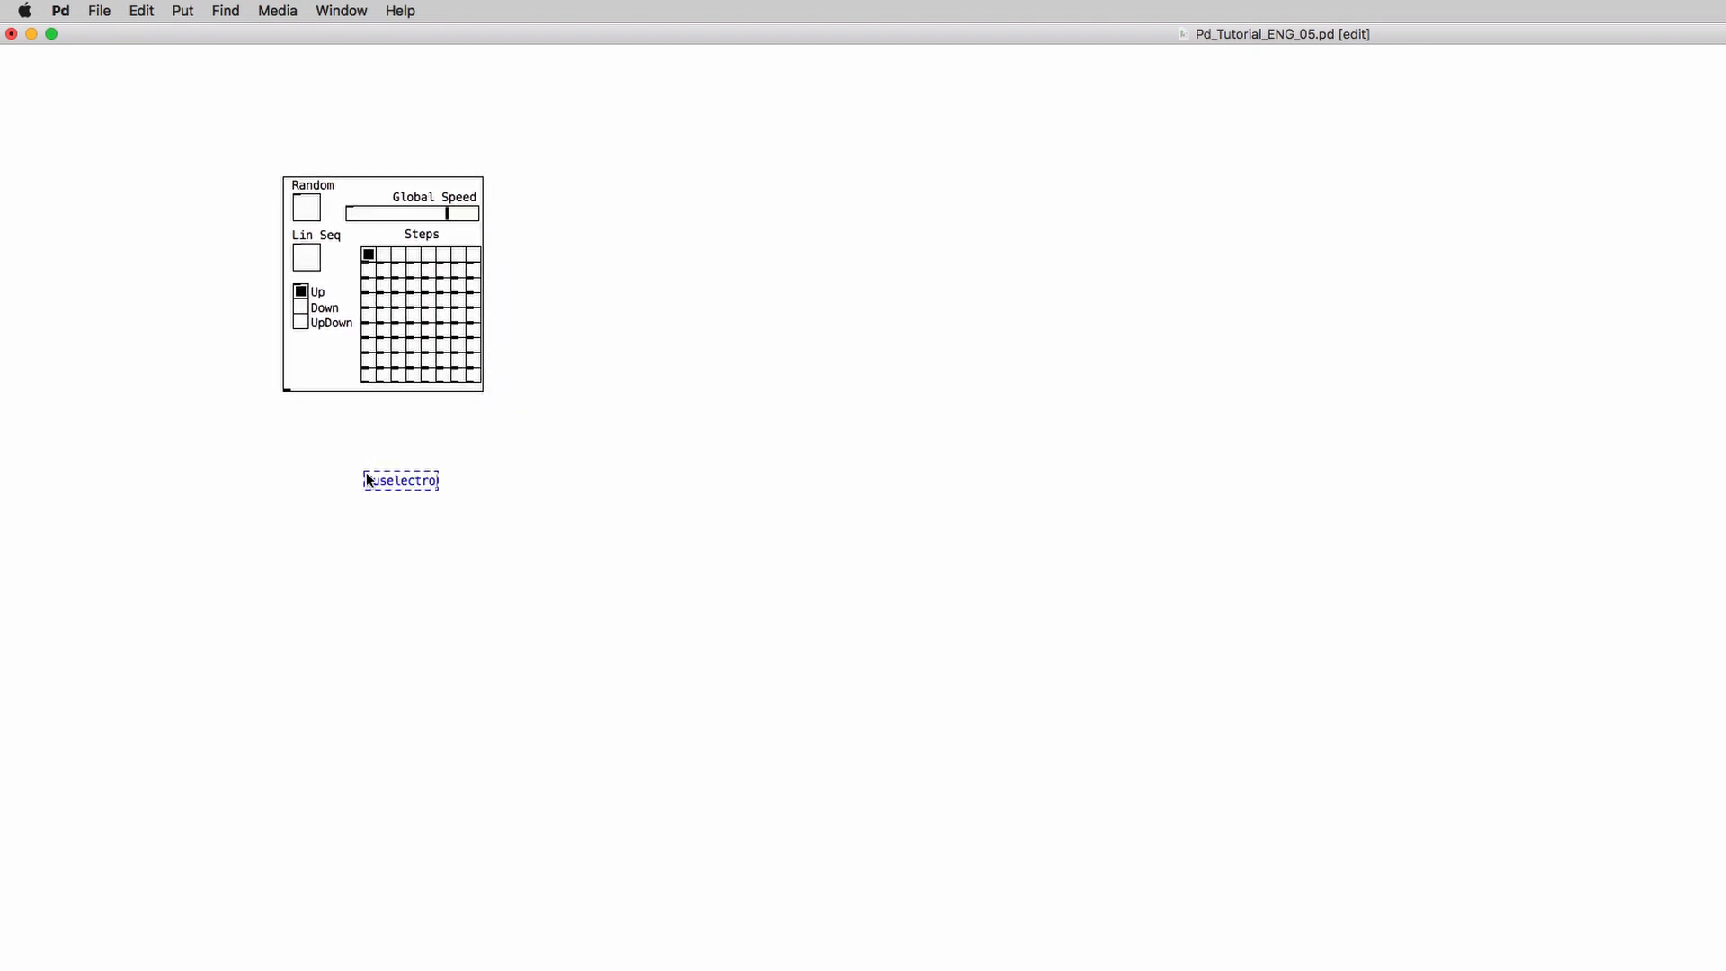
pyautogui.write('n_Master')
pyautogui.write('dac~')
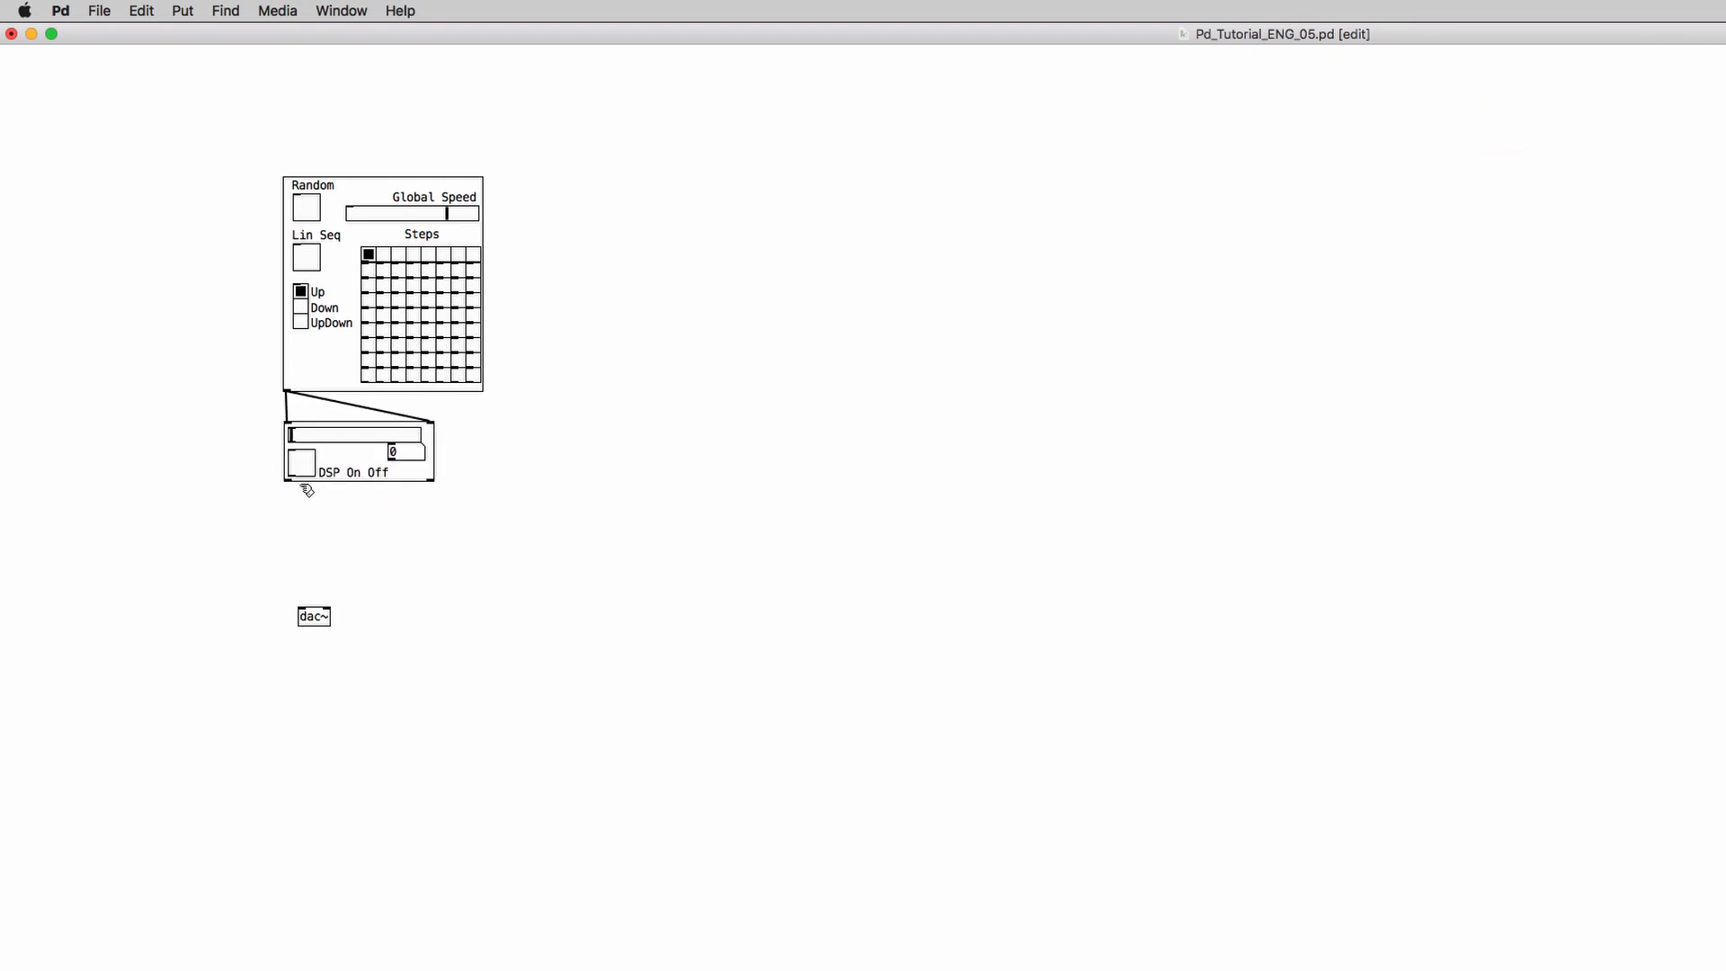
pyautogui.moveTo(289, 462); pyautogui.dragTo(312, 609)
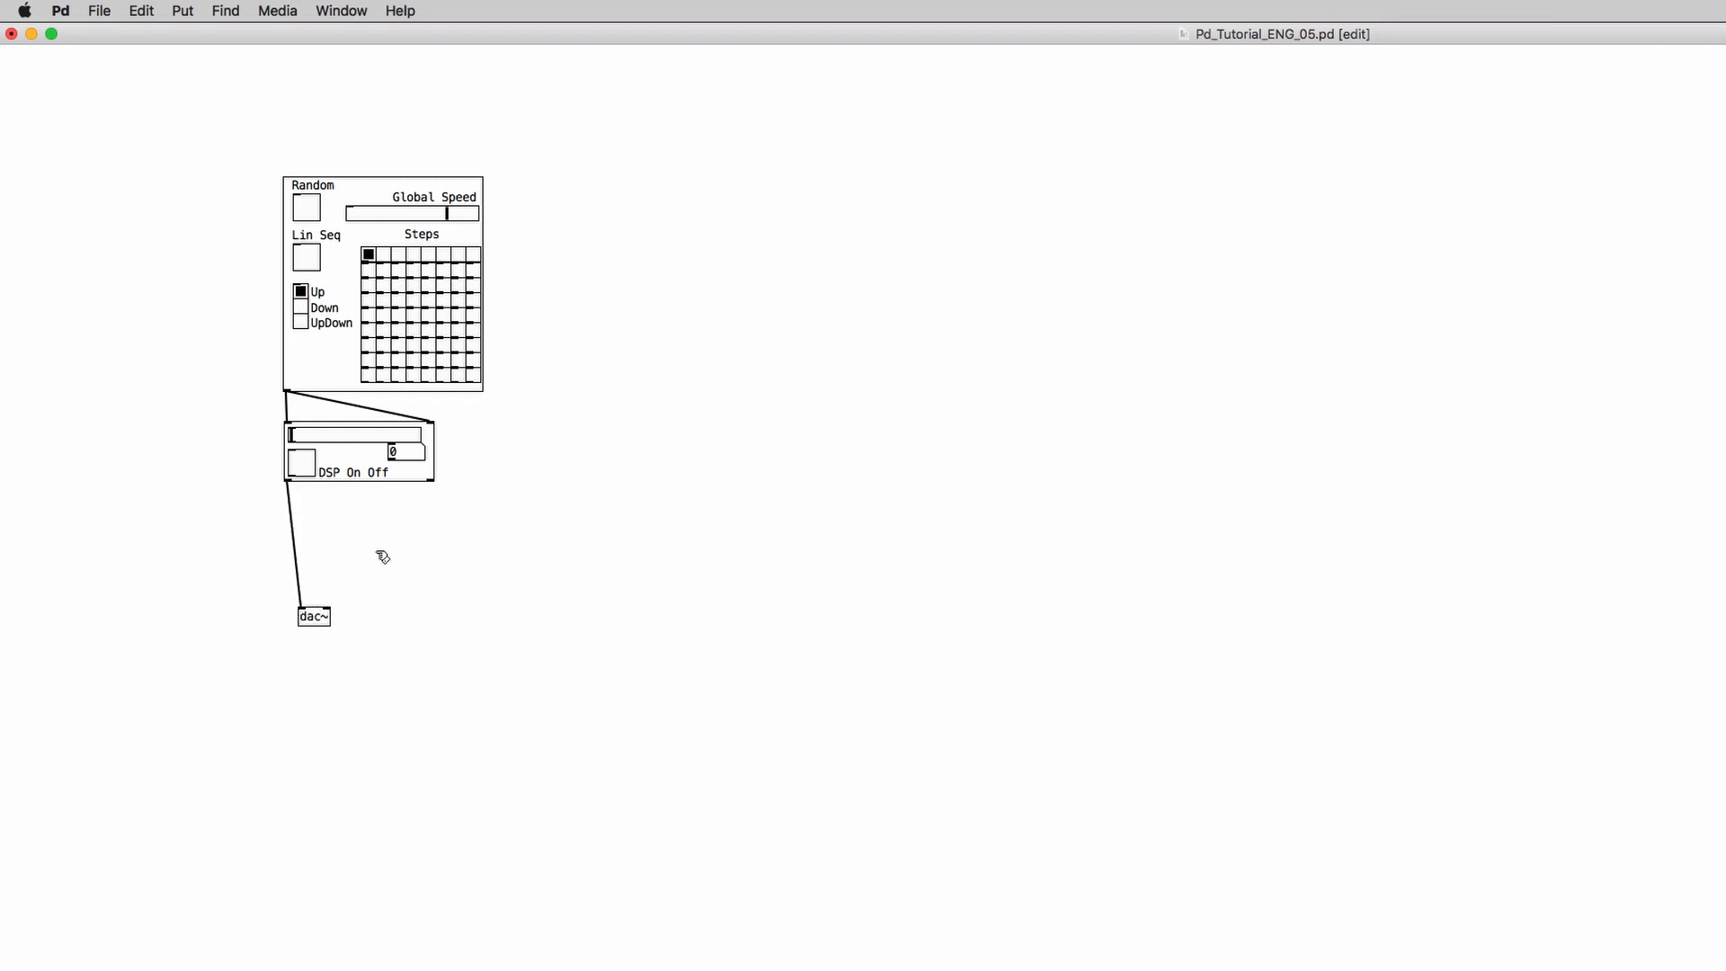
pyautogui.moveTo(438, 484)
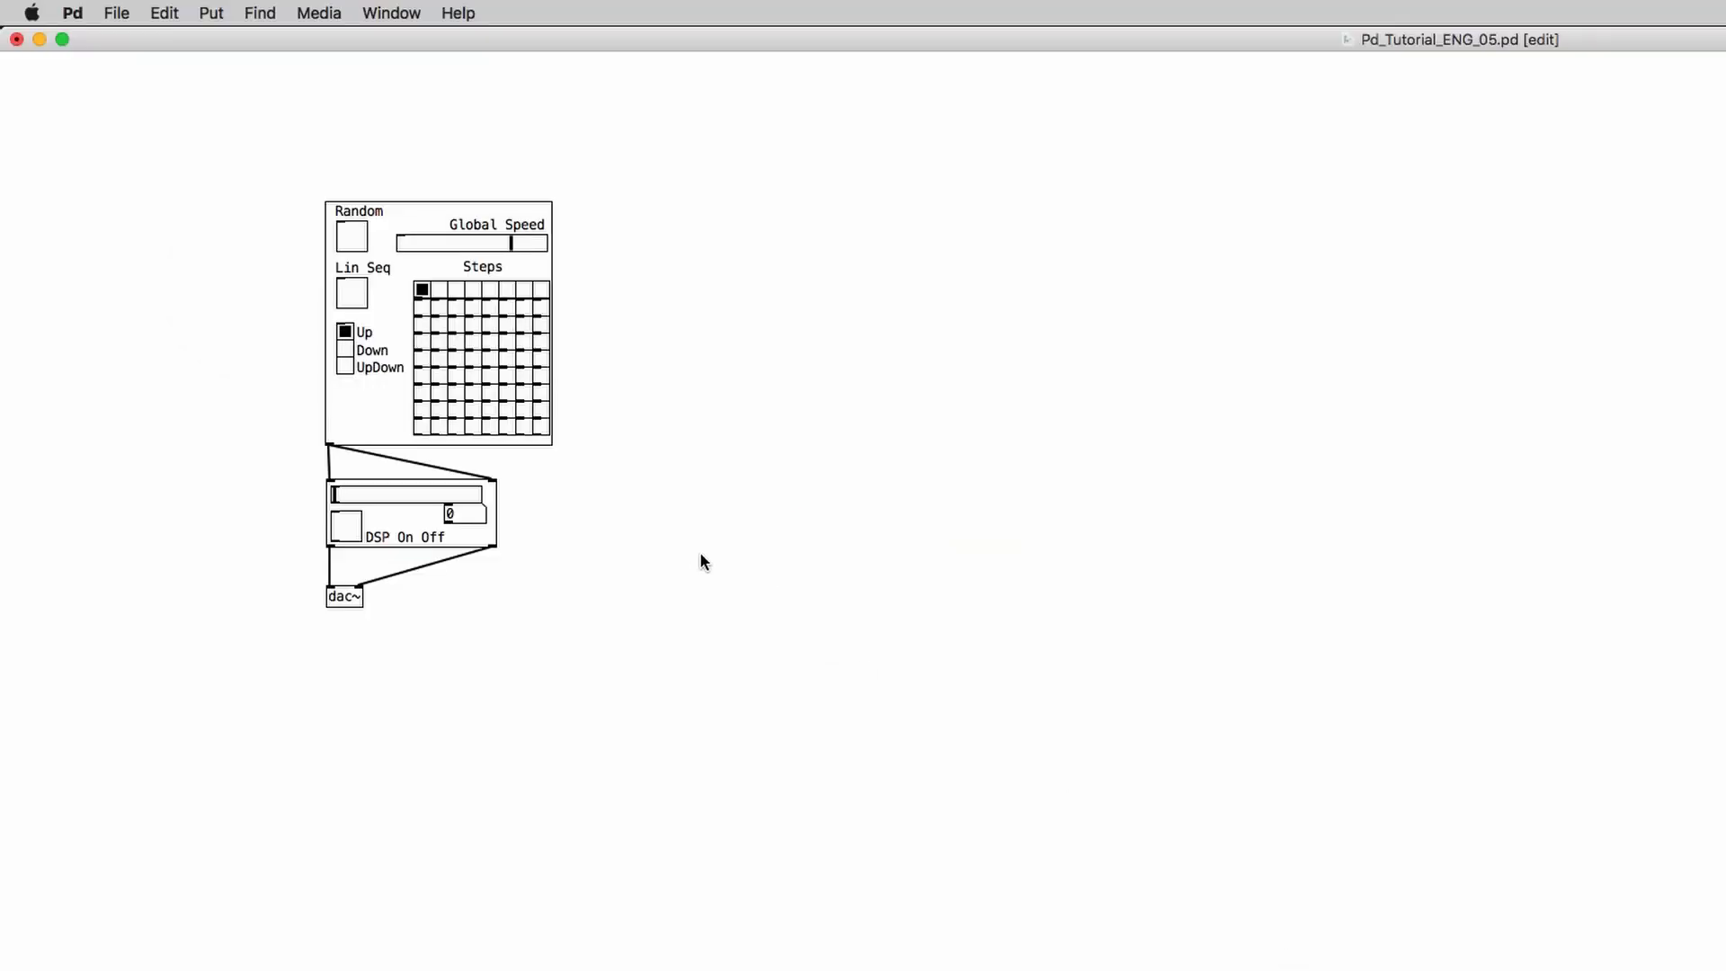
pyautogui.moveTo(706, 554)
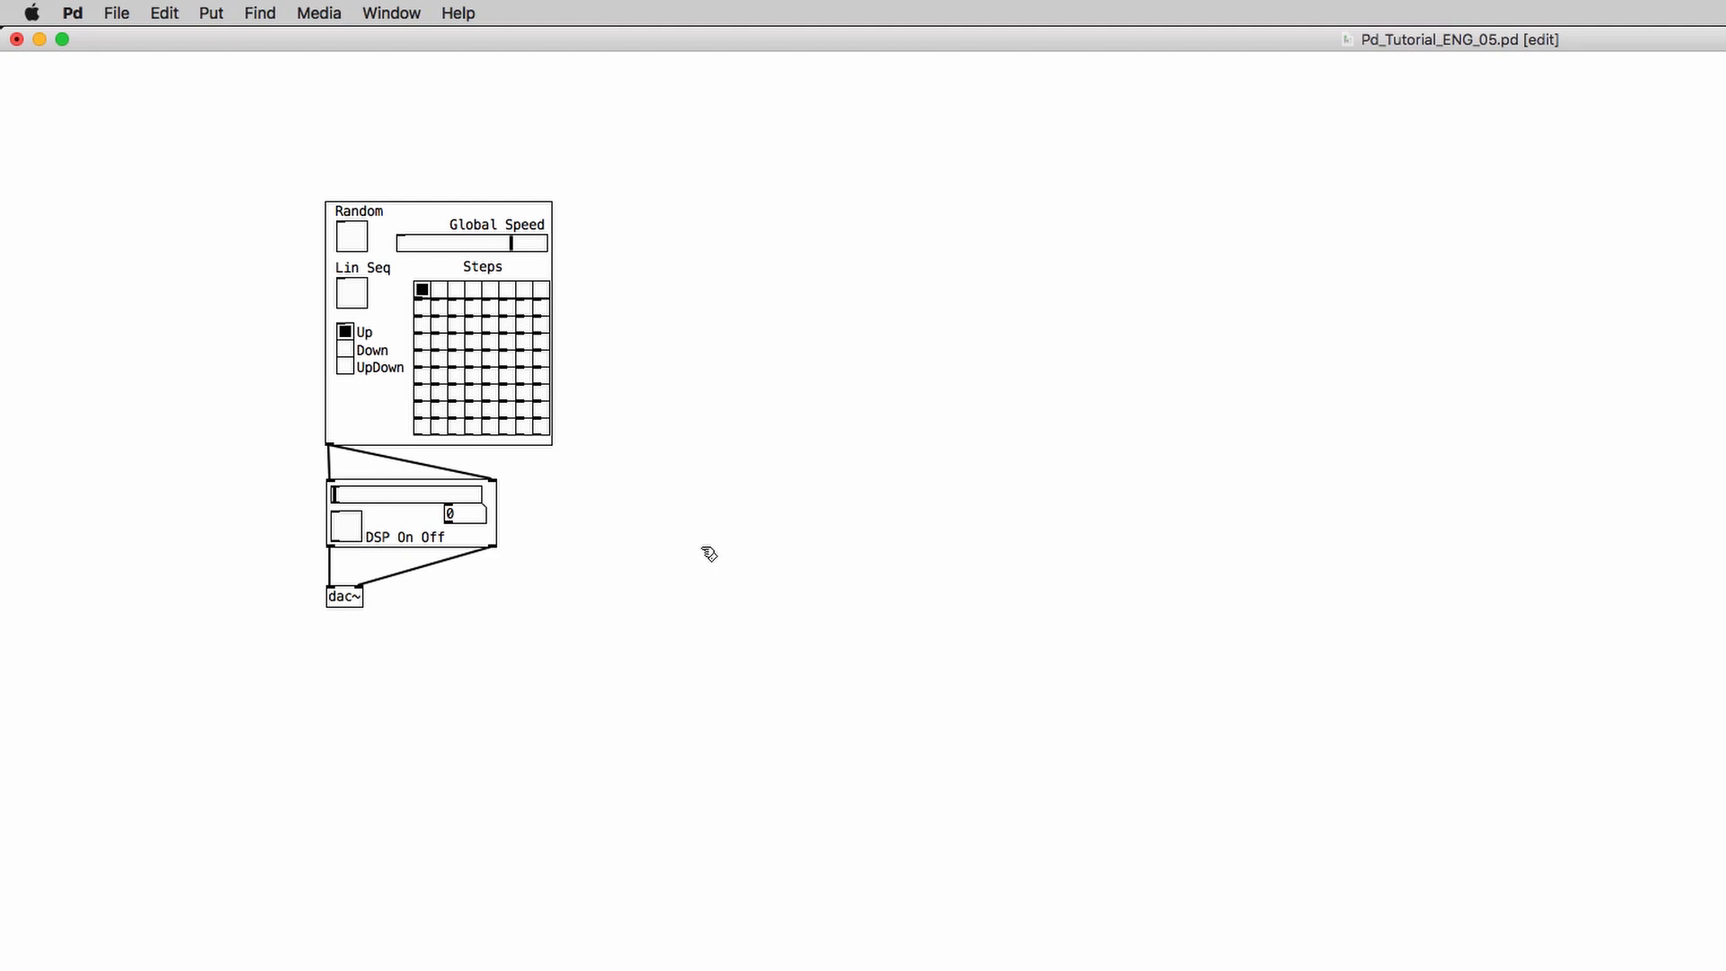
# Create a writesf~ object and move it higher beside the sequencer.
pyautogui.write('write')
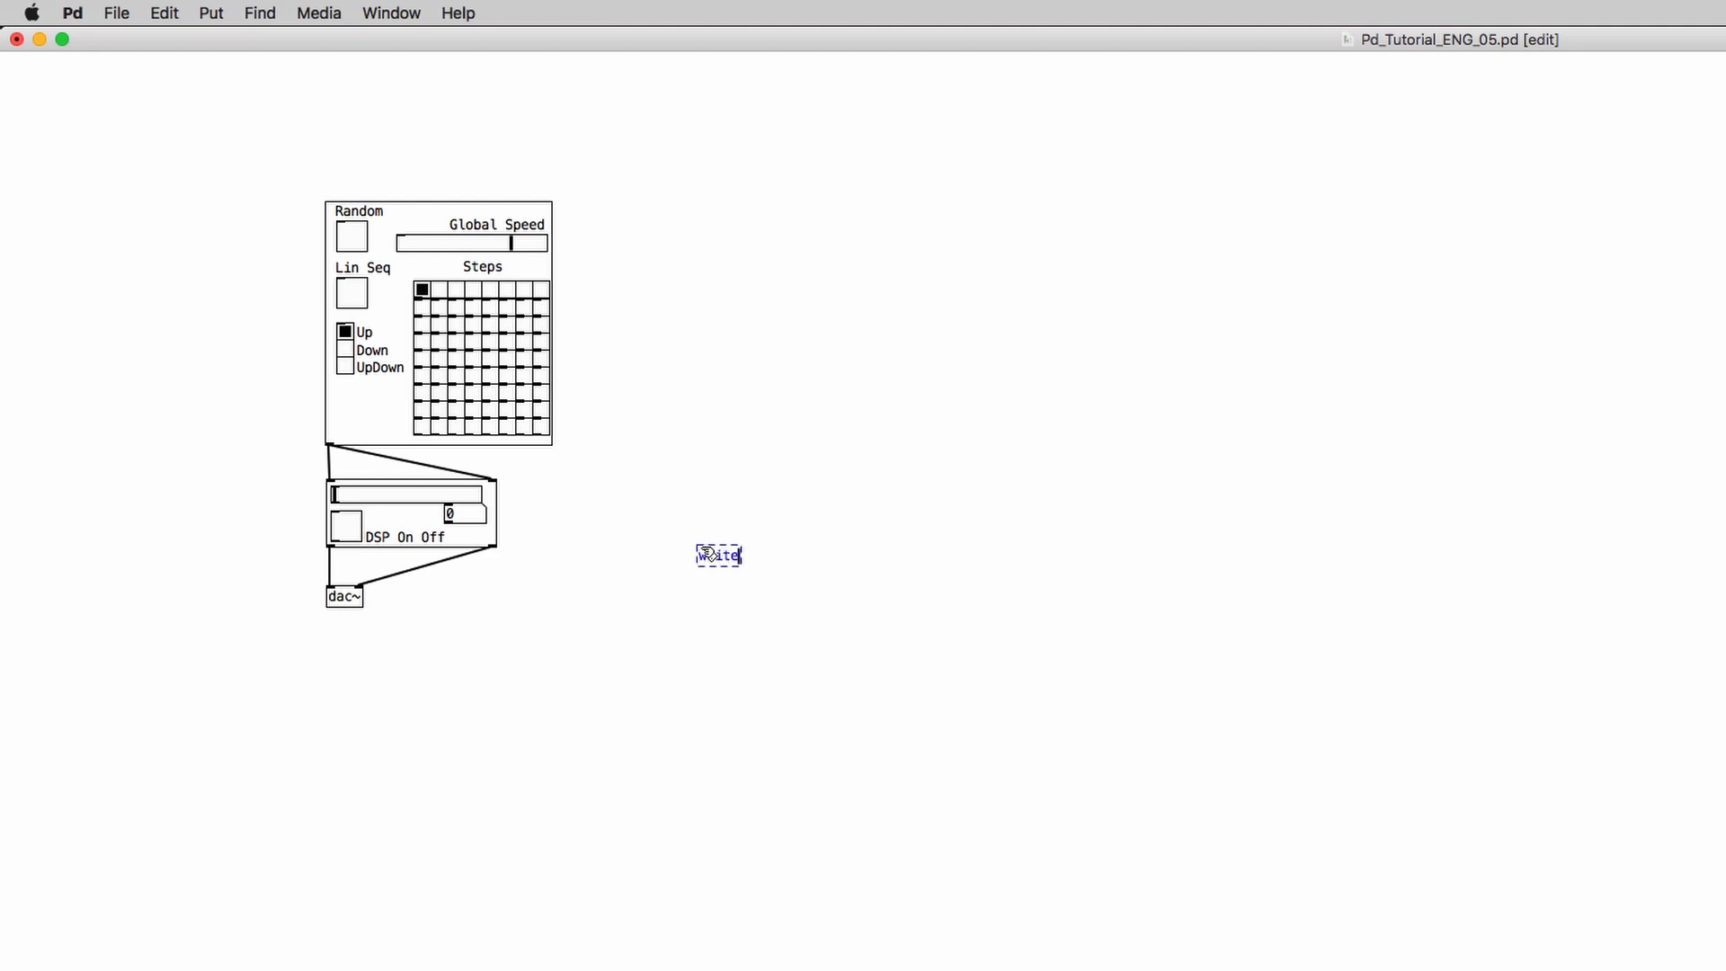
pyautogui.write('sf~ 1')
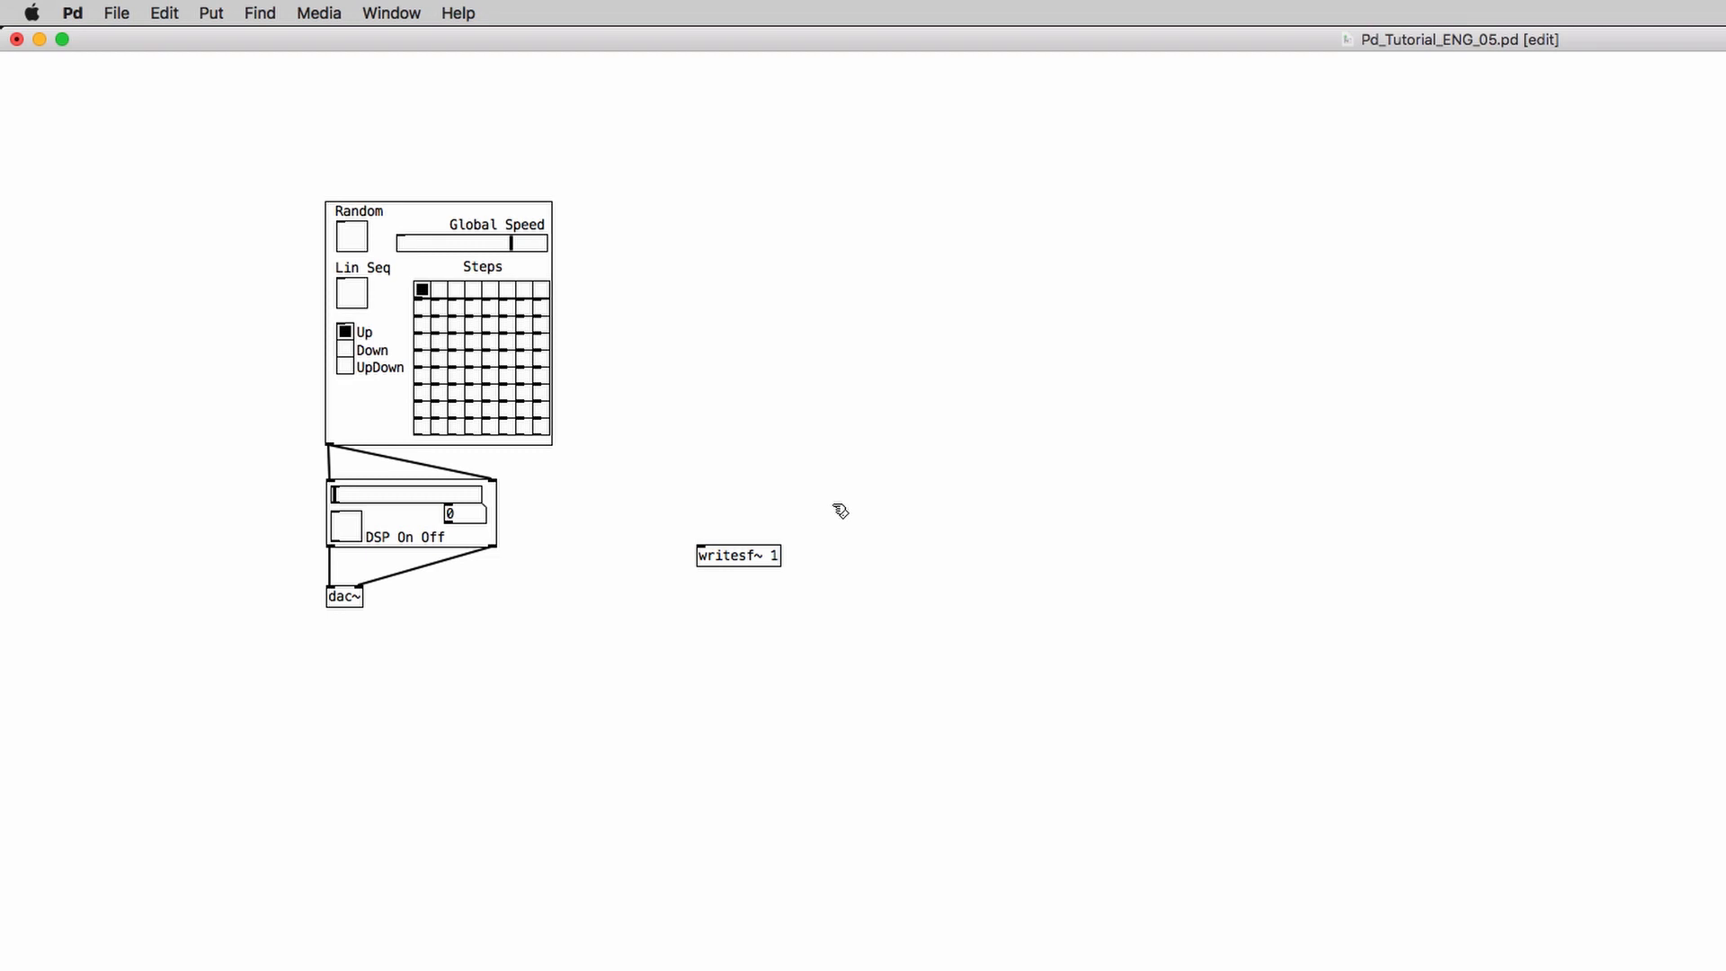
pyautogui.moveTo(738, 554); pyautogui.dragTo(831, 425)
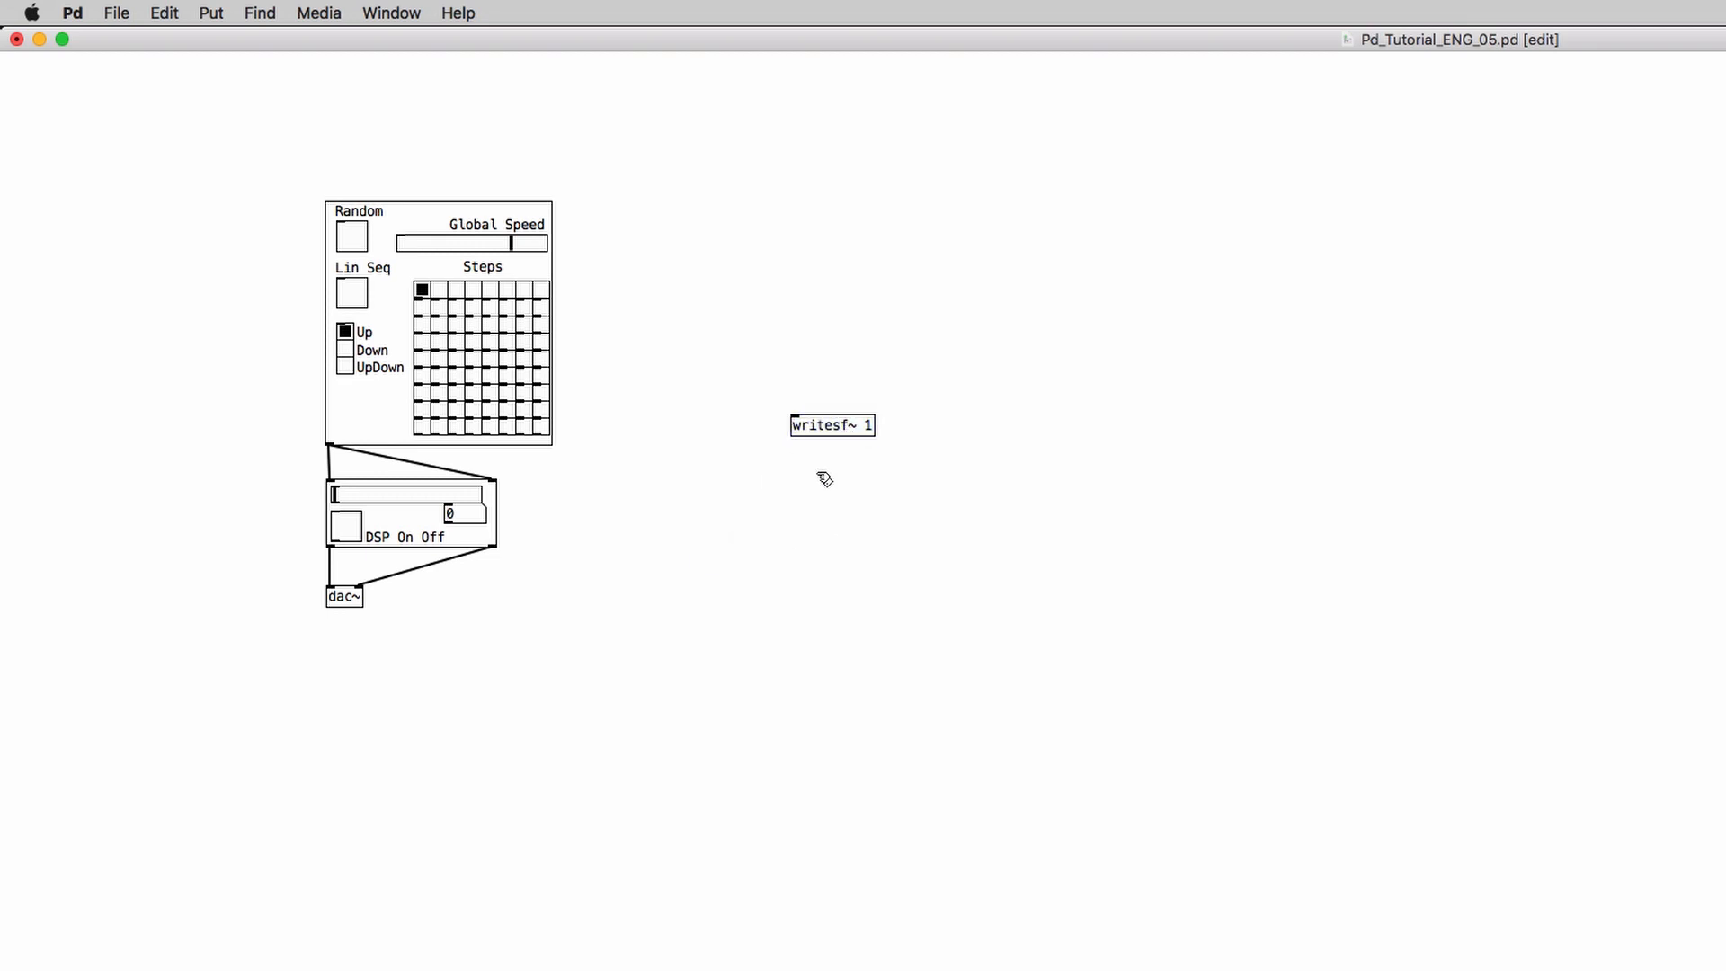
# Try different channel counts, including 8, and settle on writesf~ 2.
pyautogui.click(830, 427)
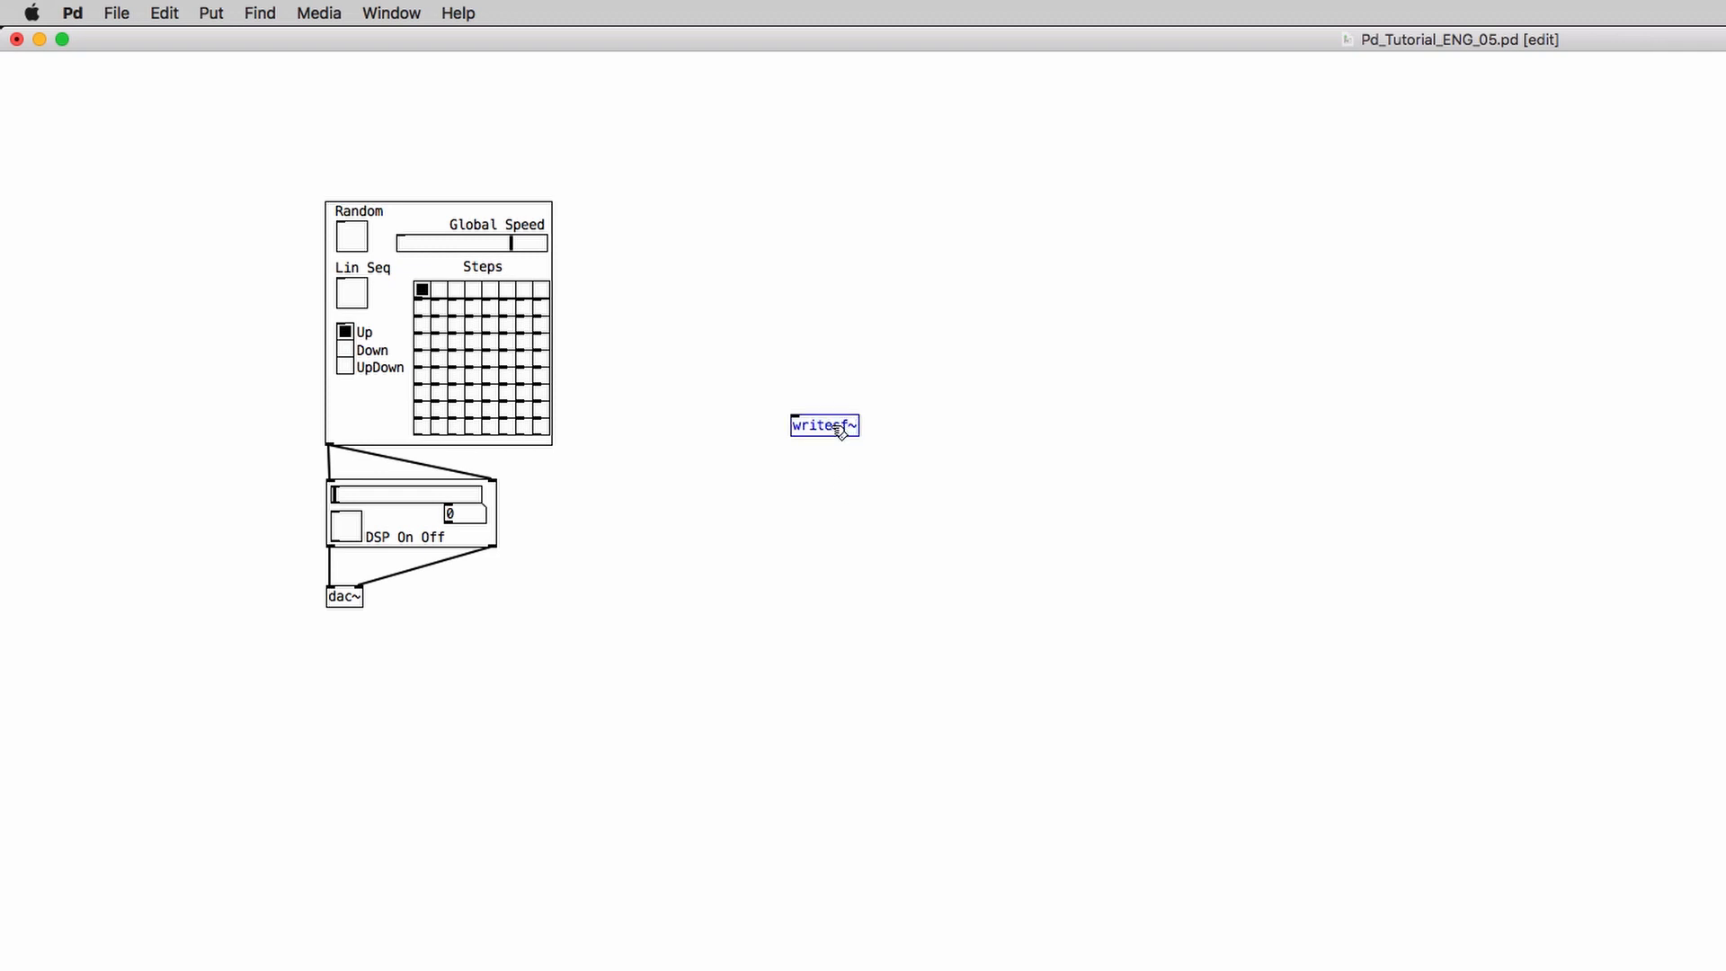
pyautogui.write('2')
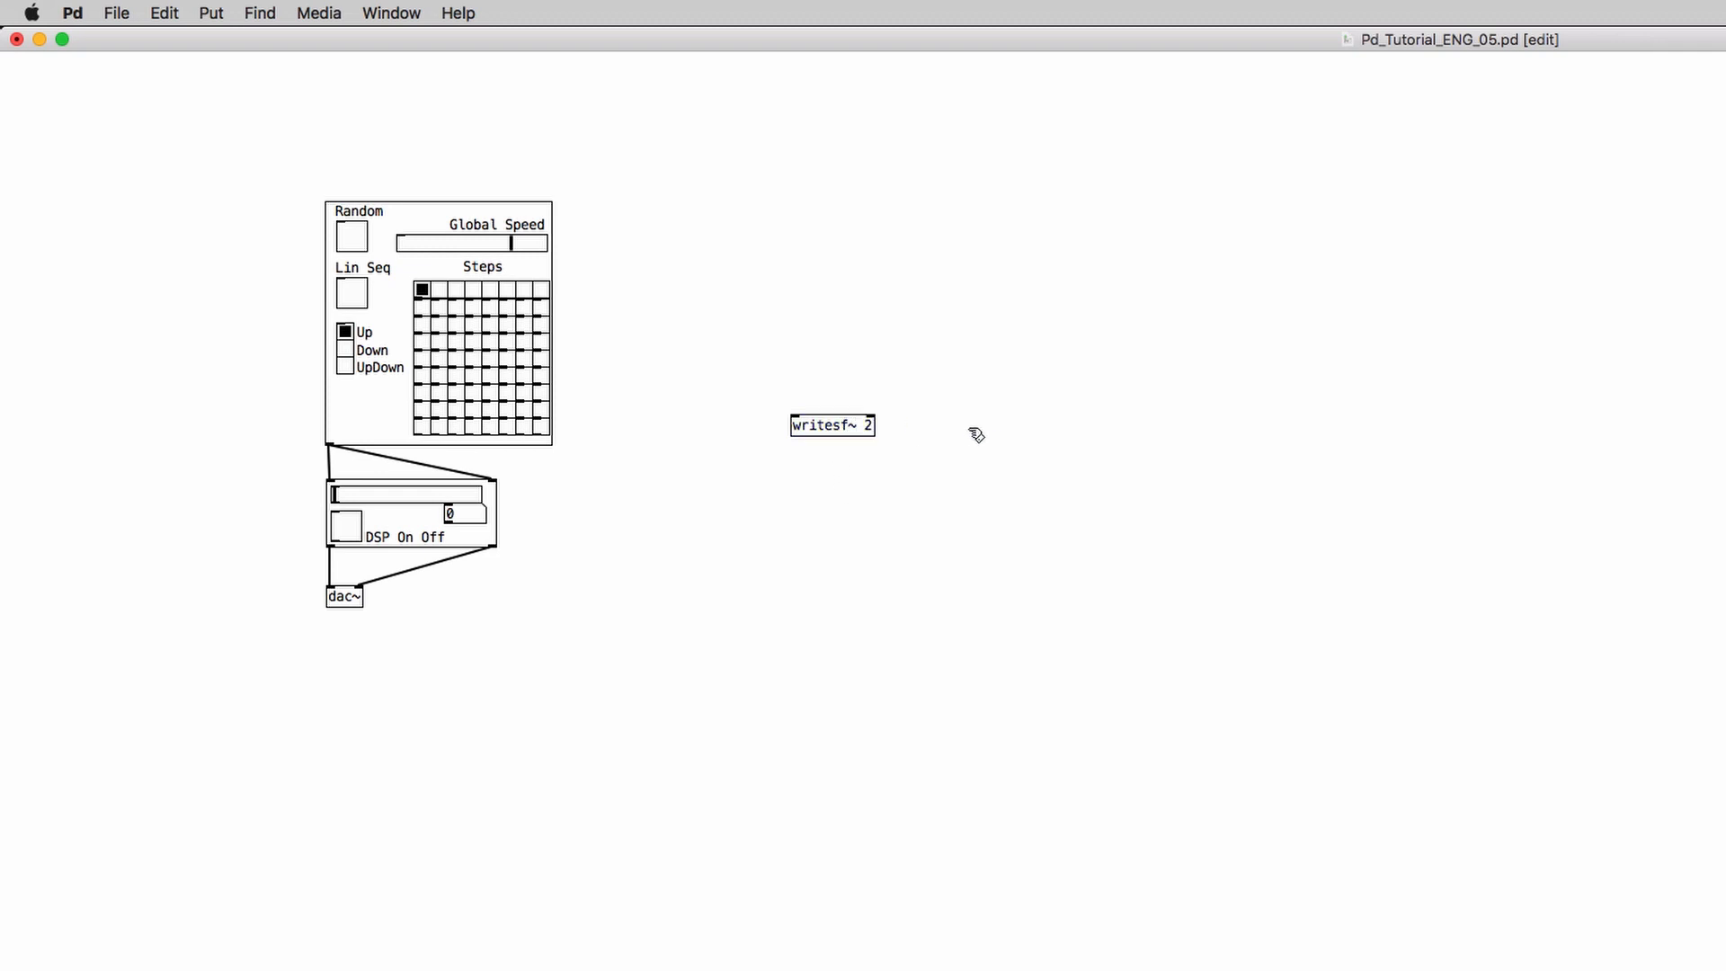
pyautogui.click(831, 426)
pyautogui.write('6')
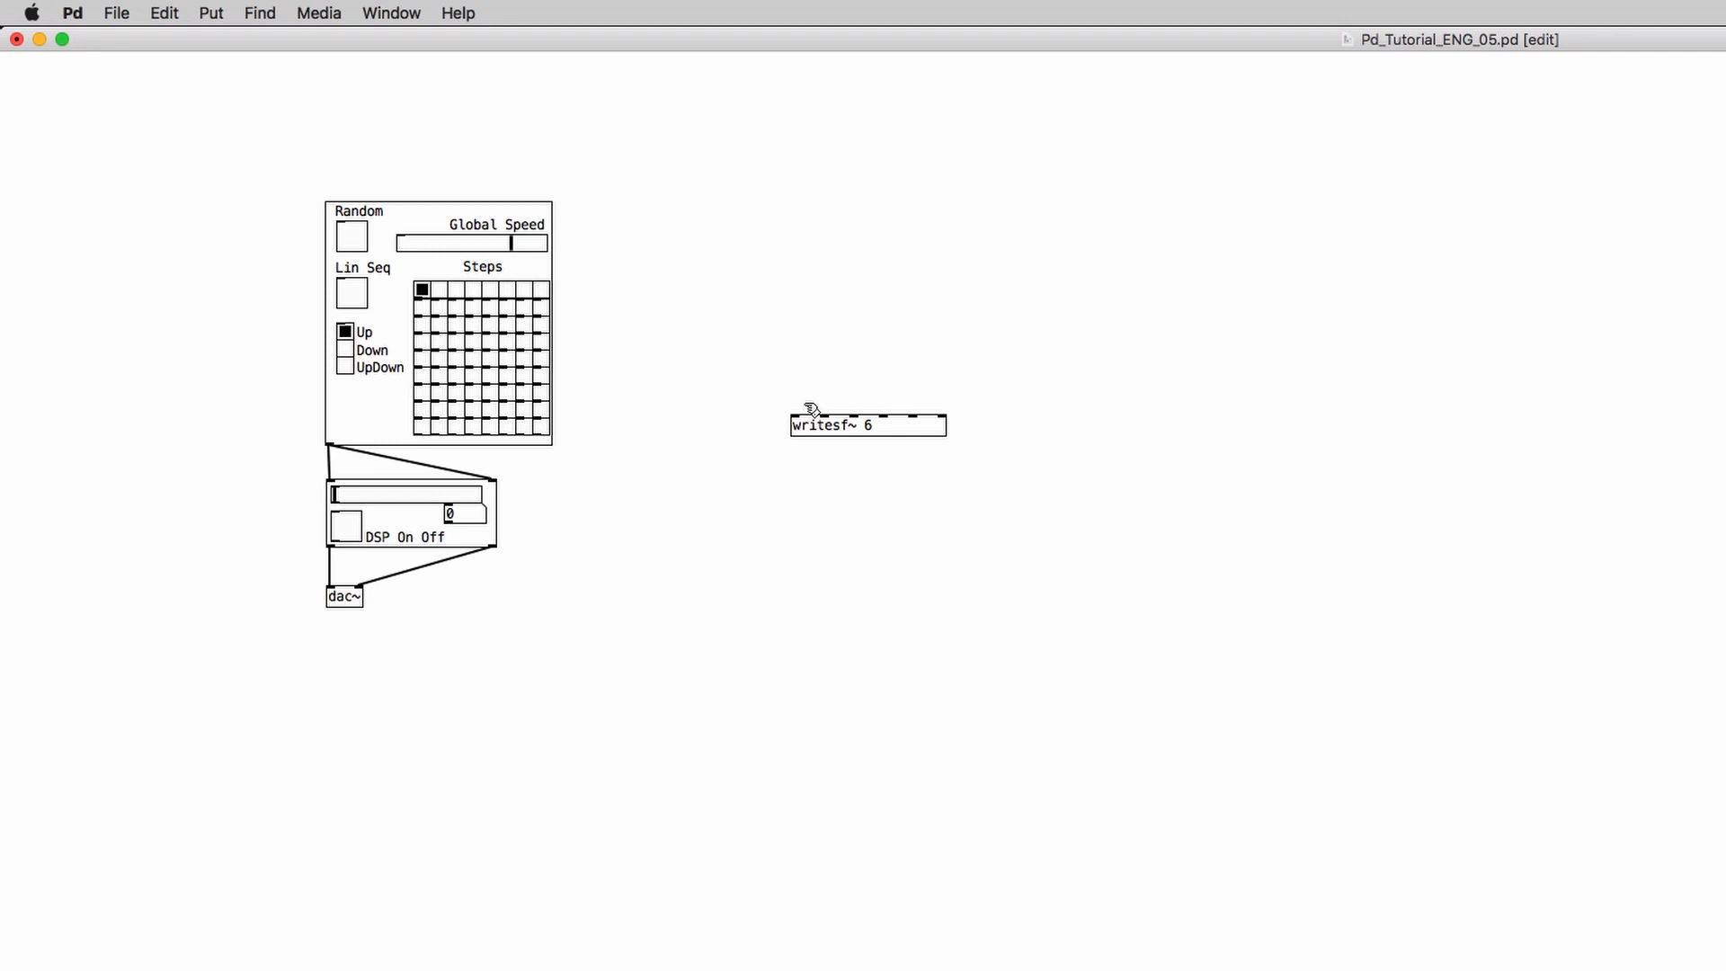
pyautogui.click(866, 426)
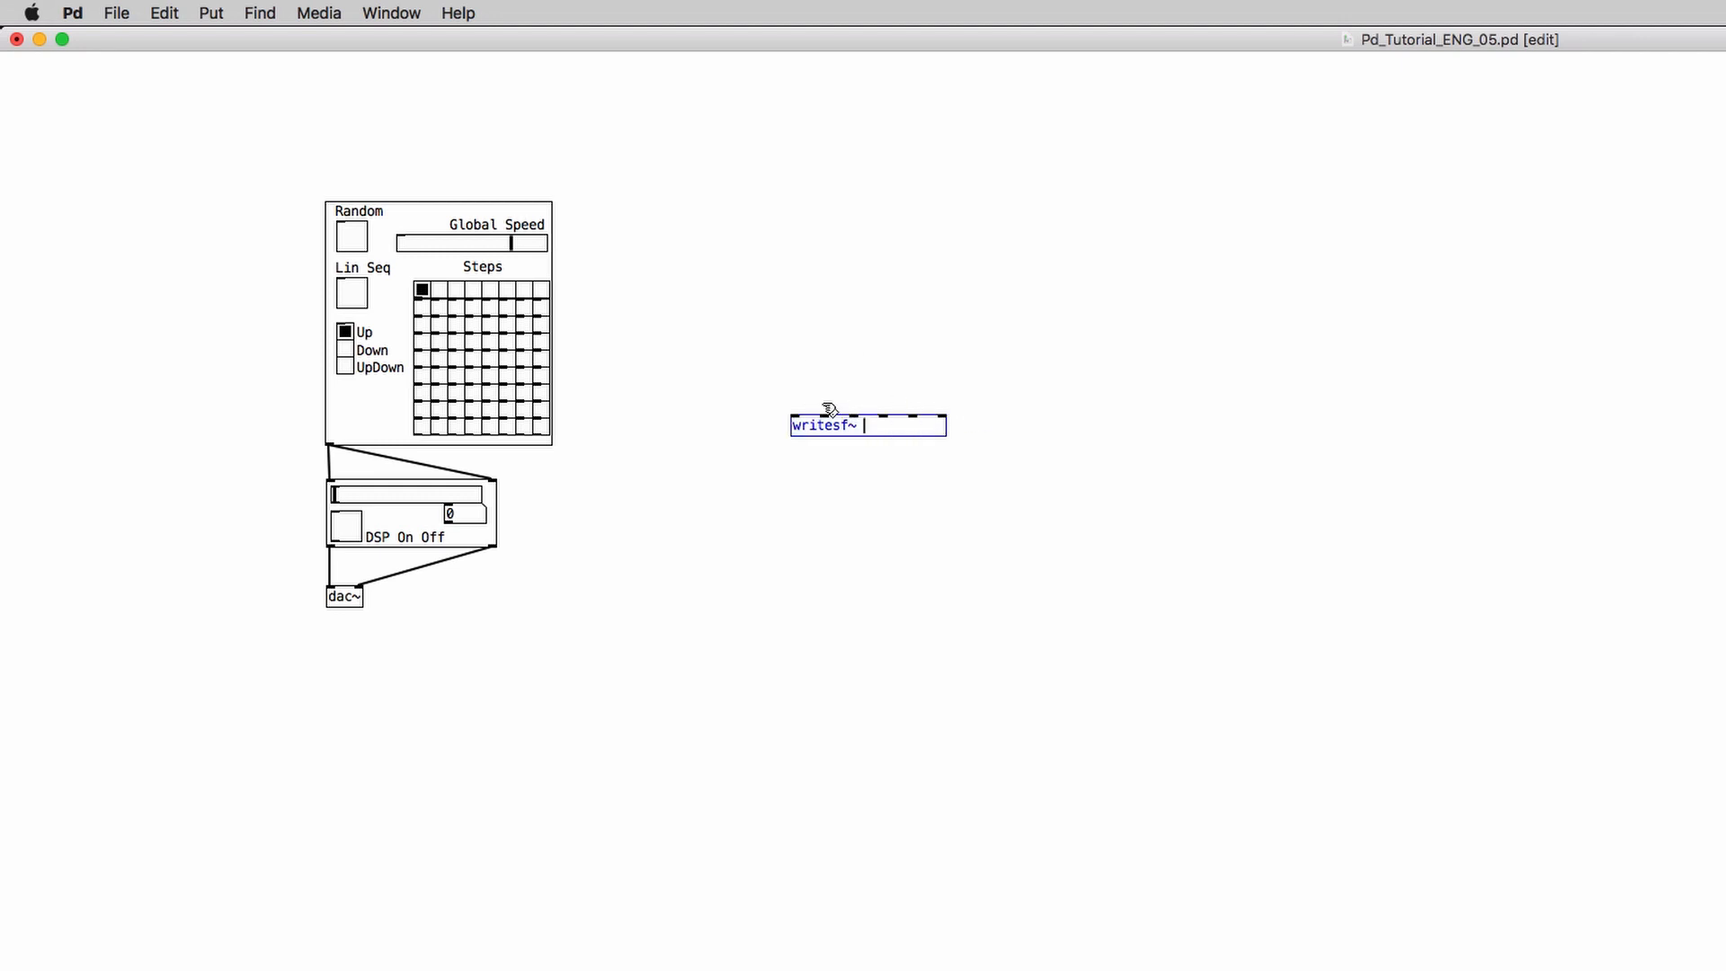
pyautogui.moveTo(1002, 387)
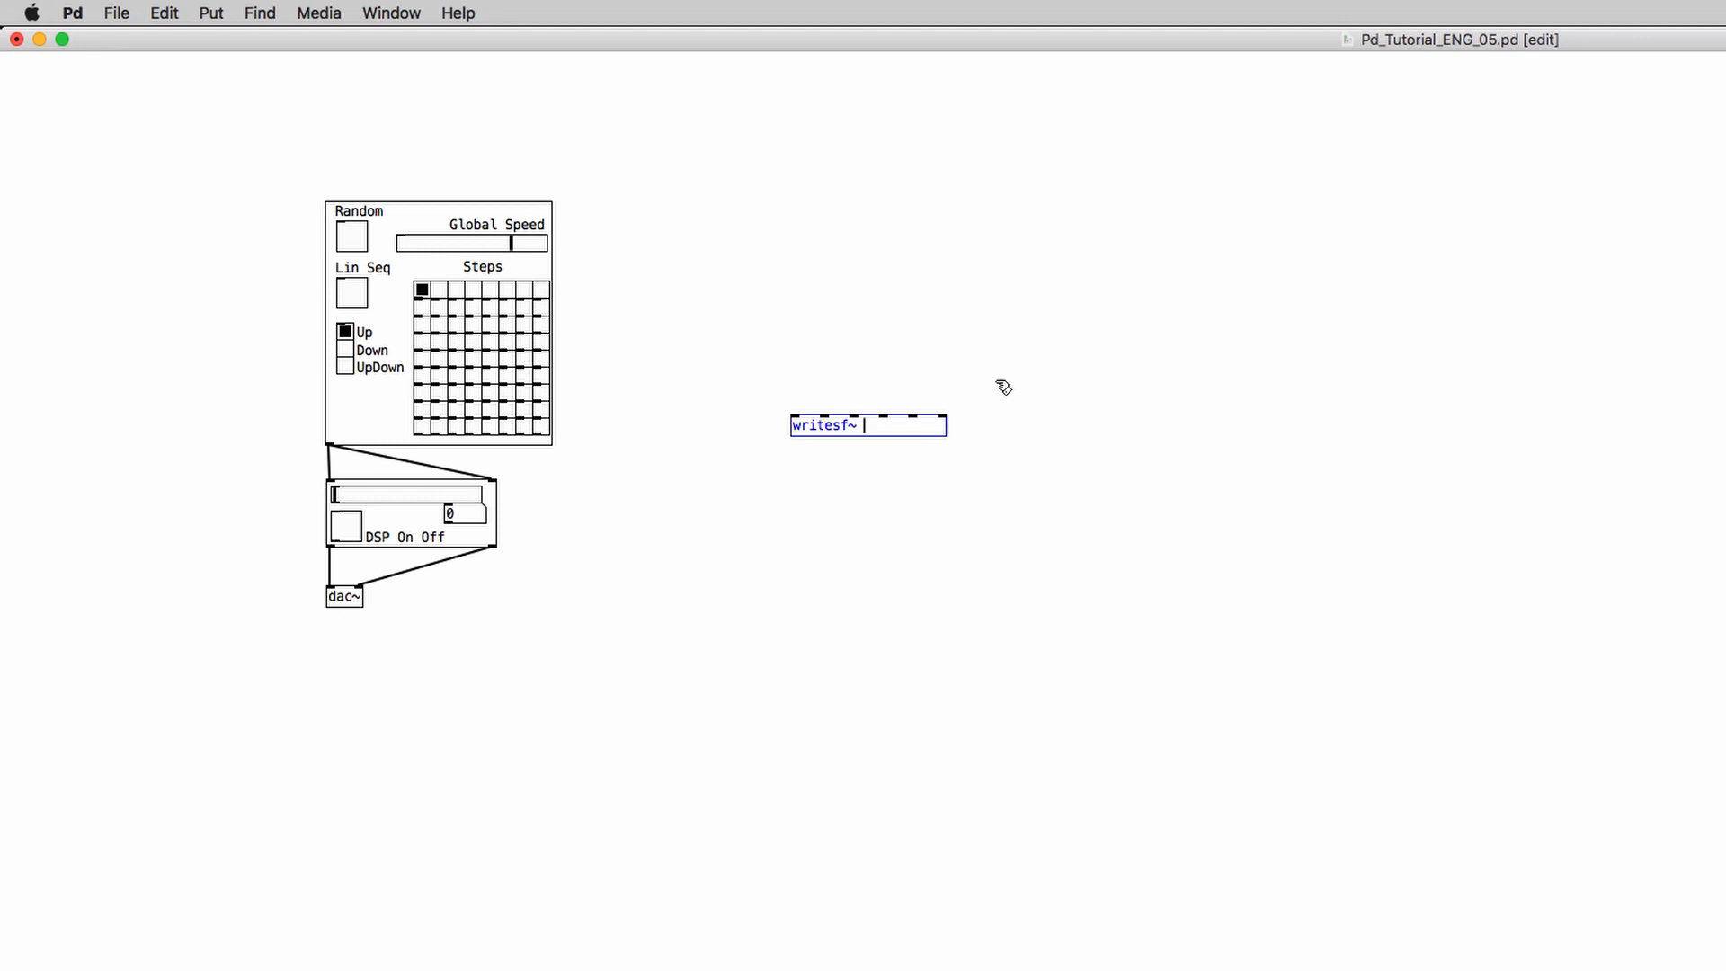
pyautogui.write('8')
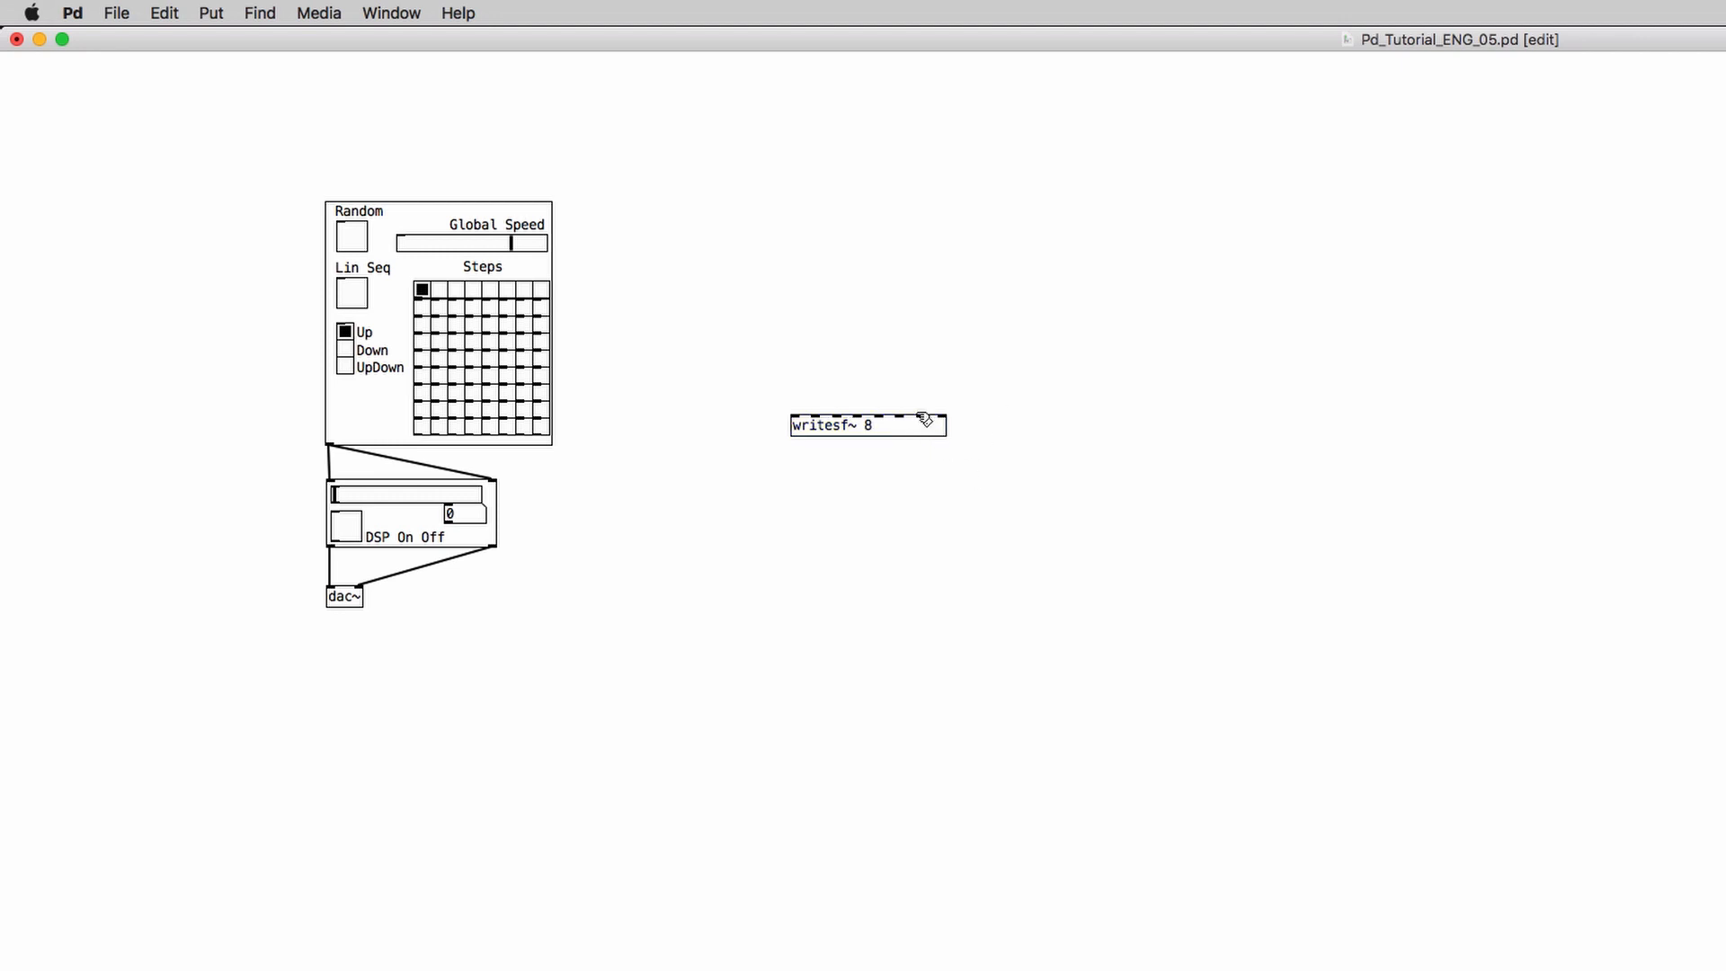
pyautogui.click(868, 425)
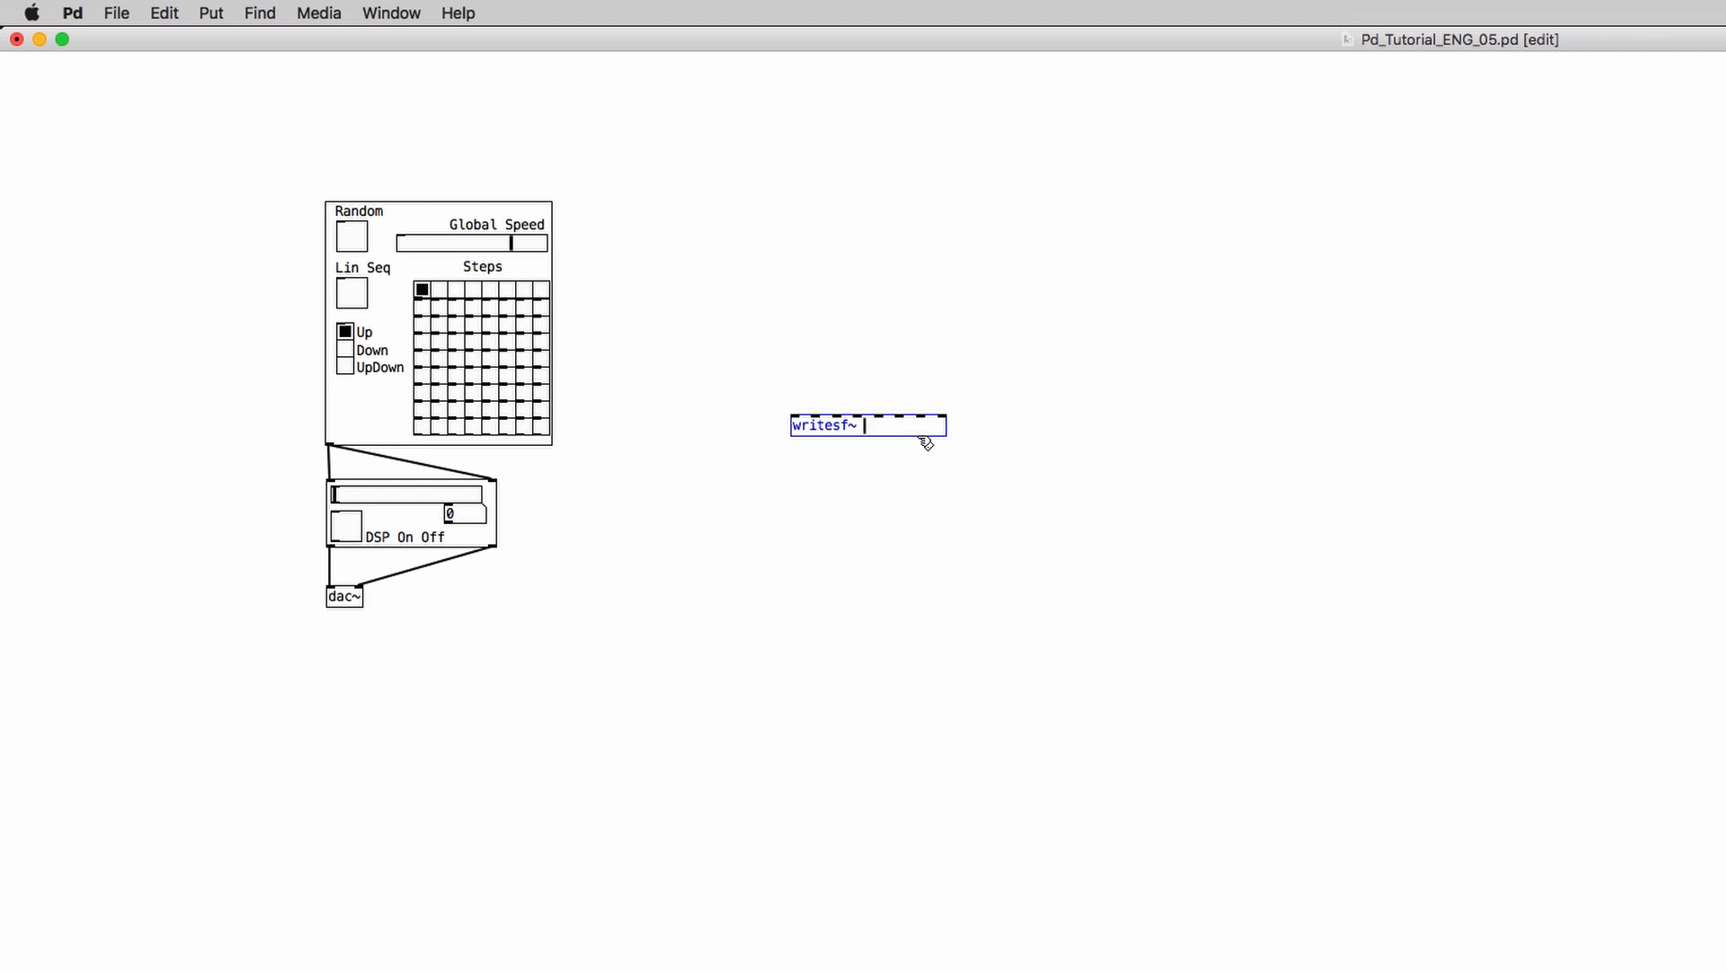
pyautogui.write('2')
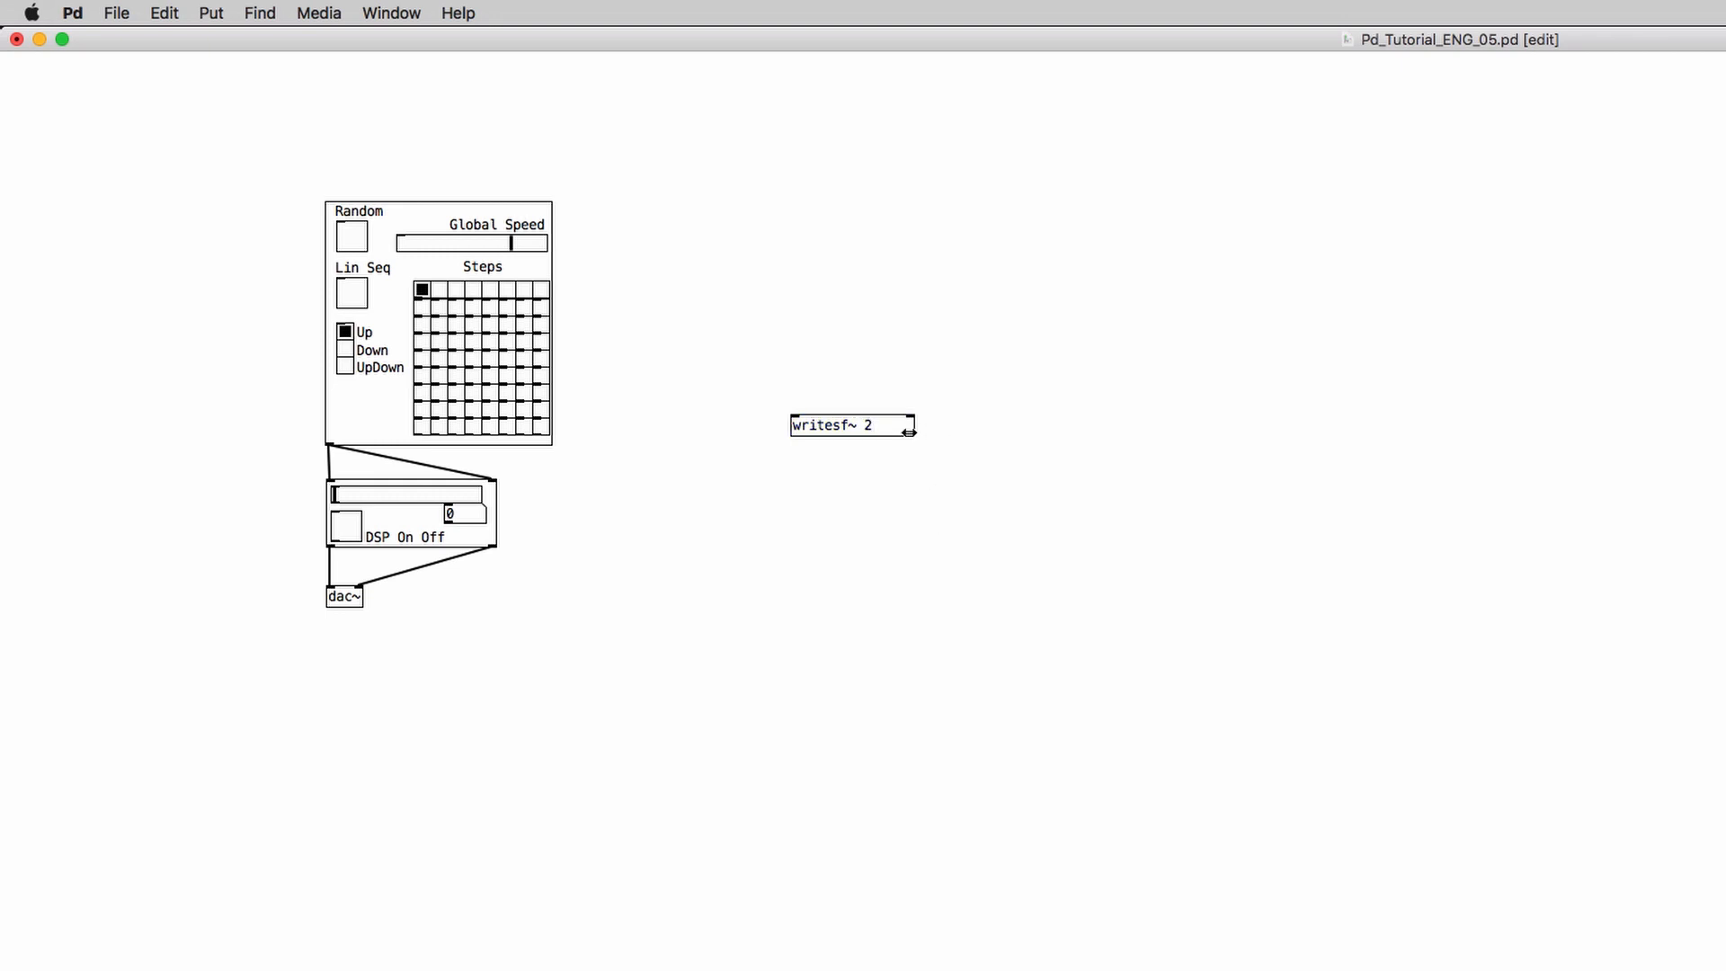
pyautogui.click(831, 425)
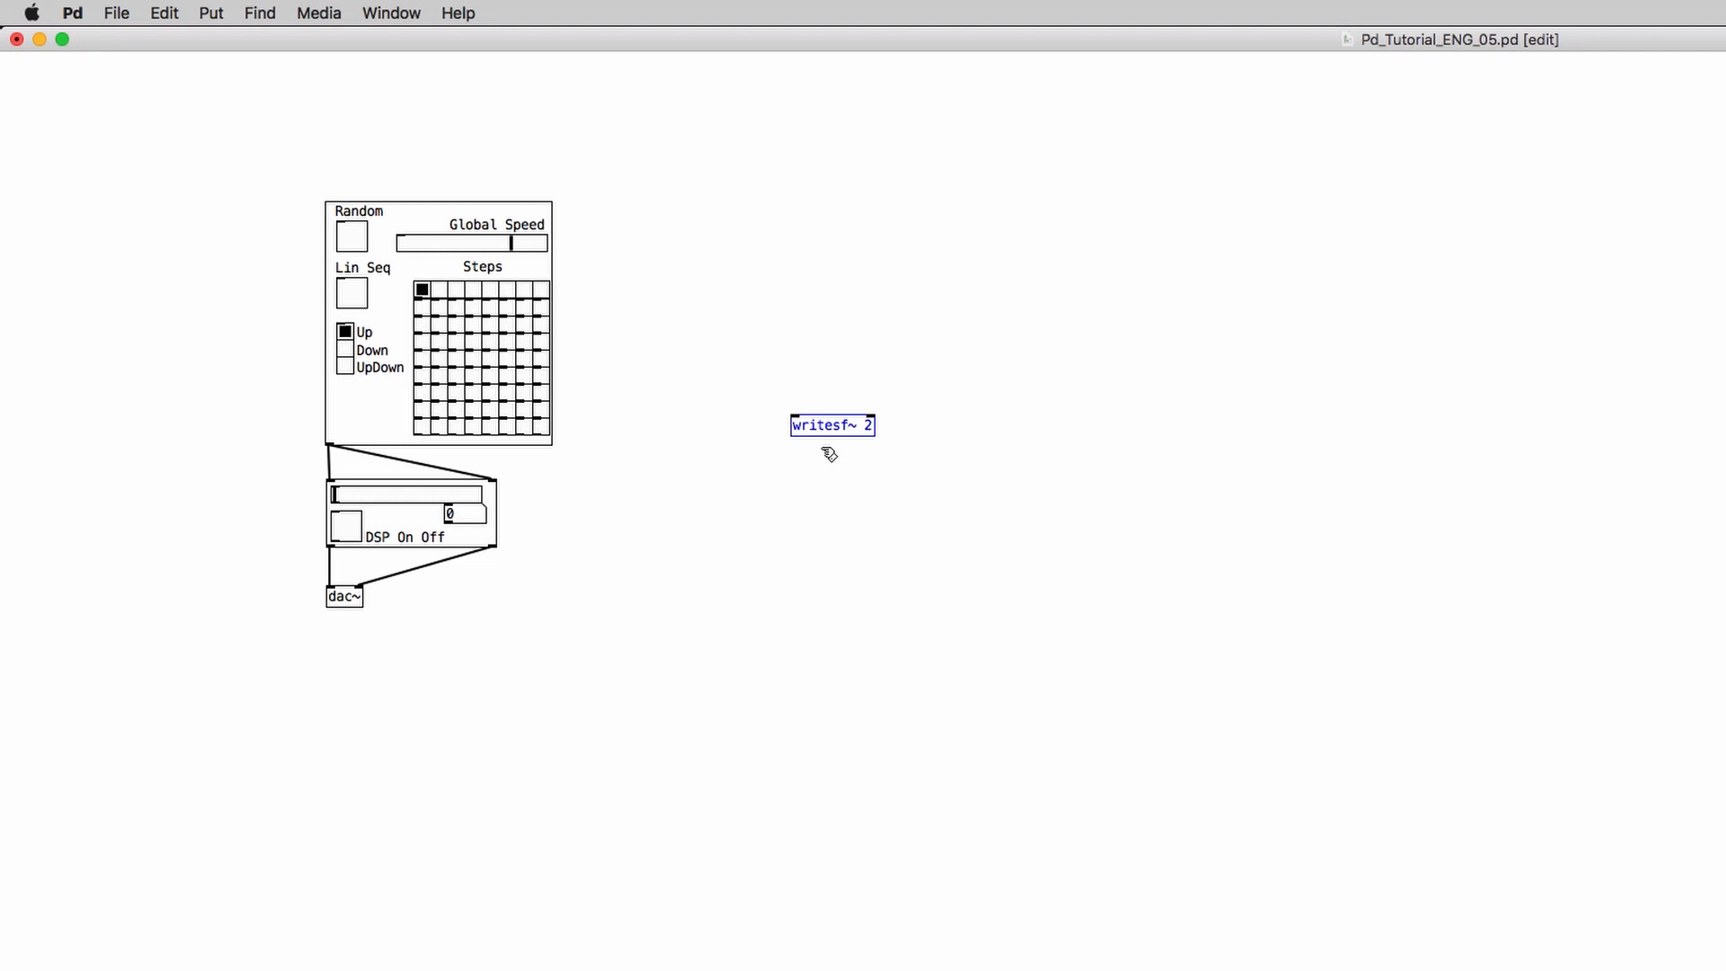
# Move writesf~ 2 below dac~ and wire both master outputs into it.
pyautogui.moveTo(831, 426); pyautogui.dragTo(640, 709)
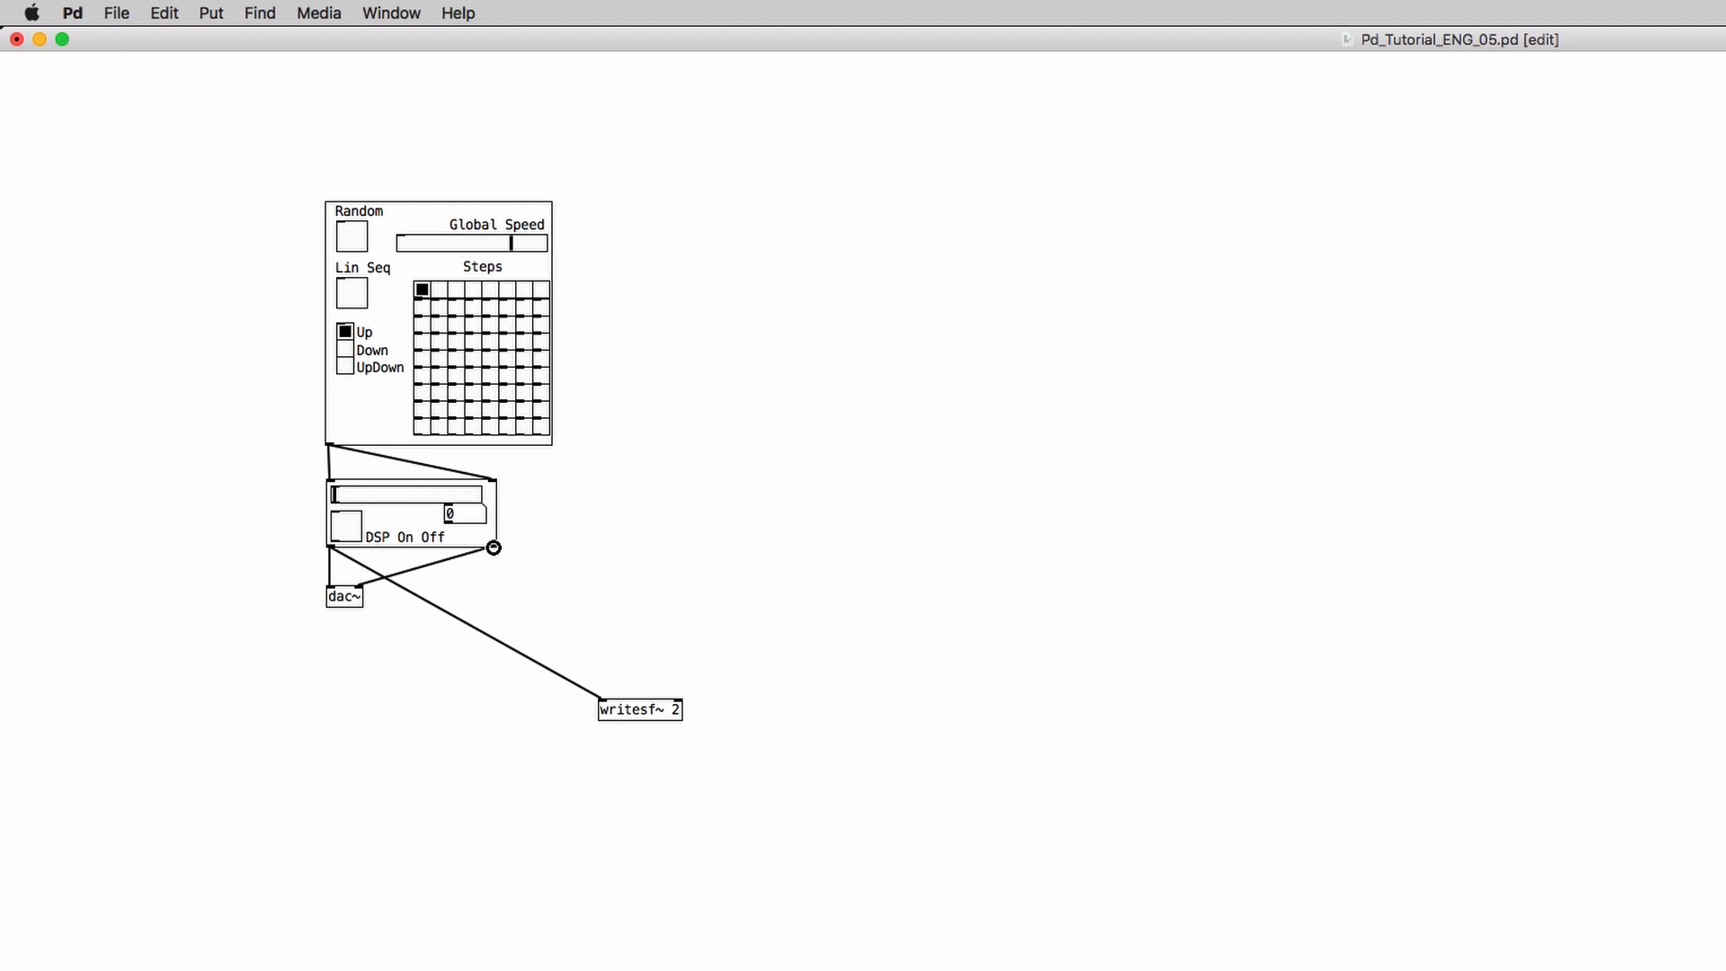
pyautogui.moveTo(493, 547); pyautogui.dragTo(655, 710)
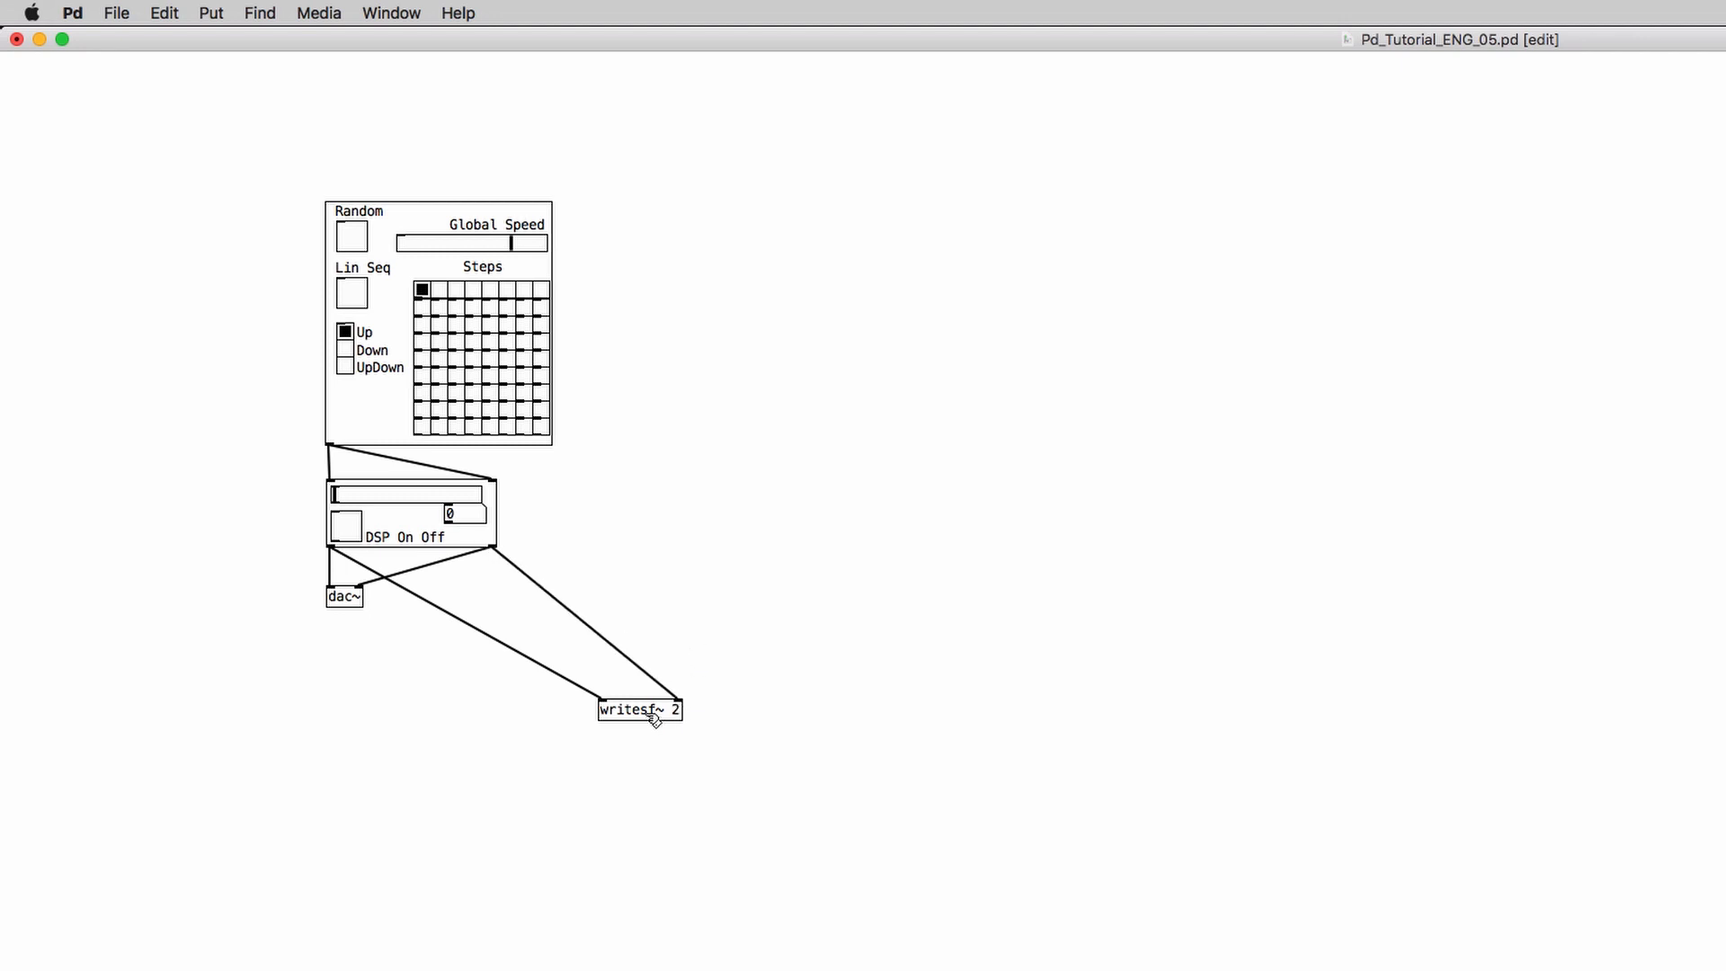
pyautogui.moveTo(639, 711); pyautogui.dragTo(680, 700)
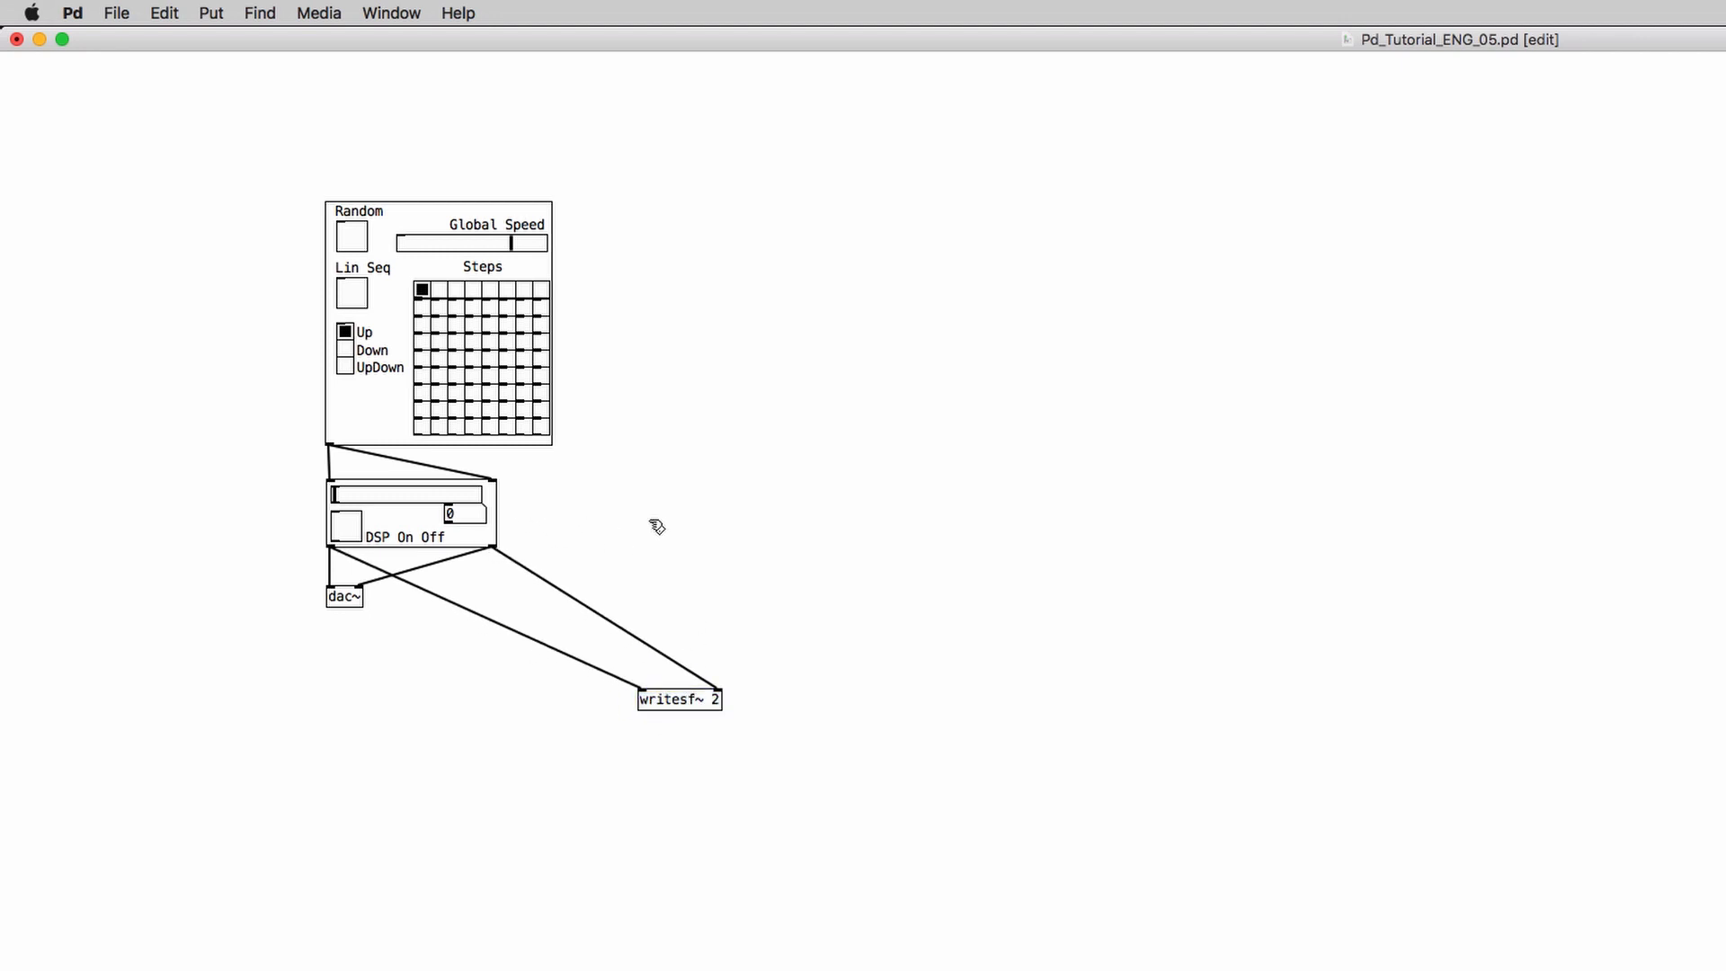
pyautogui.click(116, 11)
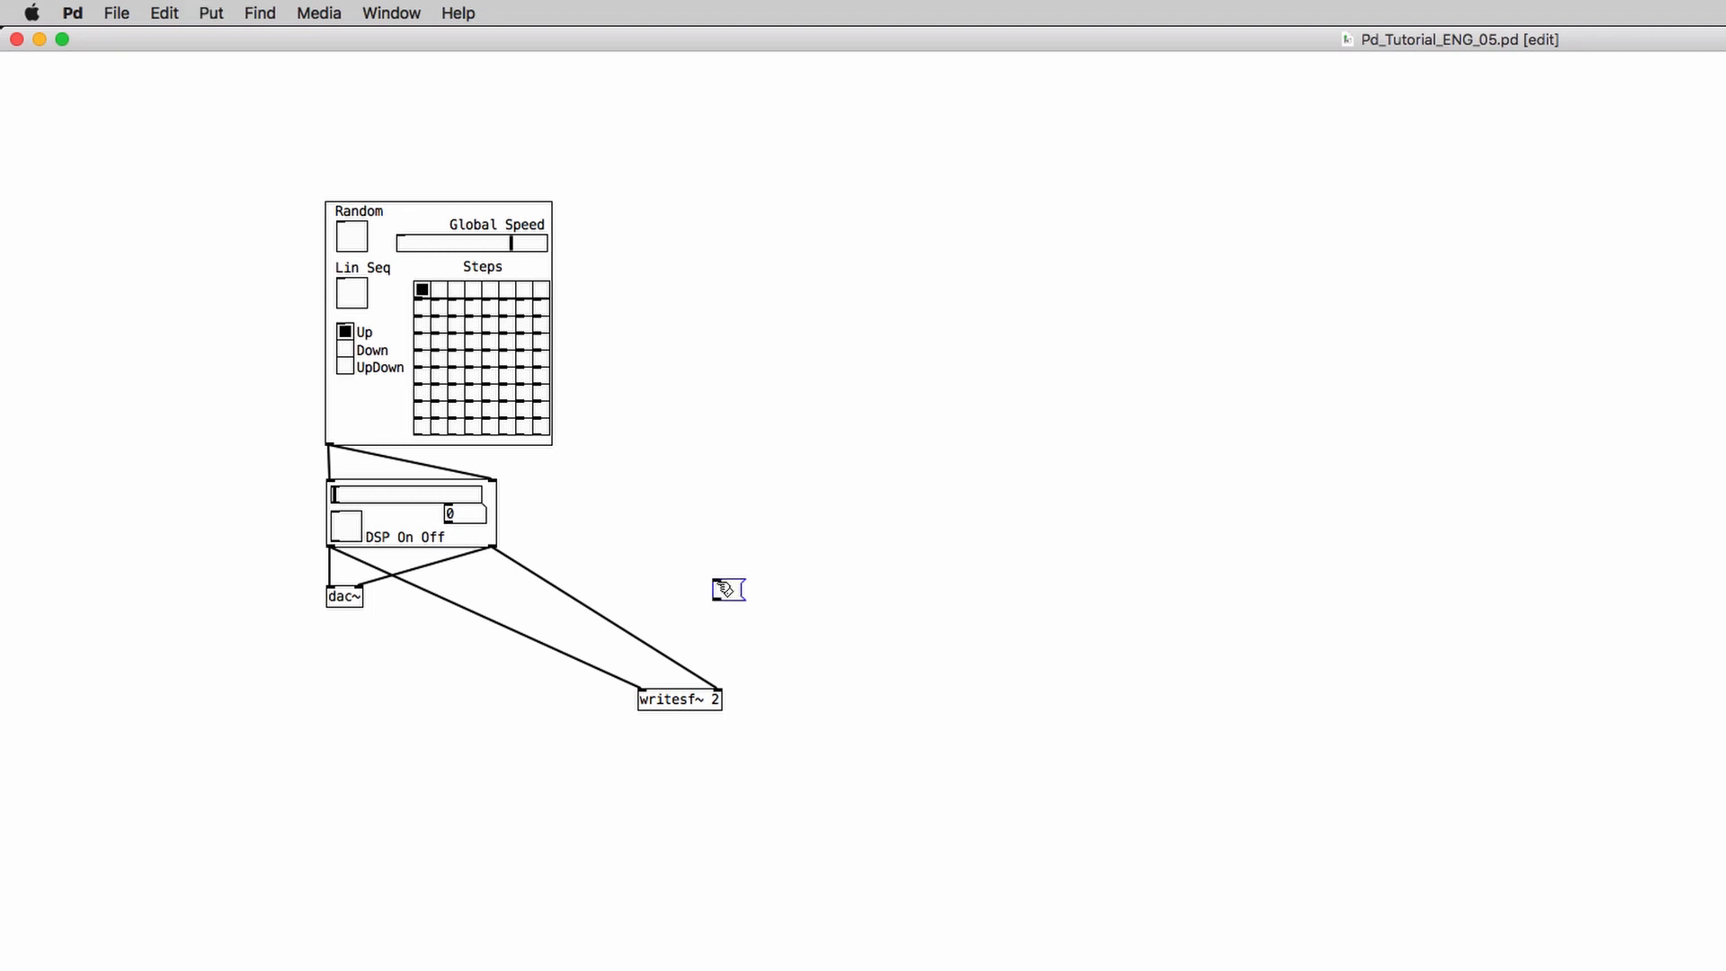
# Type 'open Performance1.wav' into a new message box.
pyautogui.write('0, e')
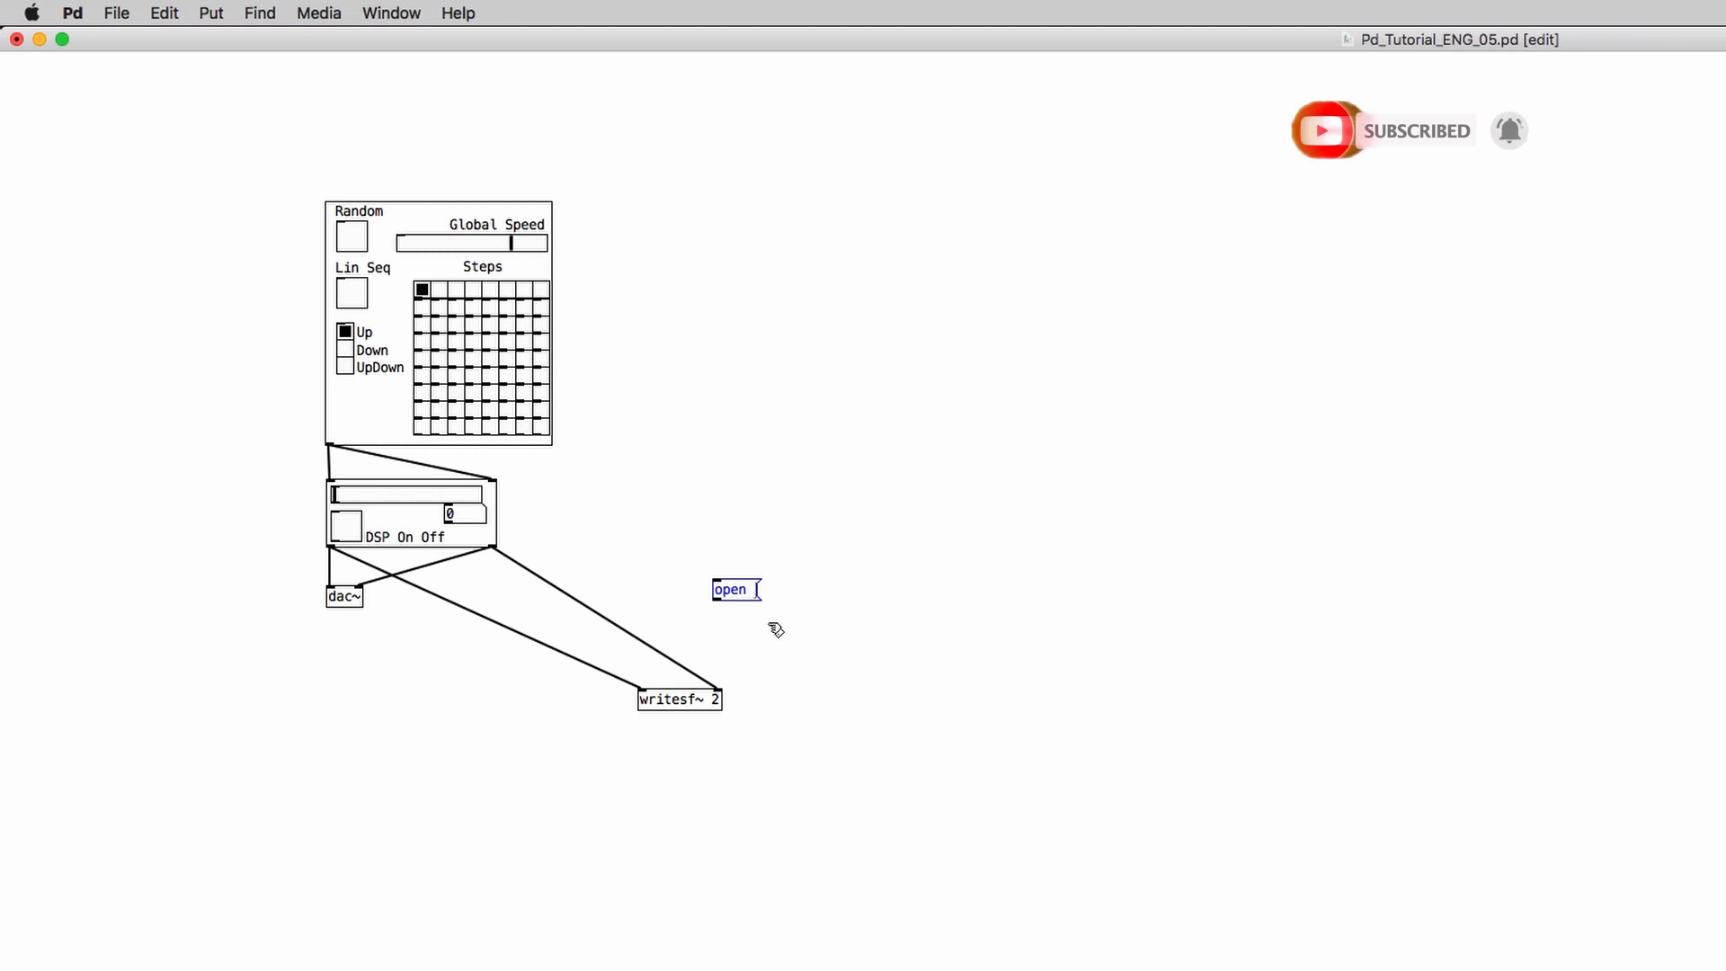
pyautogui.write('Perf')
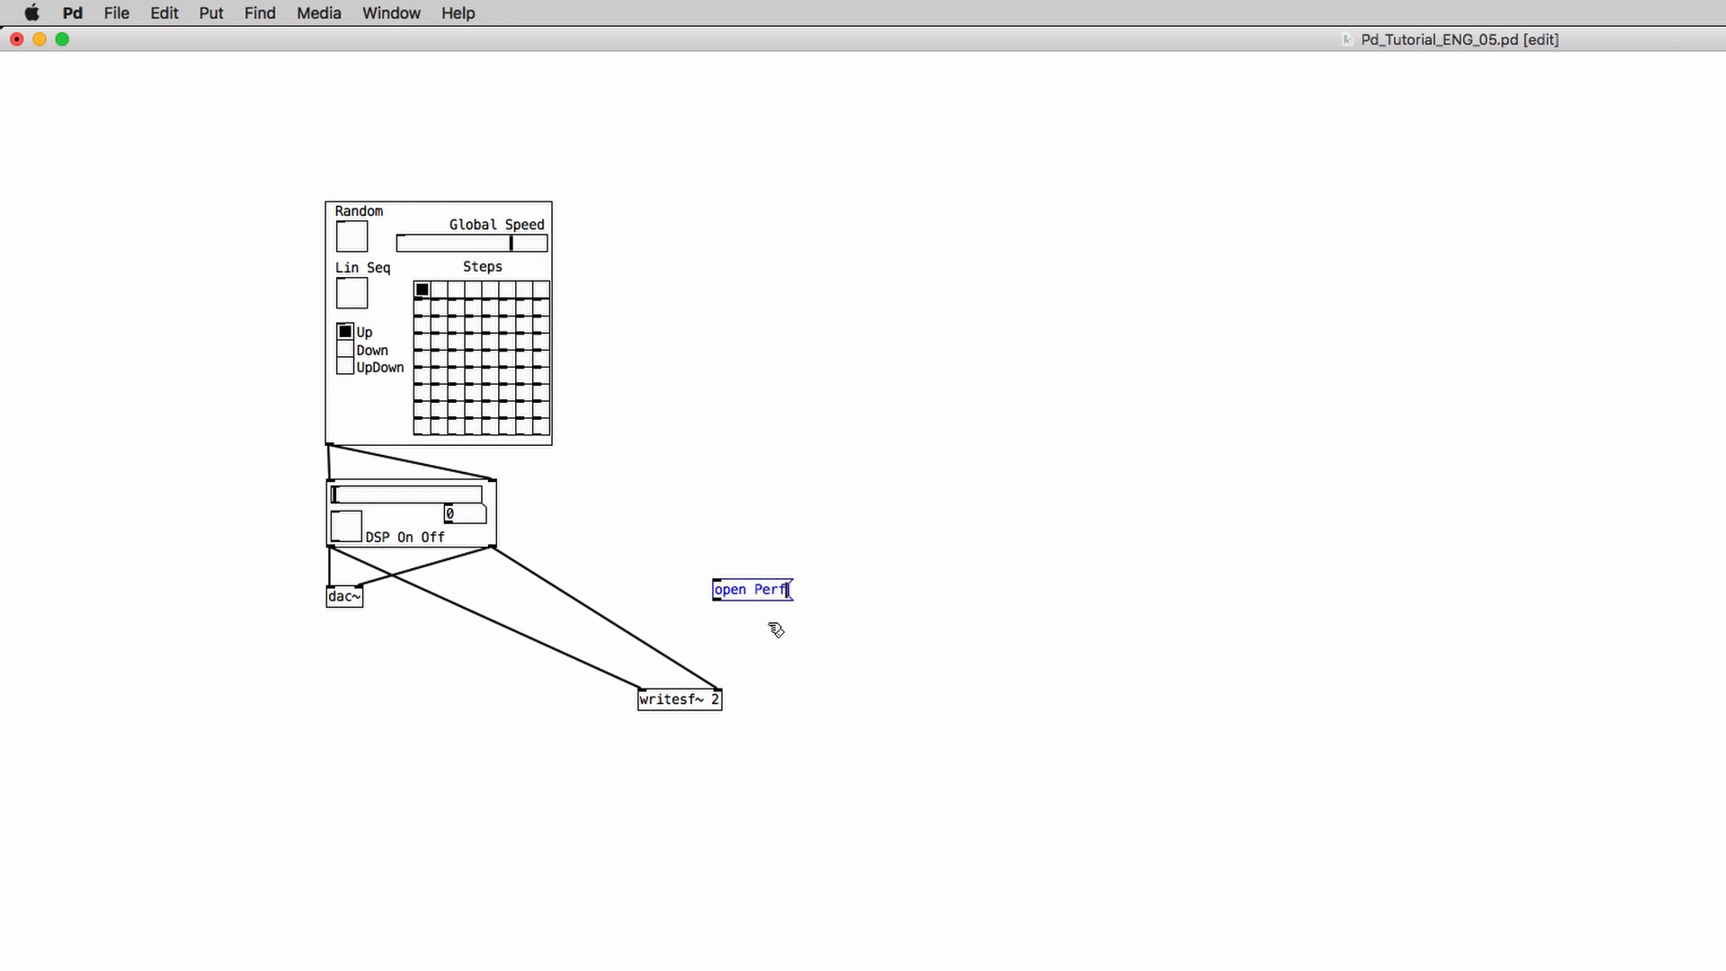
pyautogui.write('ormance1')
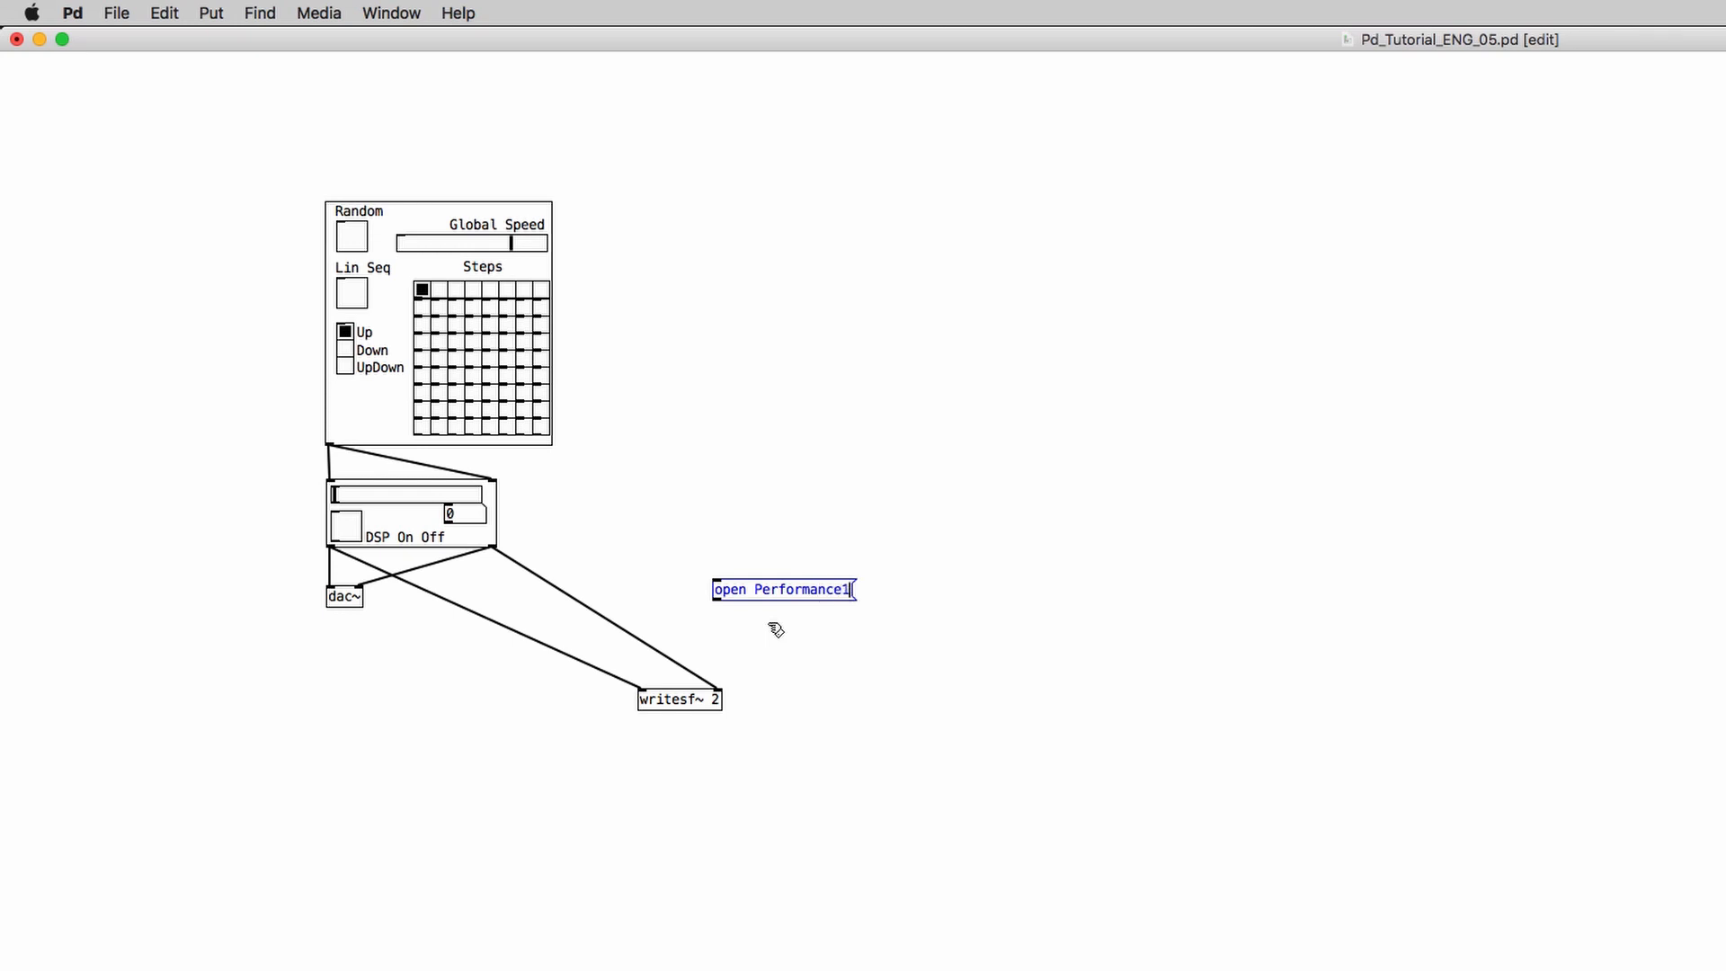
pyautogui.write('.wav')
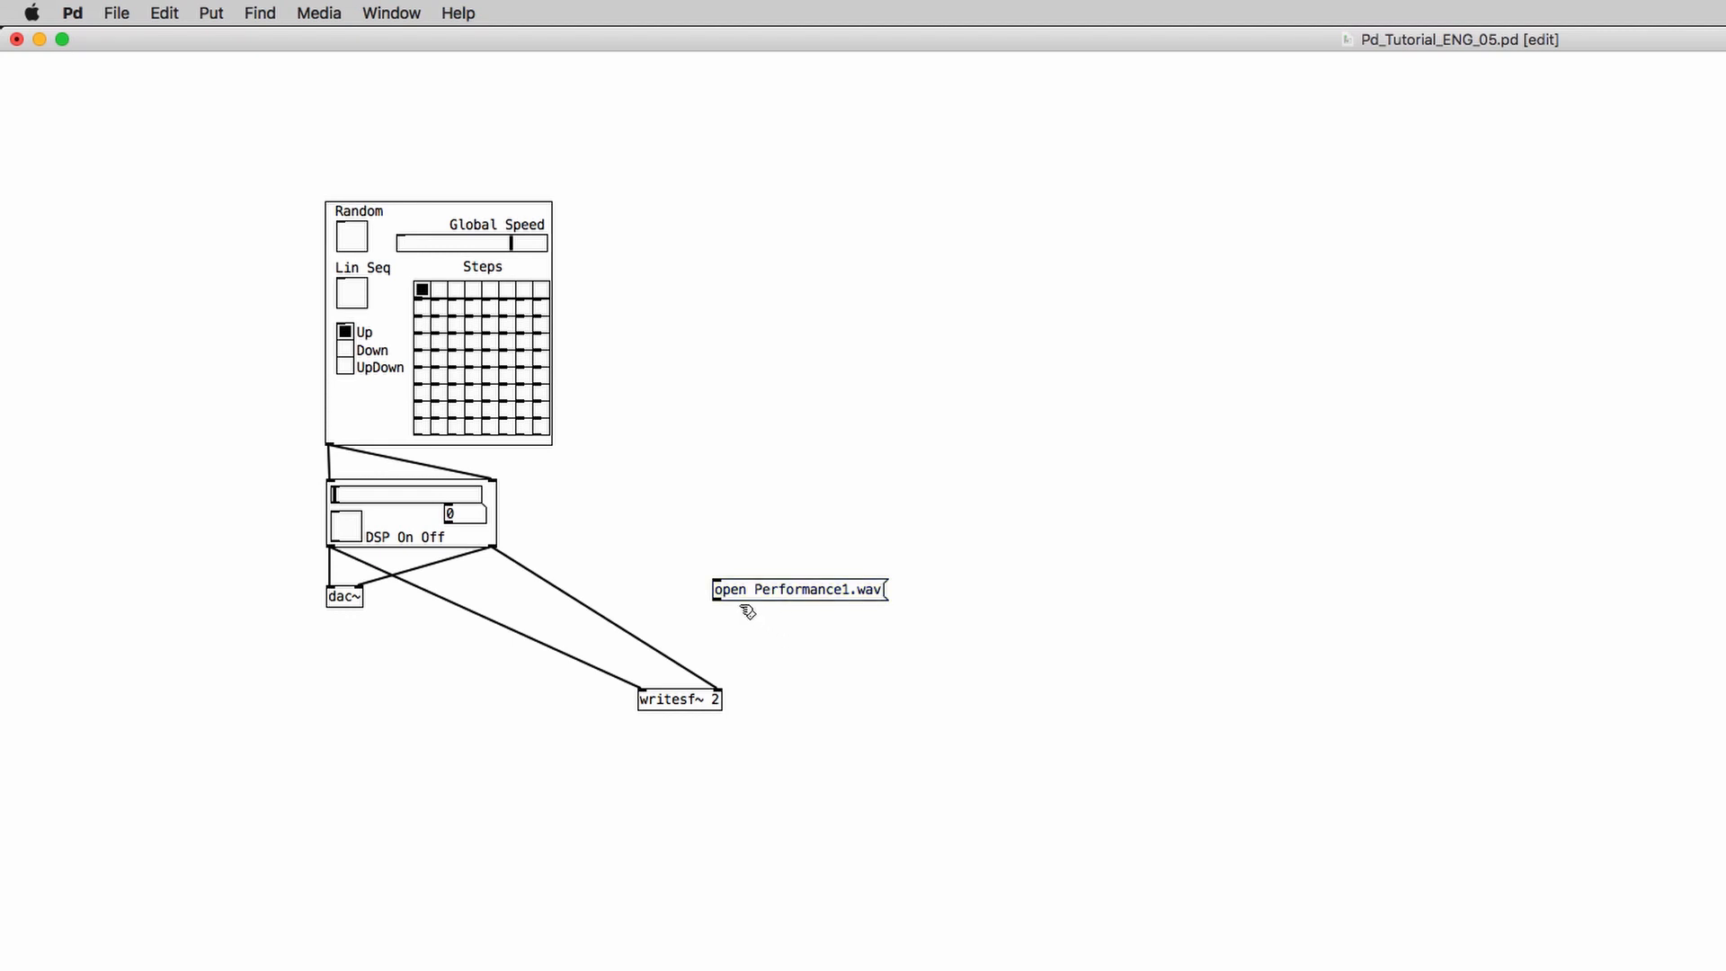
pyautogui.moveTo(738, 621)
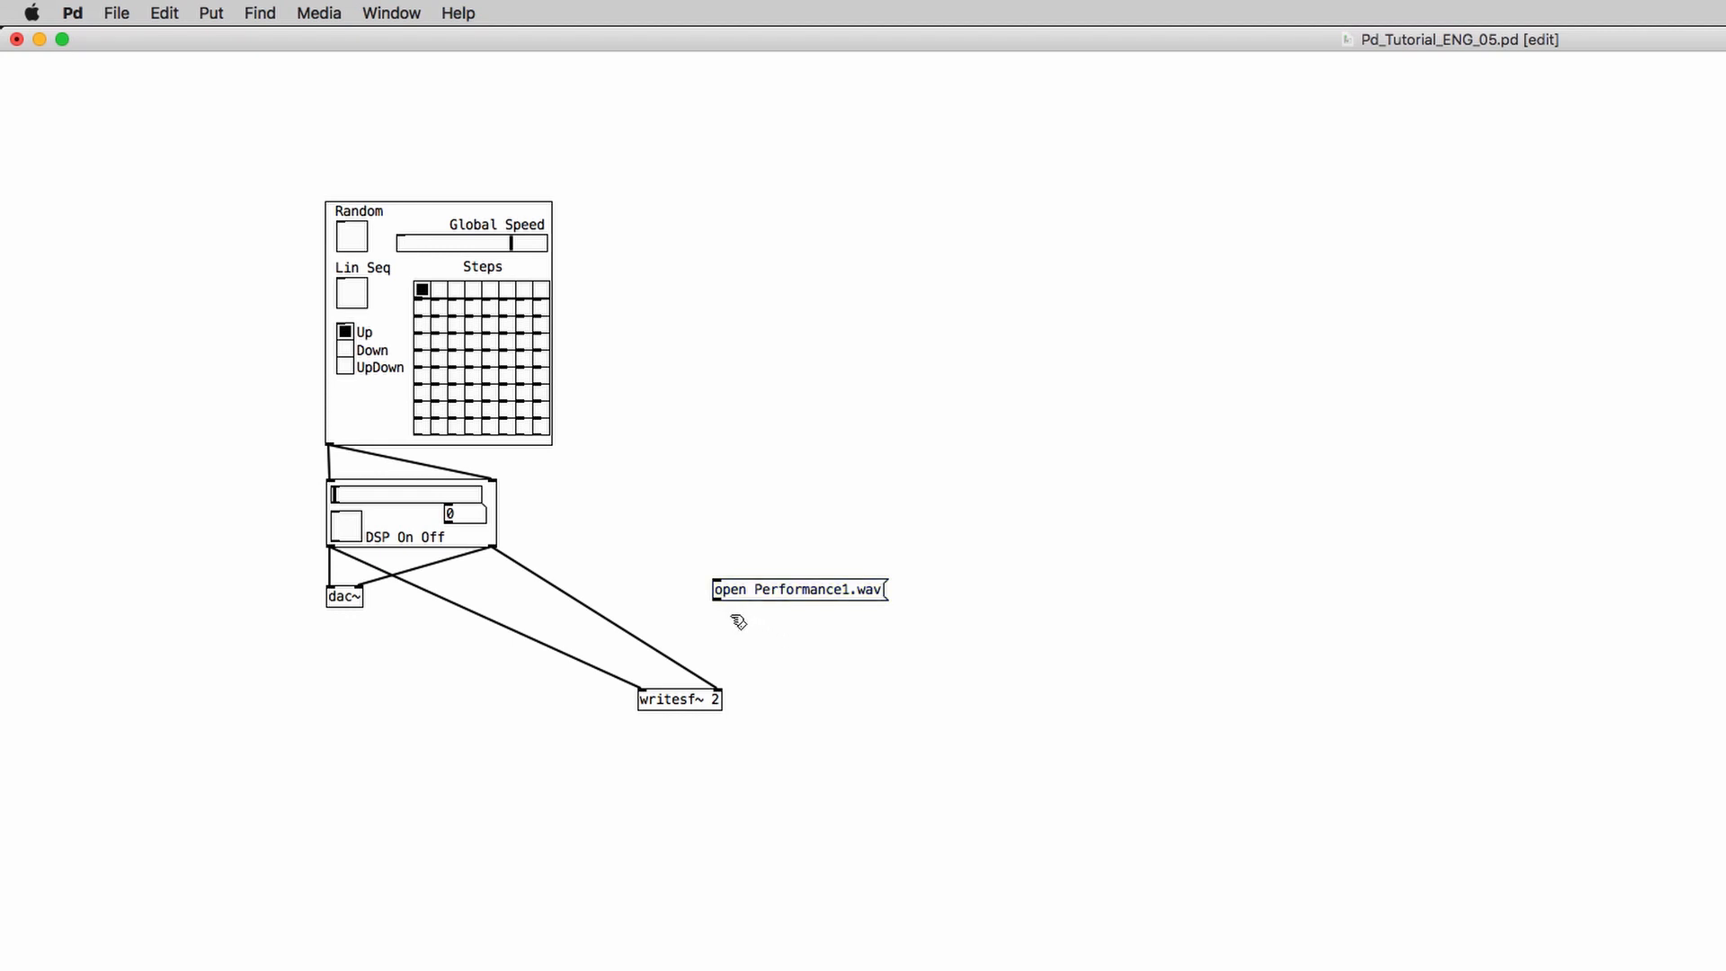
pyautogui.moveTo(725, 609)
pyautogui.write('stop')
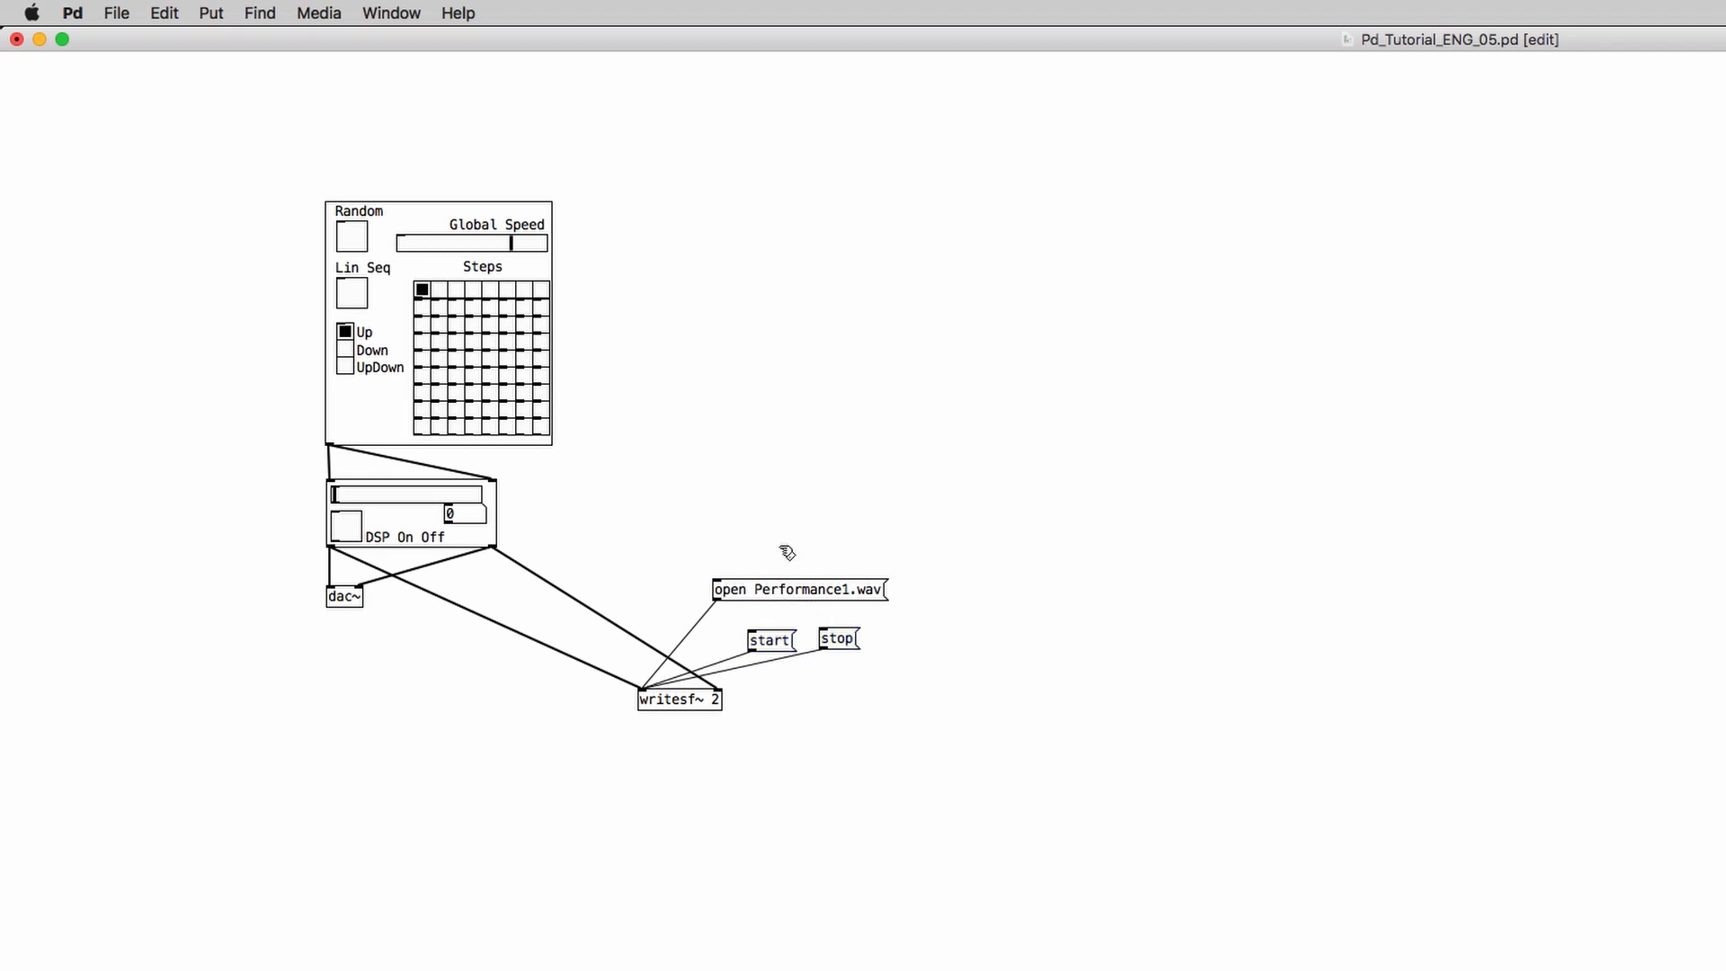
# Click near the open message, then trigger start to begin writing audio.
pyautogui.click(774, 594)
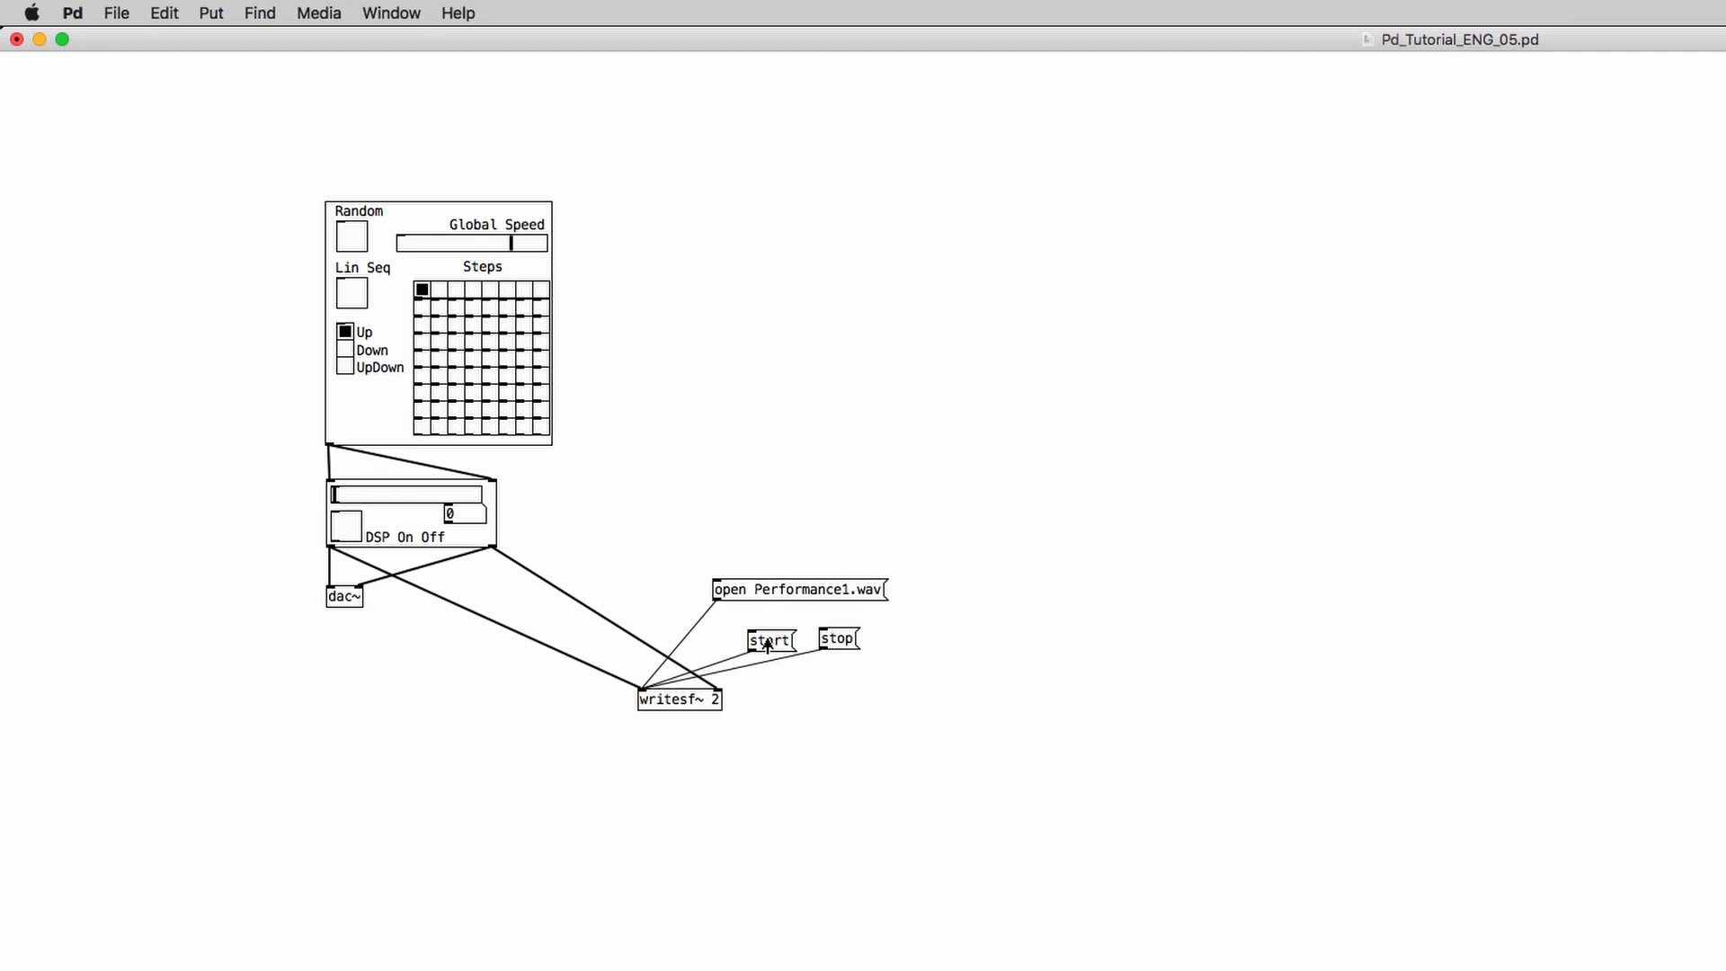
pyautogui.click(344, 526)
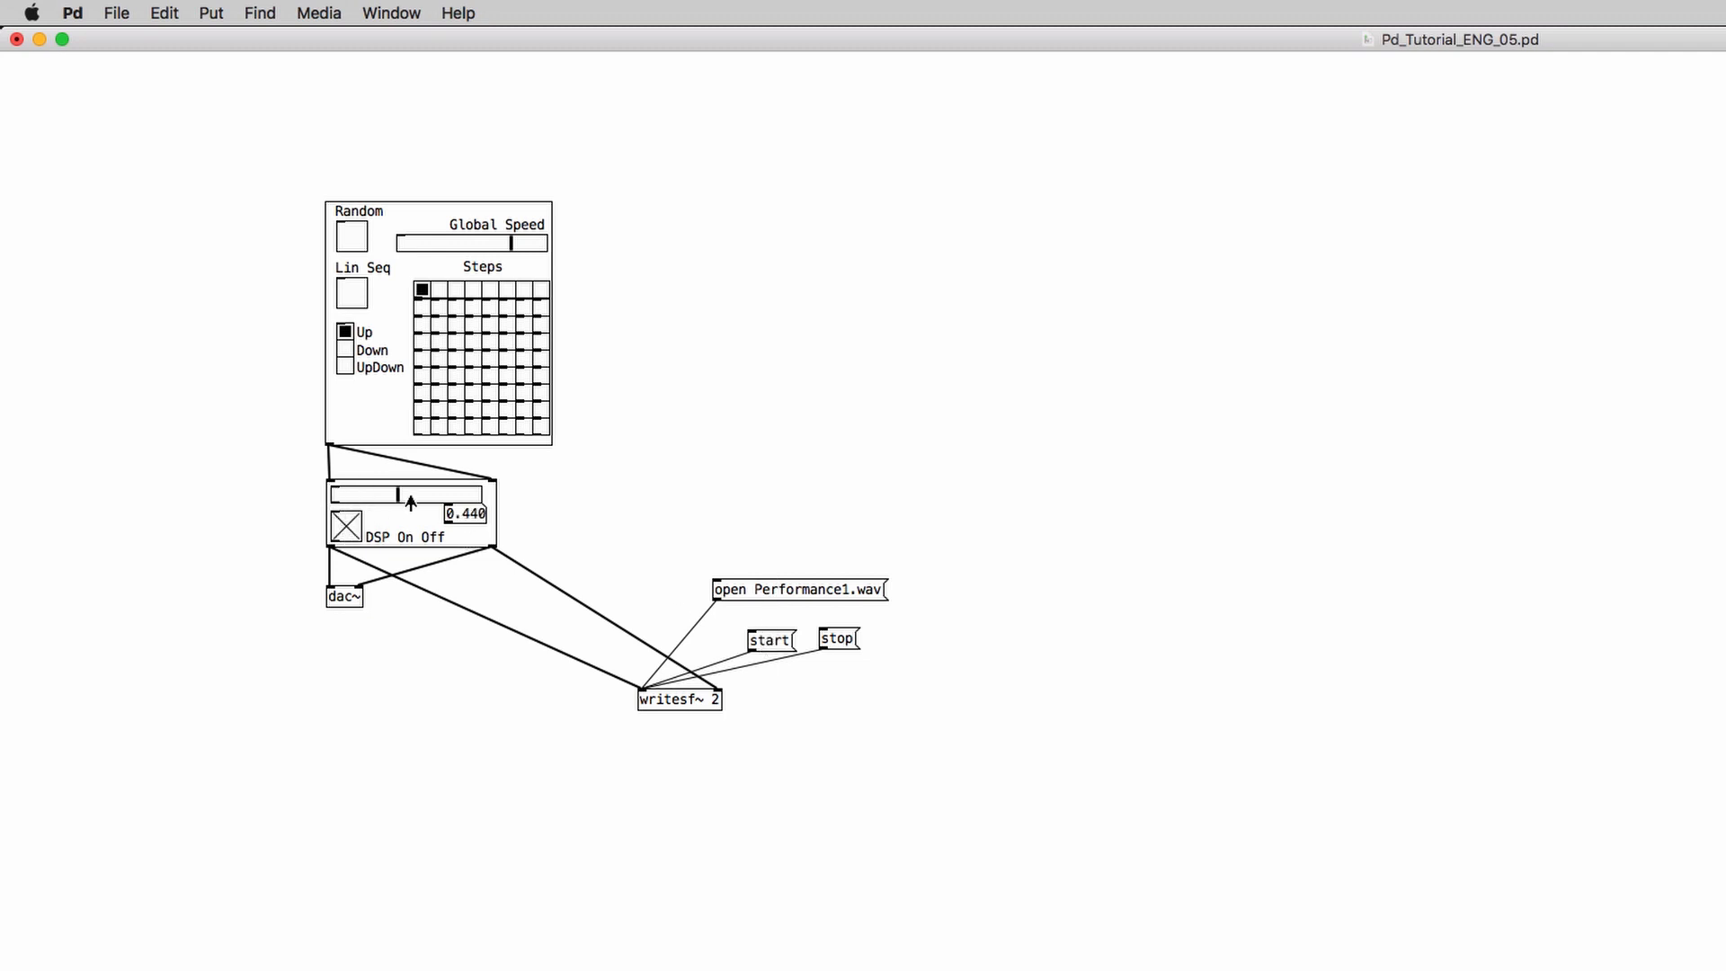
# Set master volume to about 0.44 and select the open message for editing.
pyautogui.moveTo(408, 494); pyautogui.dragTo(435, 494)
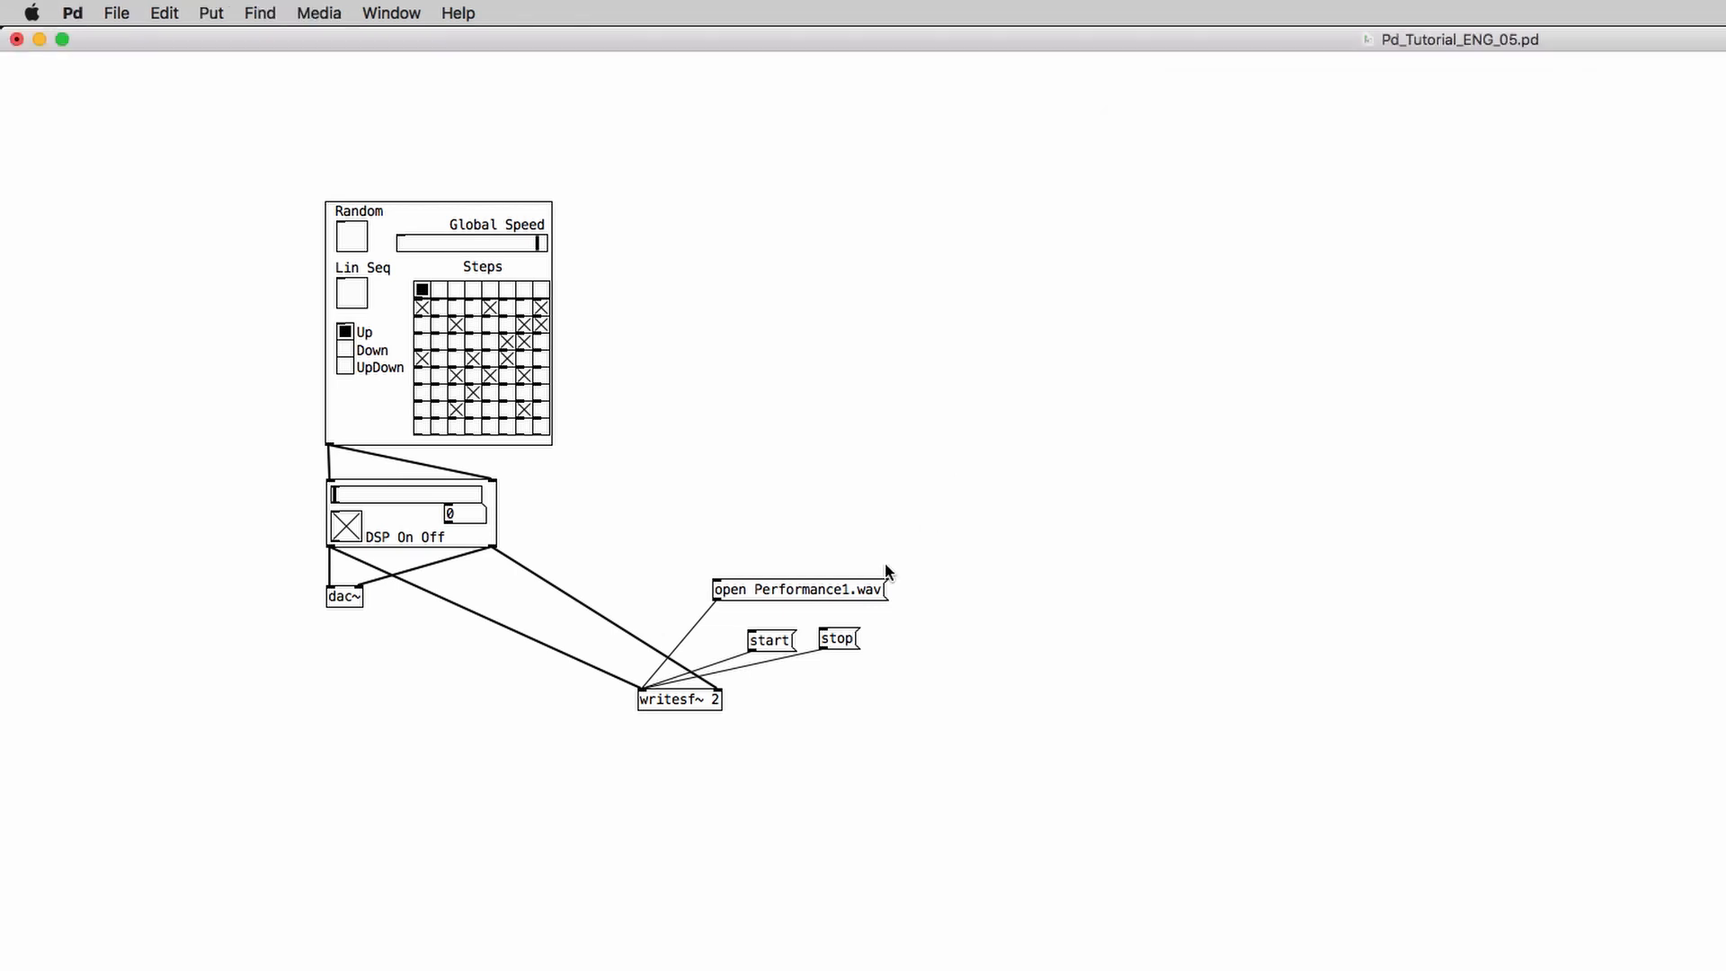
pyautogui.click(796, 590)
pyautogui.write('2')
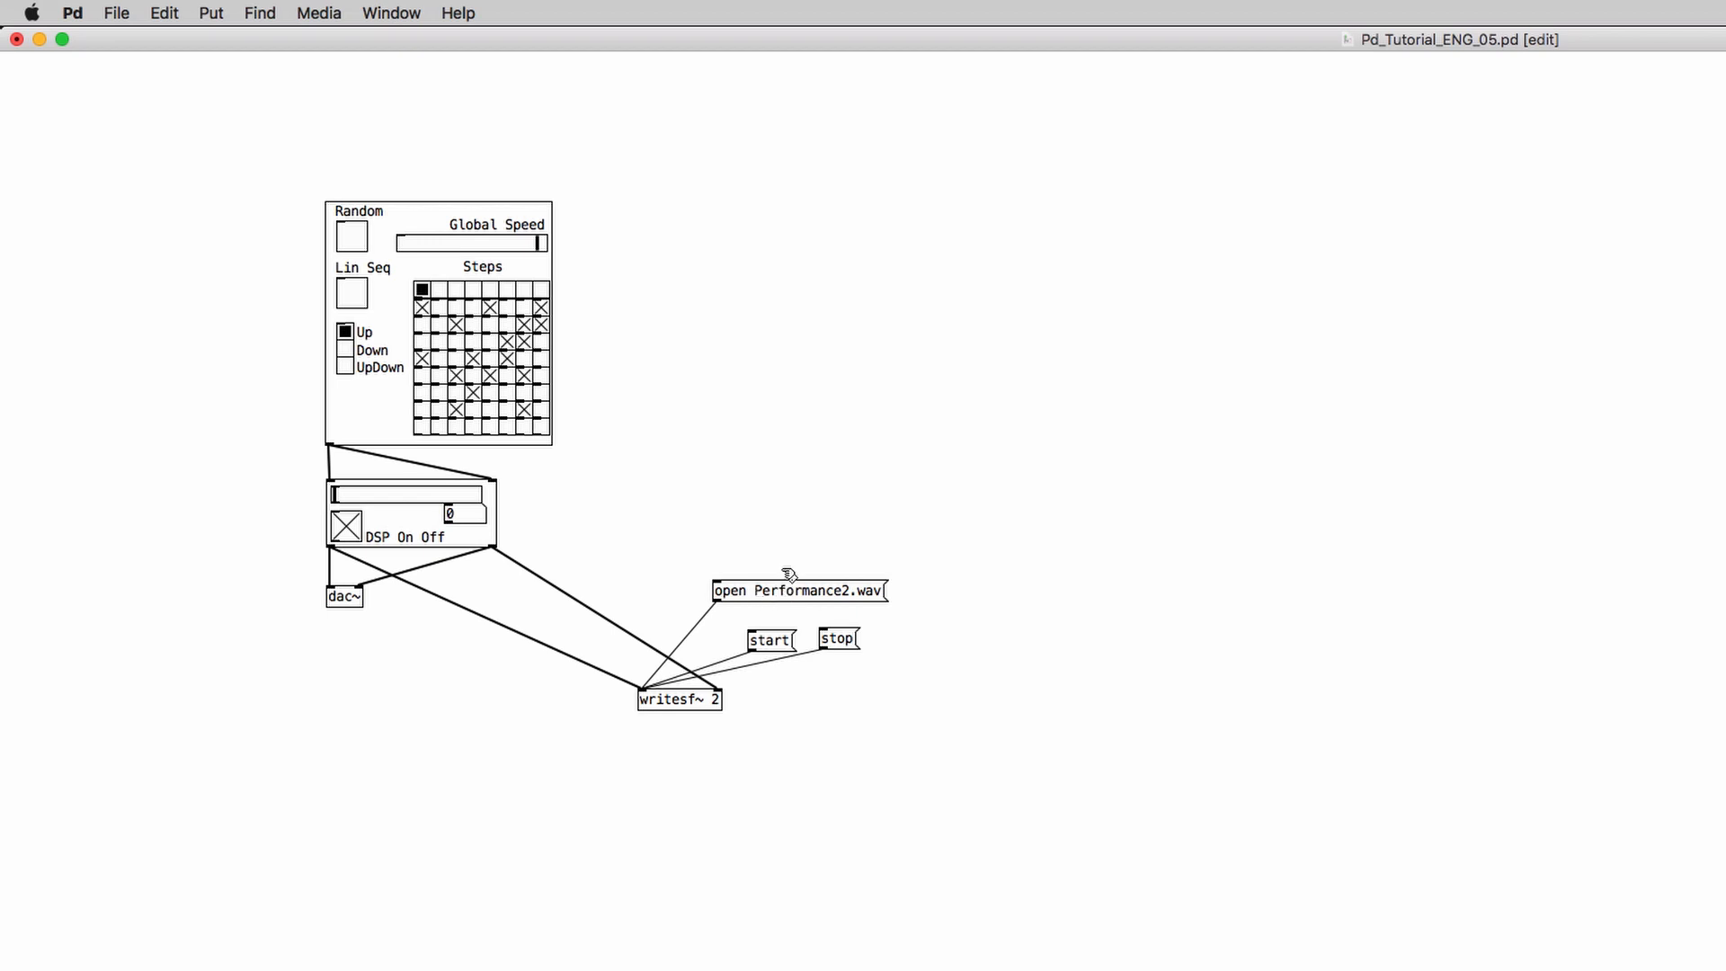
# Edit the open message to 'open -bytes 3 -rate 48000 Performance2.wav'.
pyautogui.click(799, 589)
pyautogui.write(' -bytes')
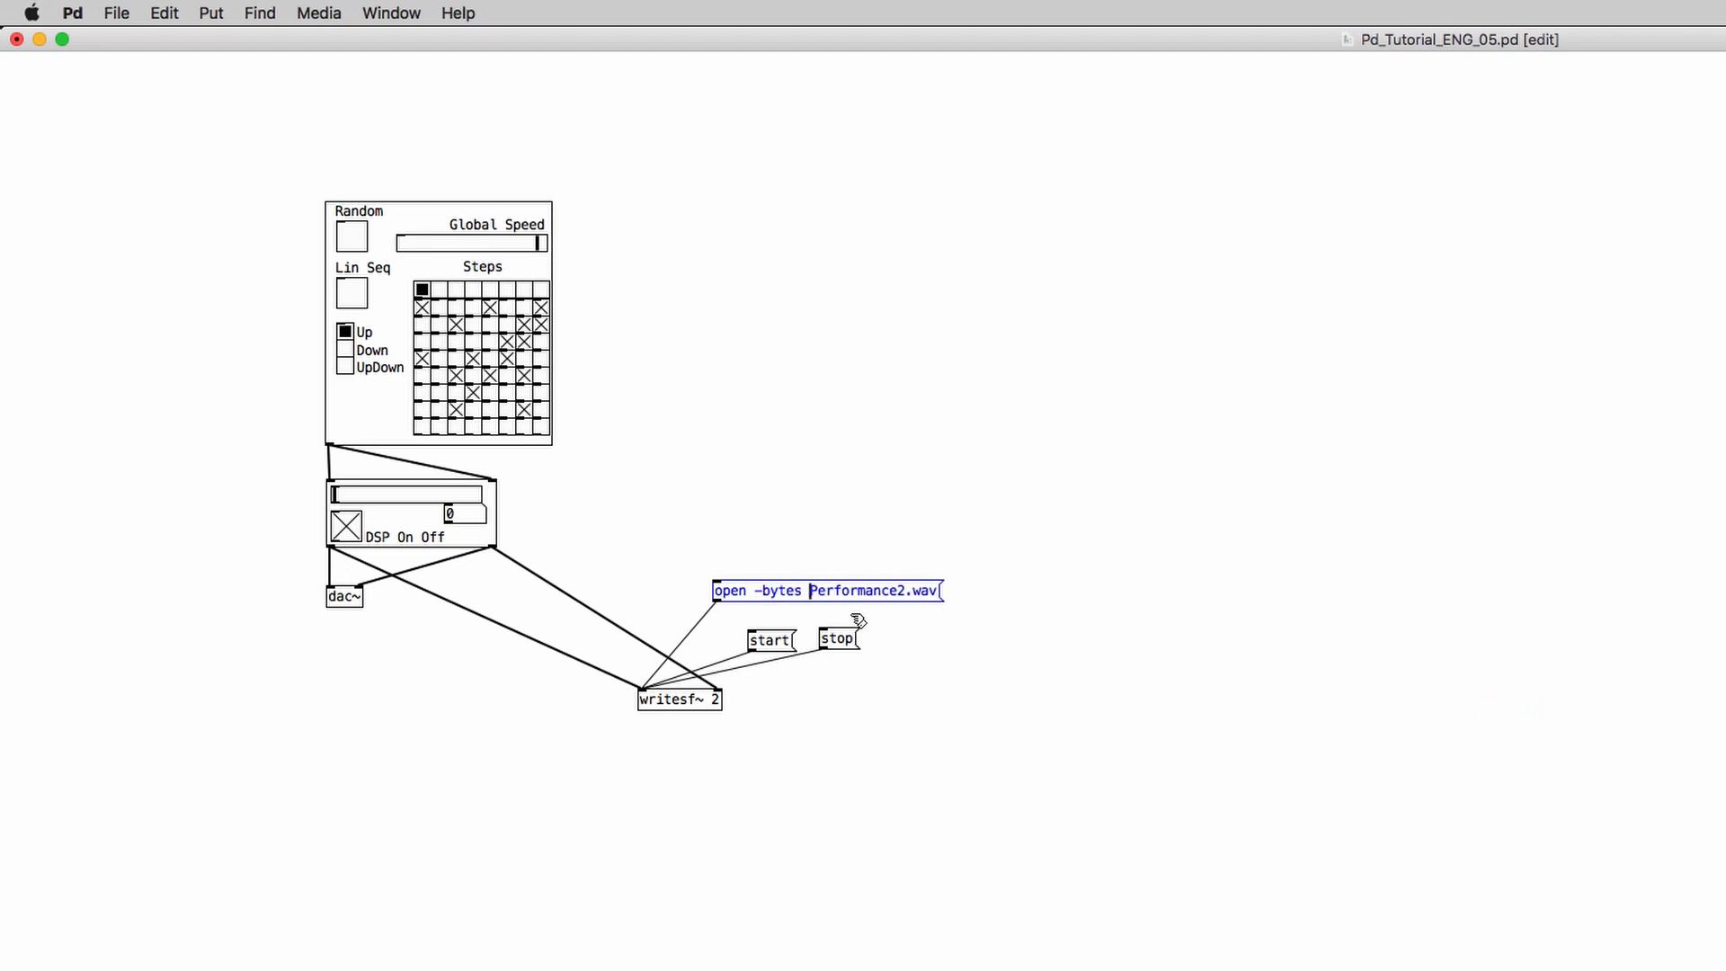
pyautogui.write('3')
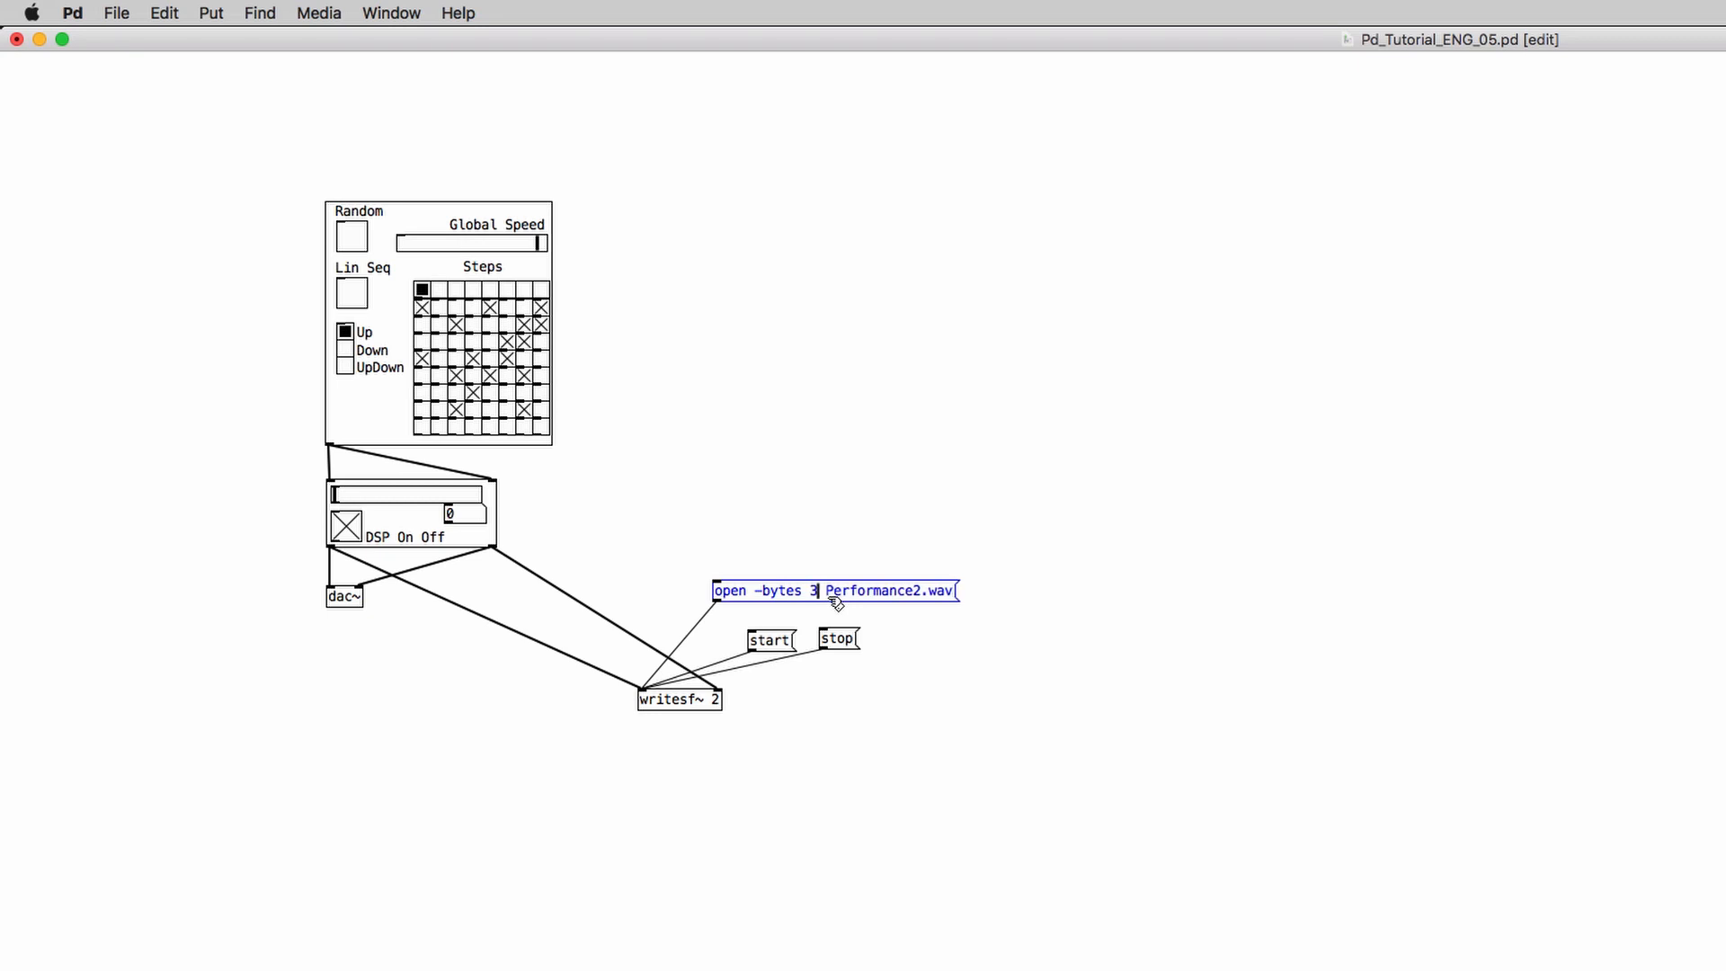
pyautogui.write('-ra')
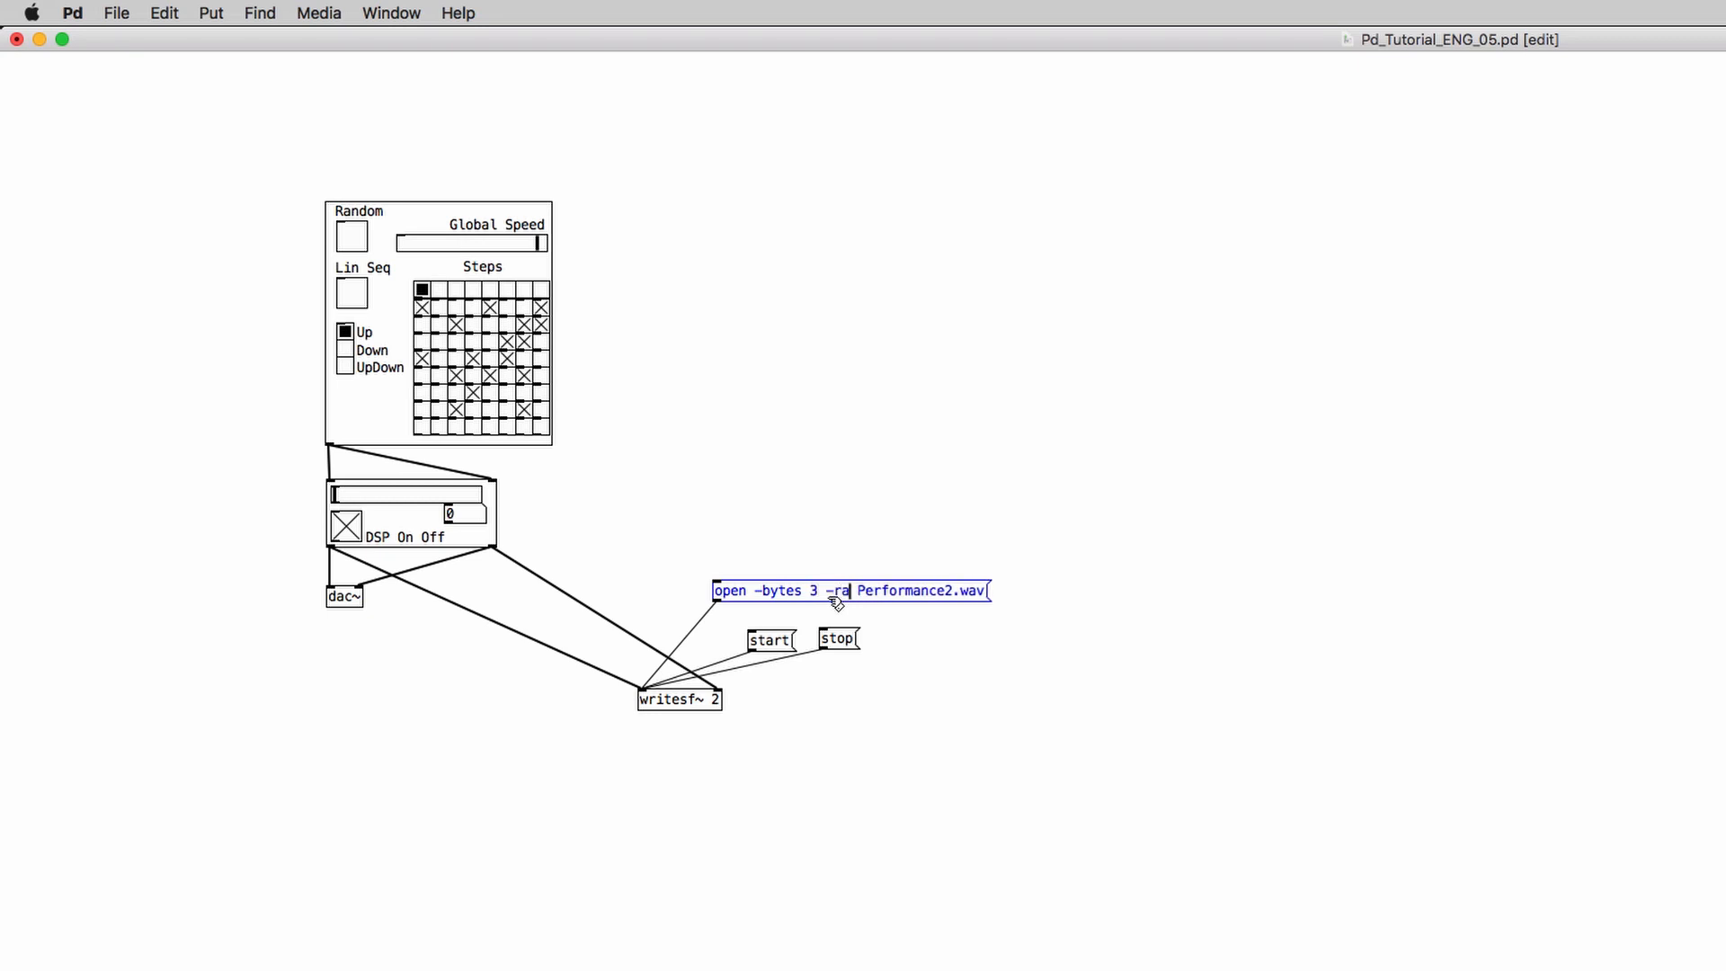
pyautogui.write('te 4')
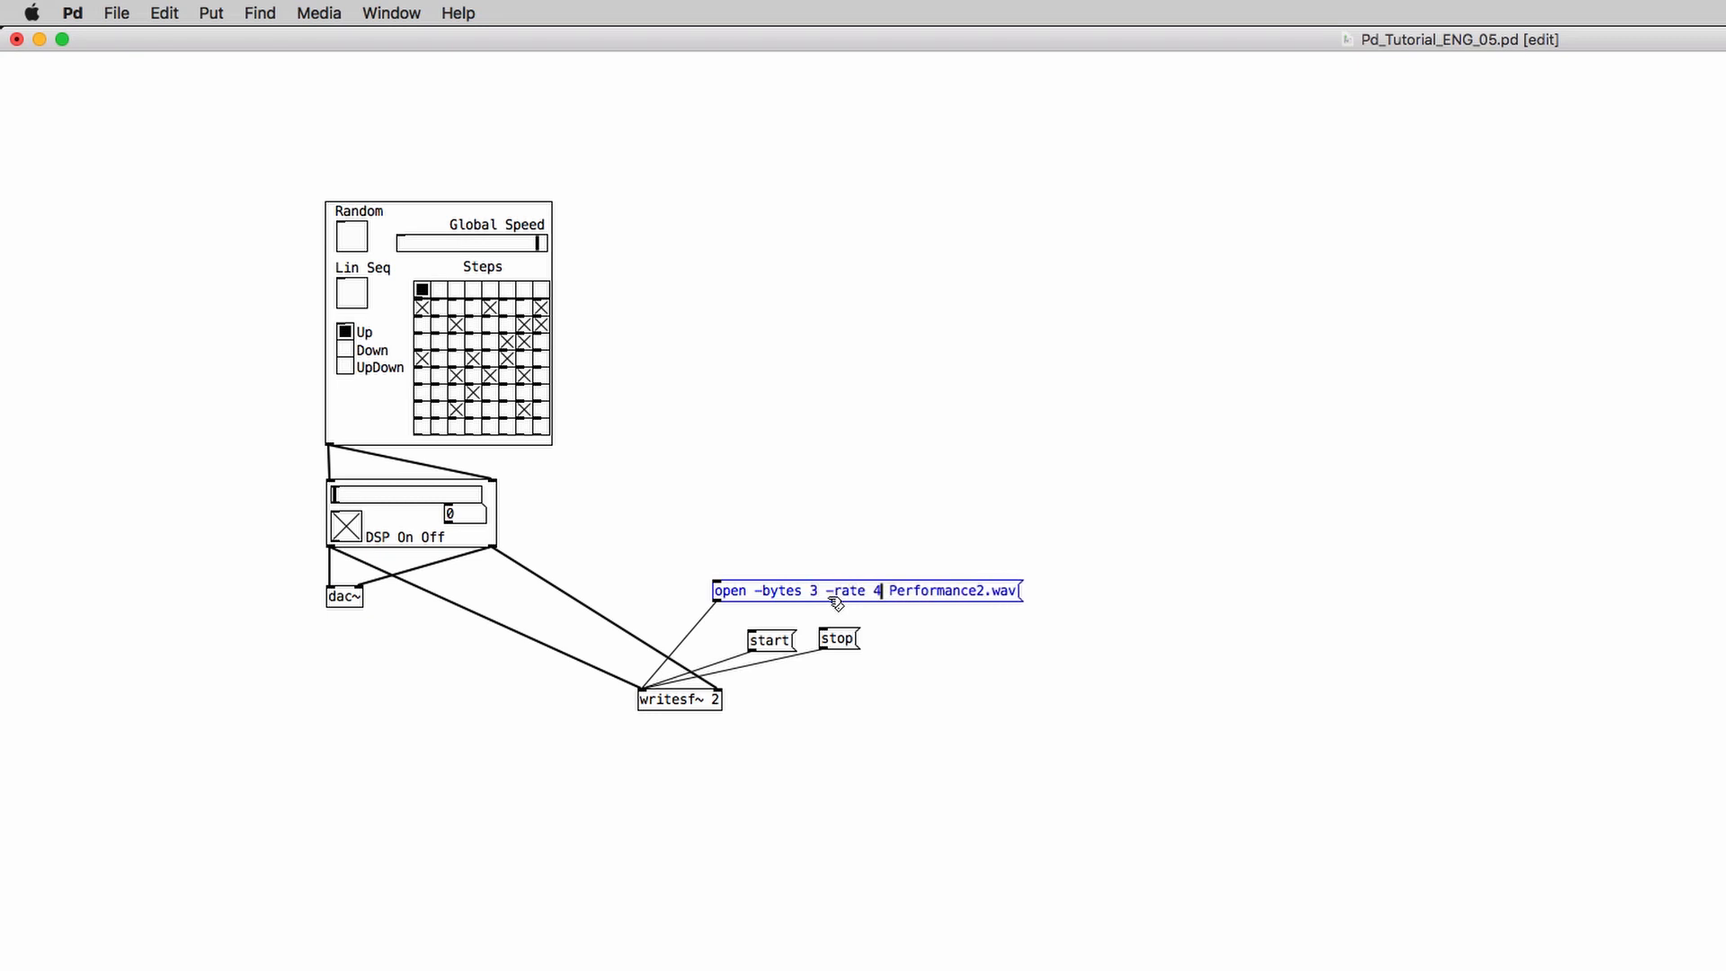
pyautogui.write('8000')
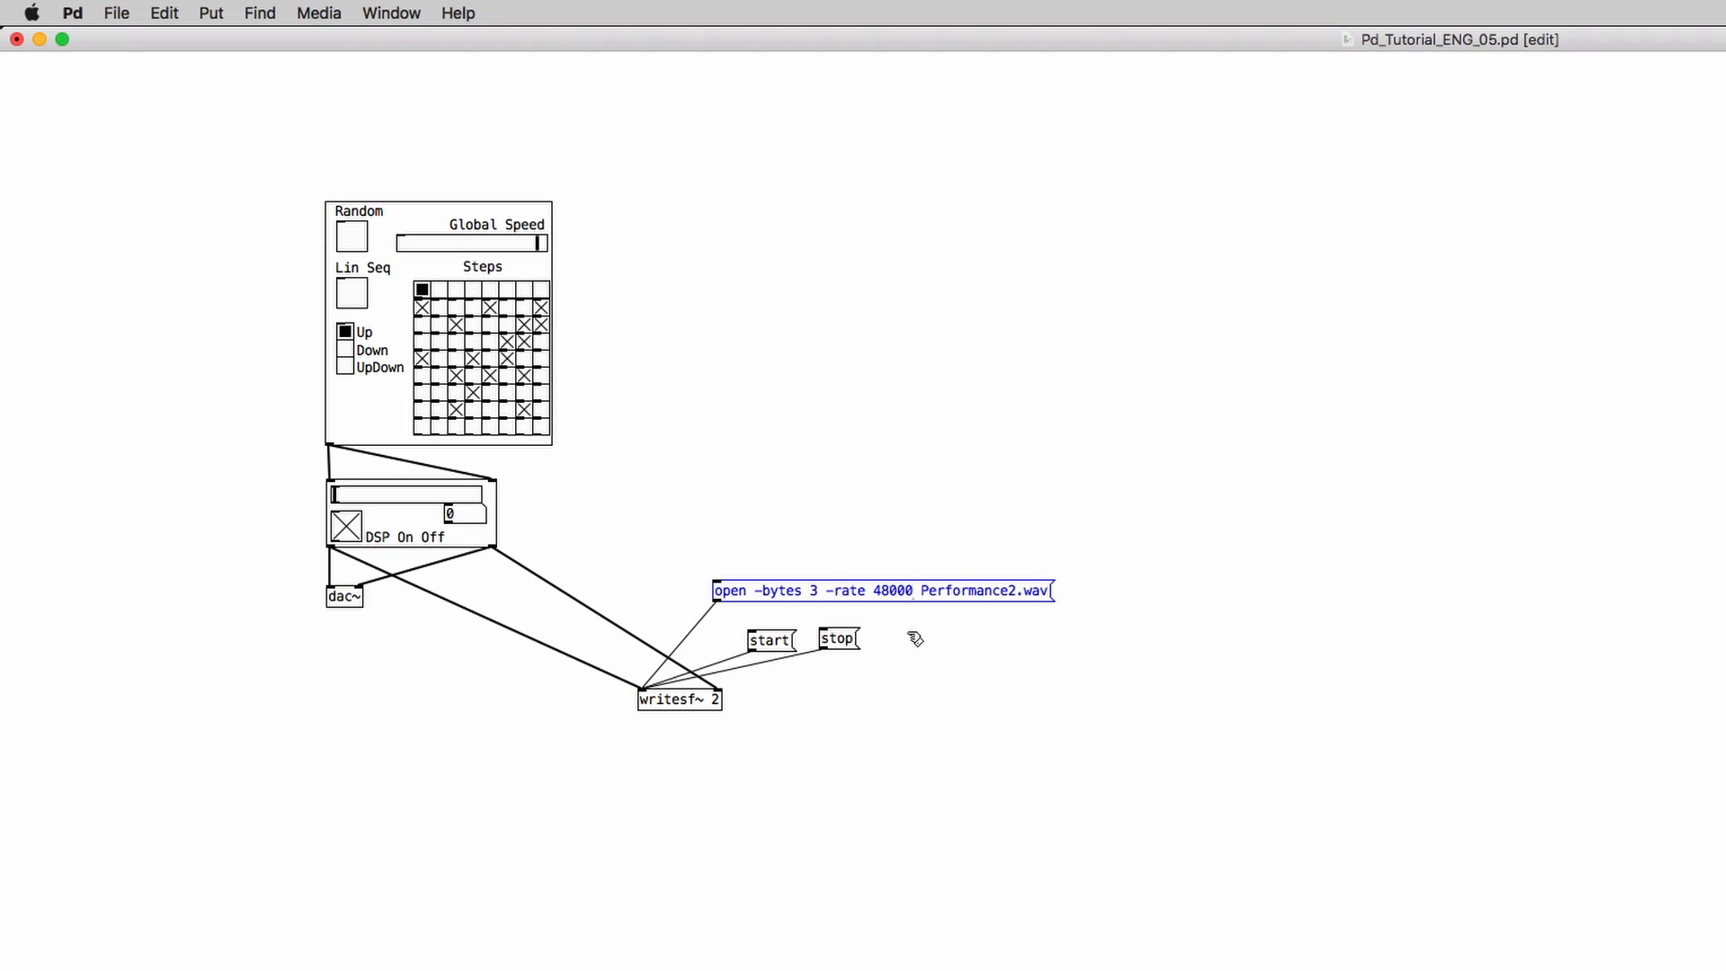
pyautogui.click(980, 677)
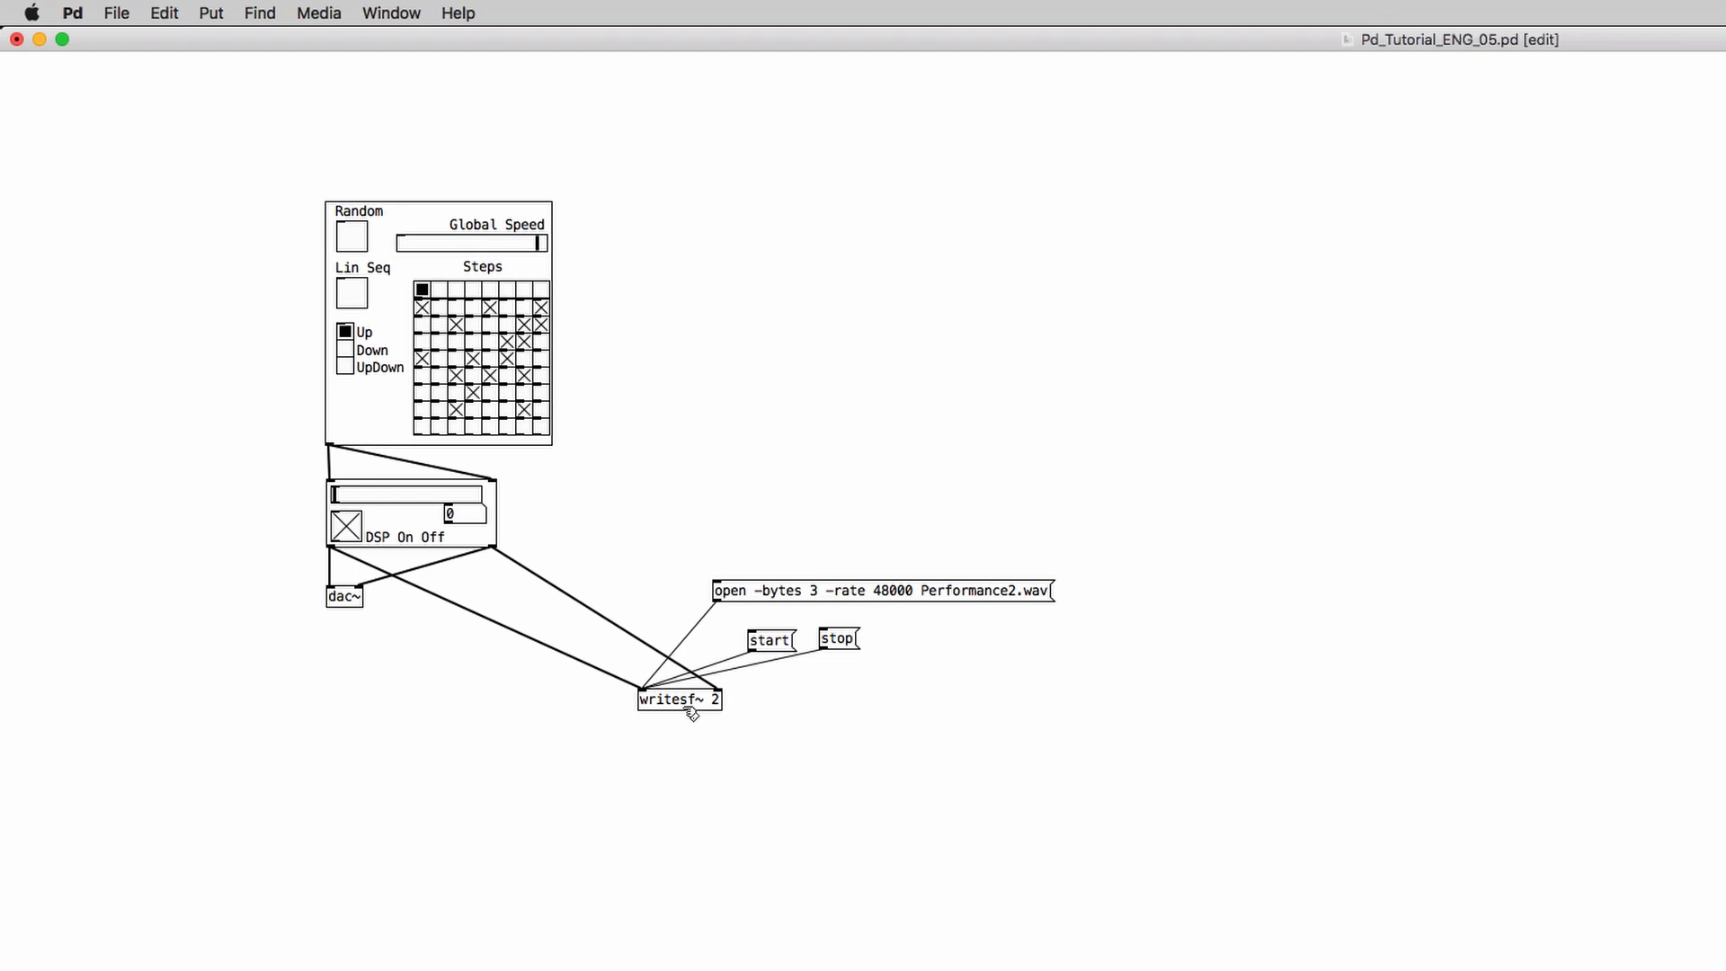
pyautogui.rightClick(680, 697)
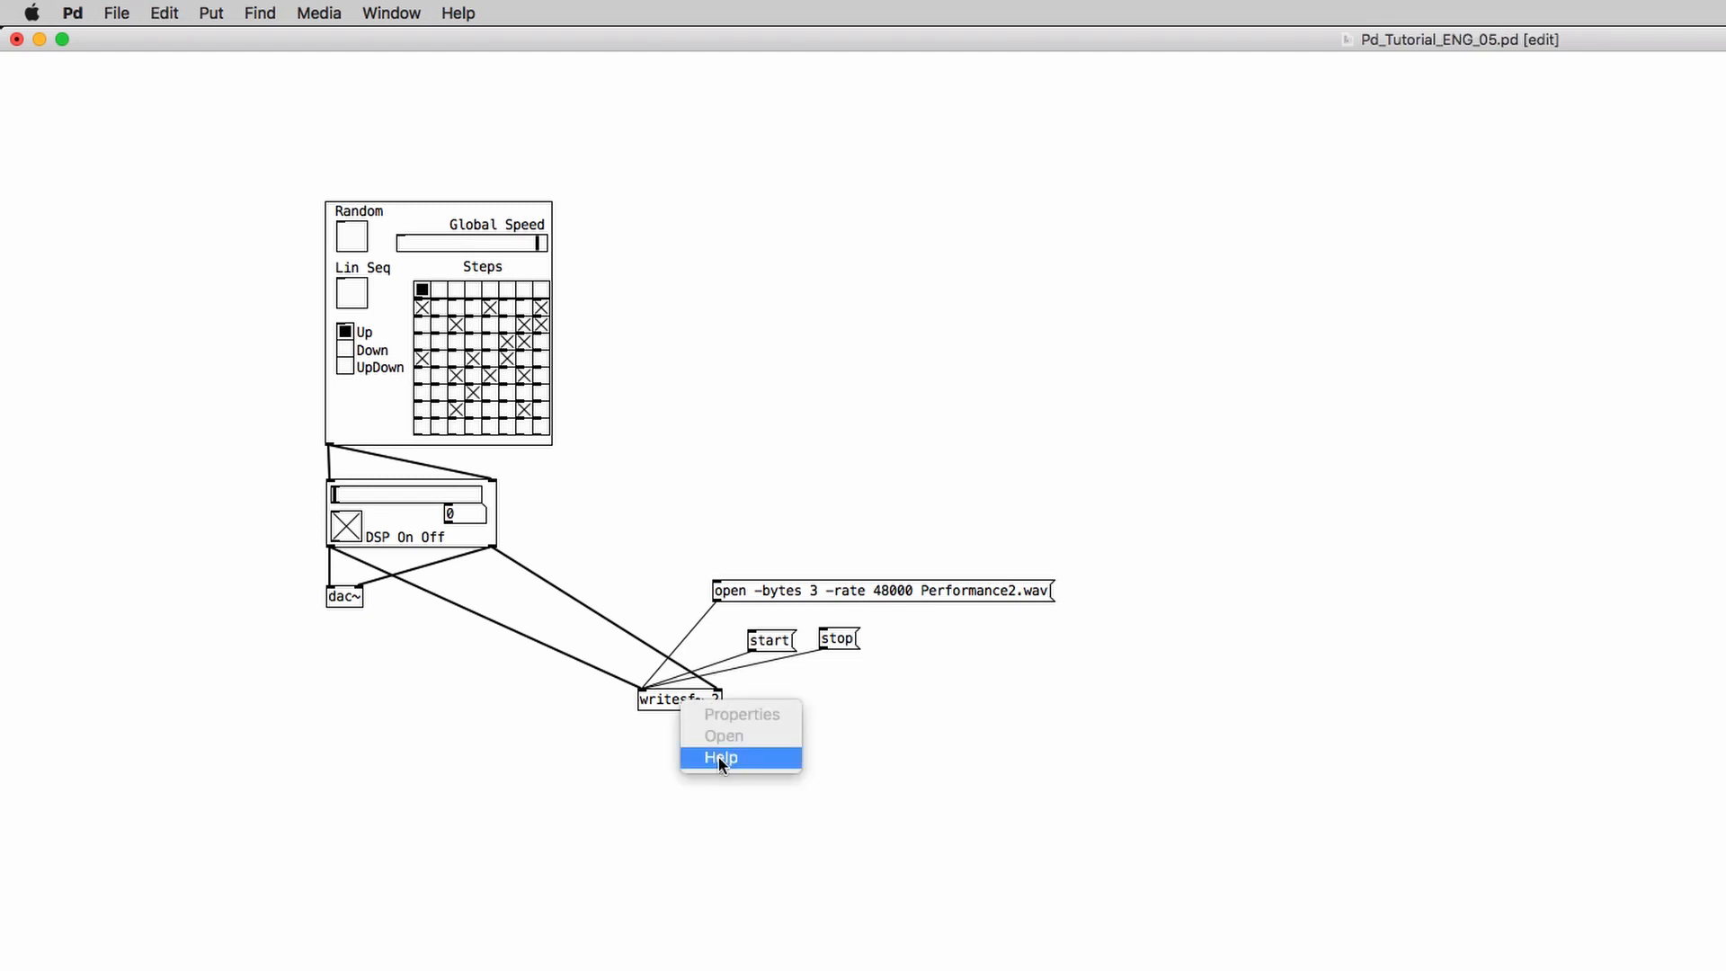
pyautogui.click(720, 757)
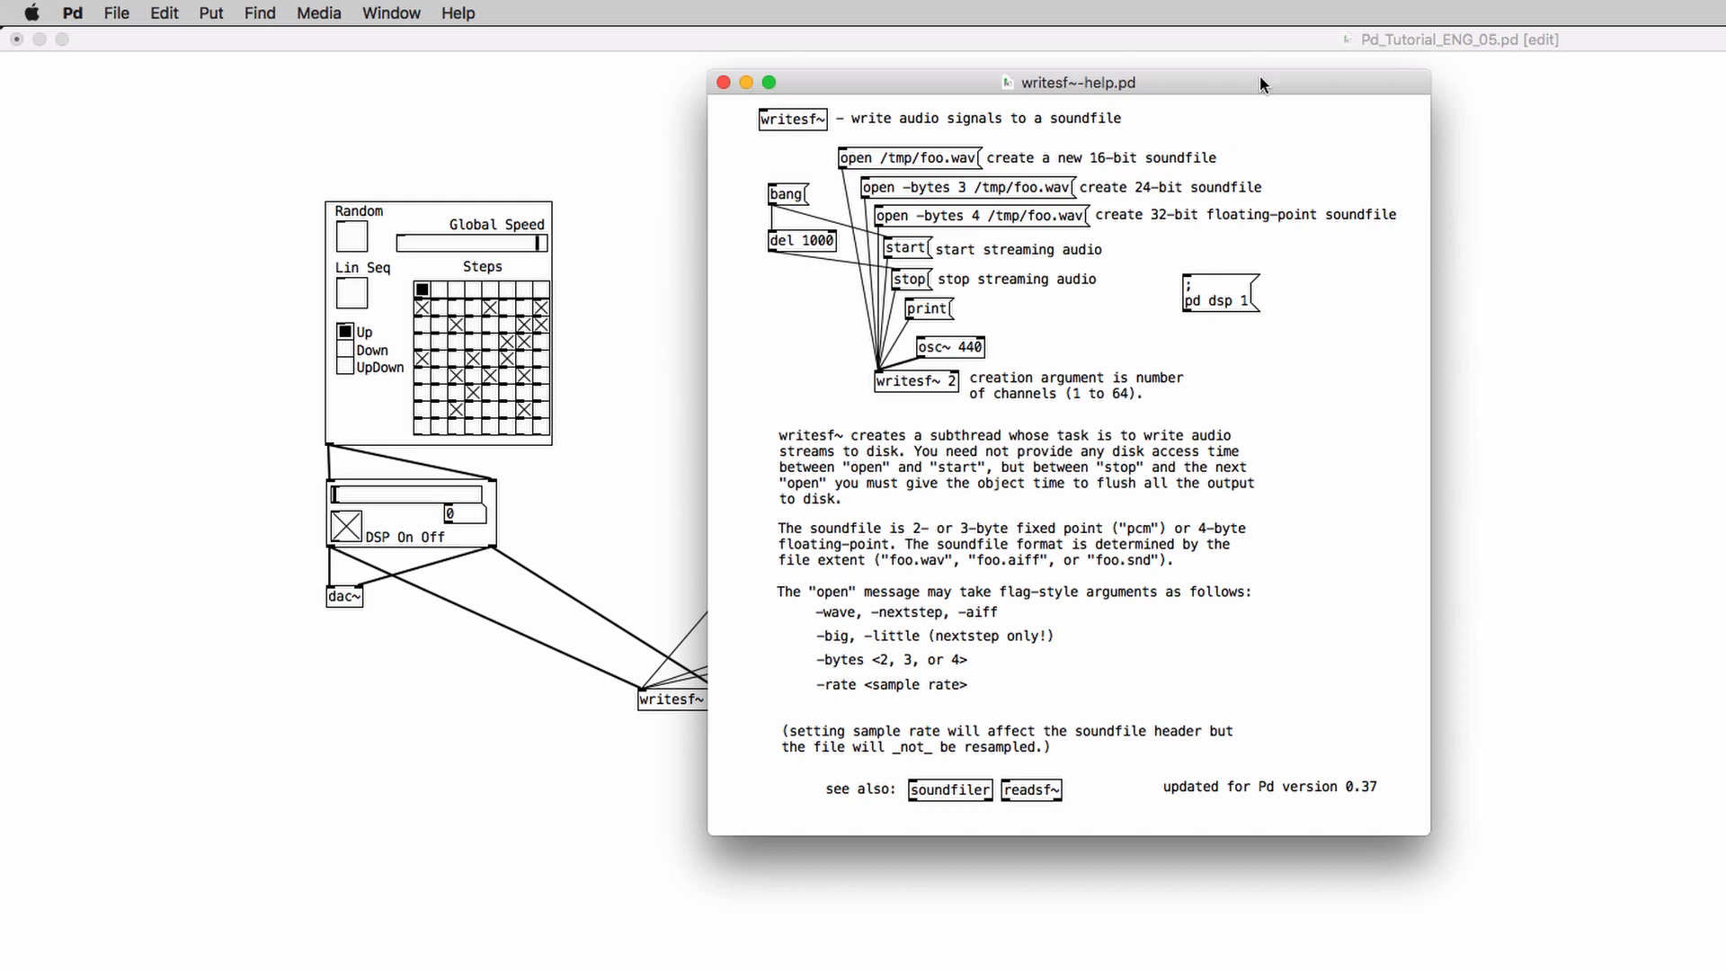
pyautogui.moveTo(1079, 82); pyautogui.dragTo(817, 117)
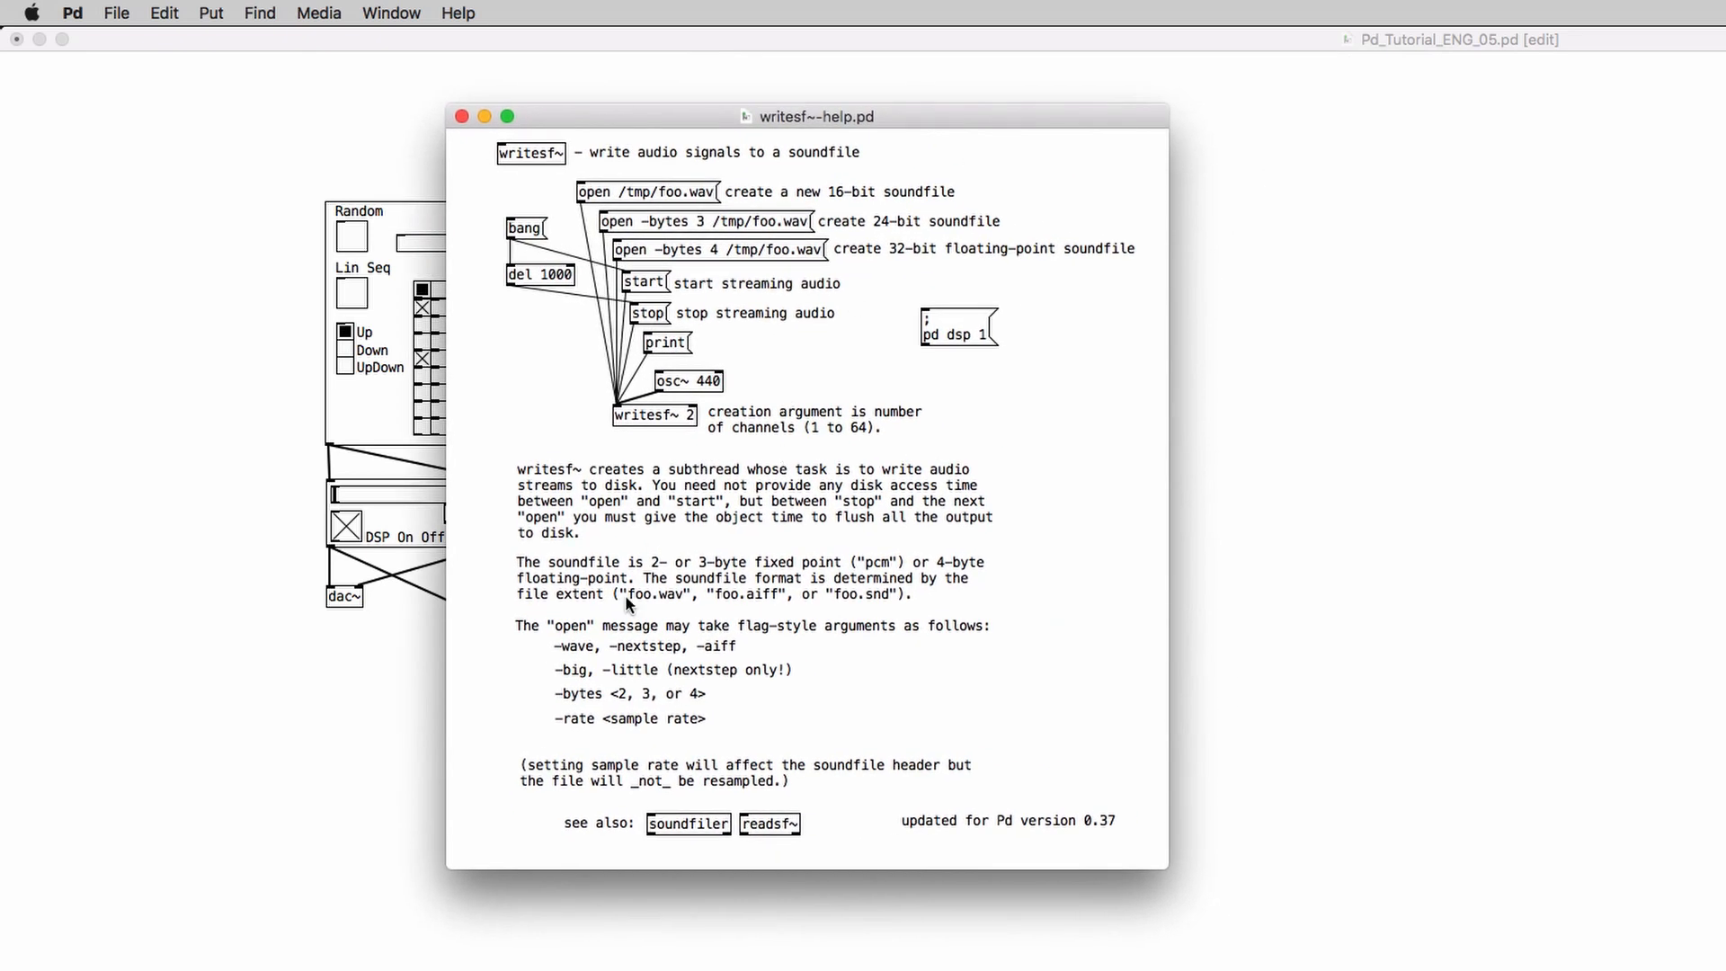
pyautogui.moveTo(626, 679)
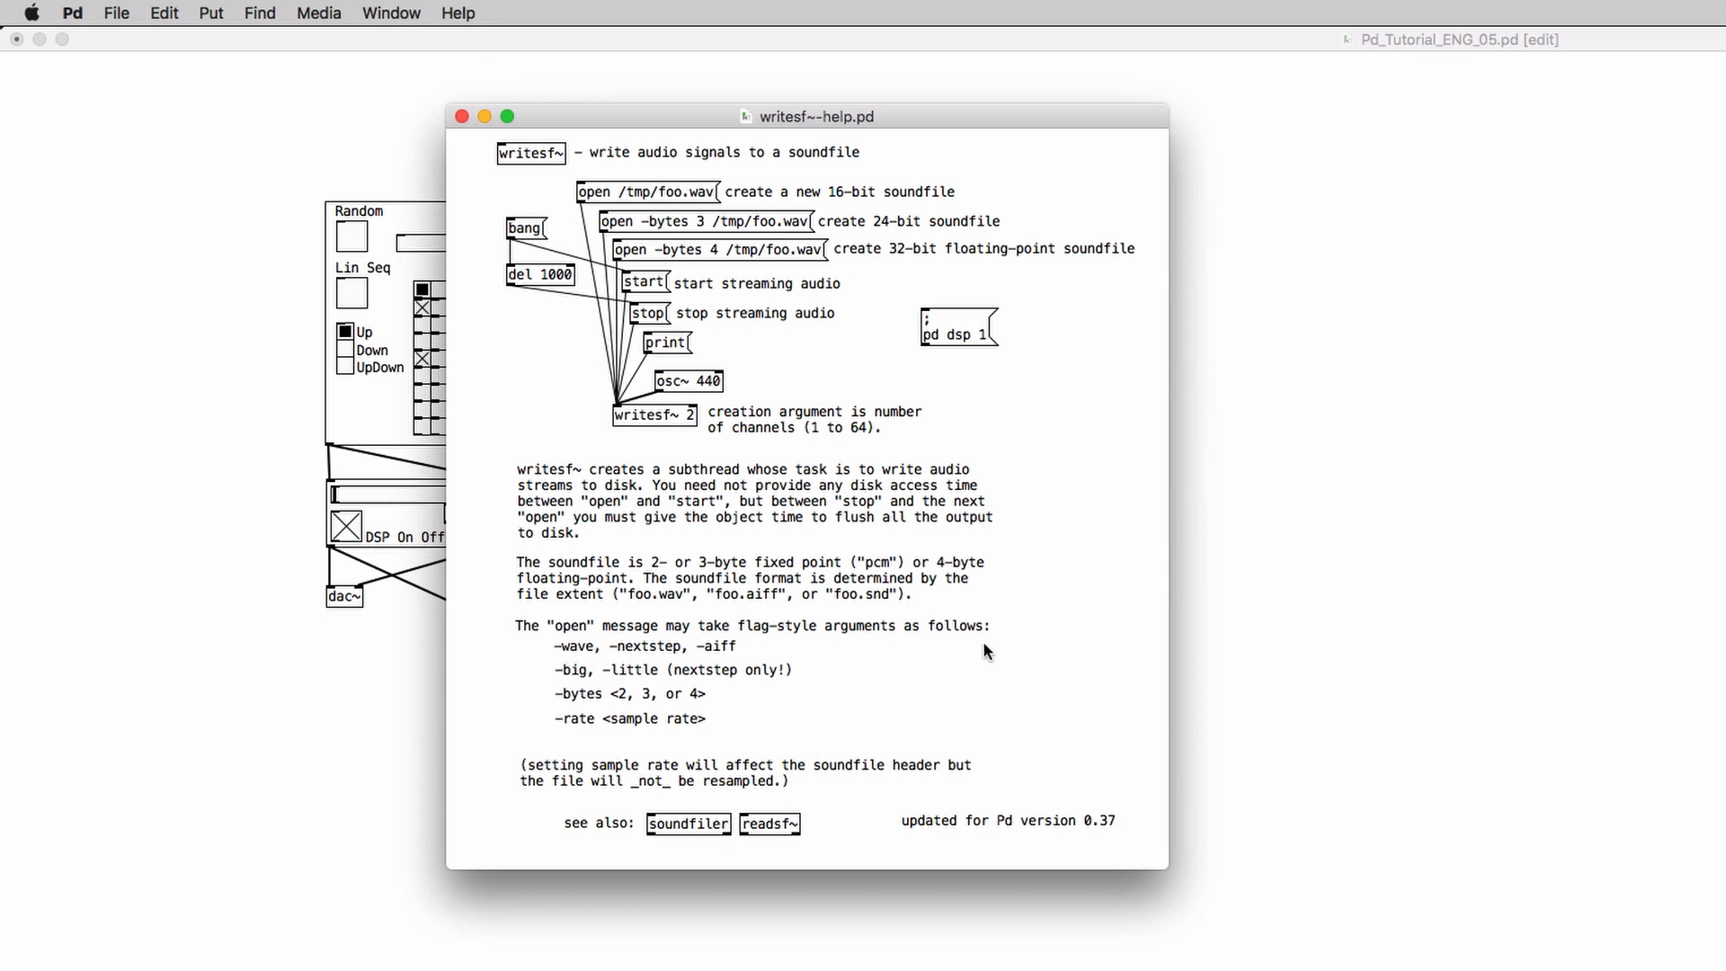
pyautogui.moveTo(667, 633)
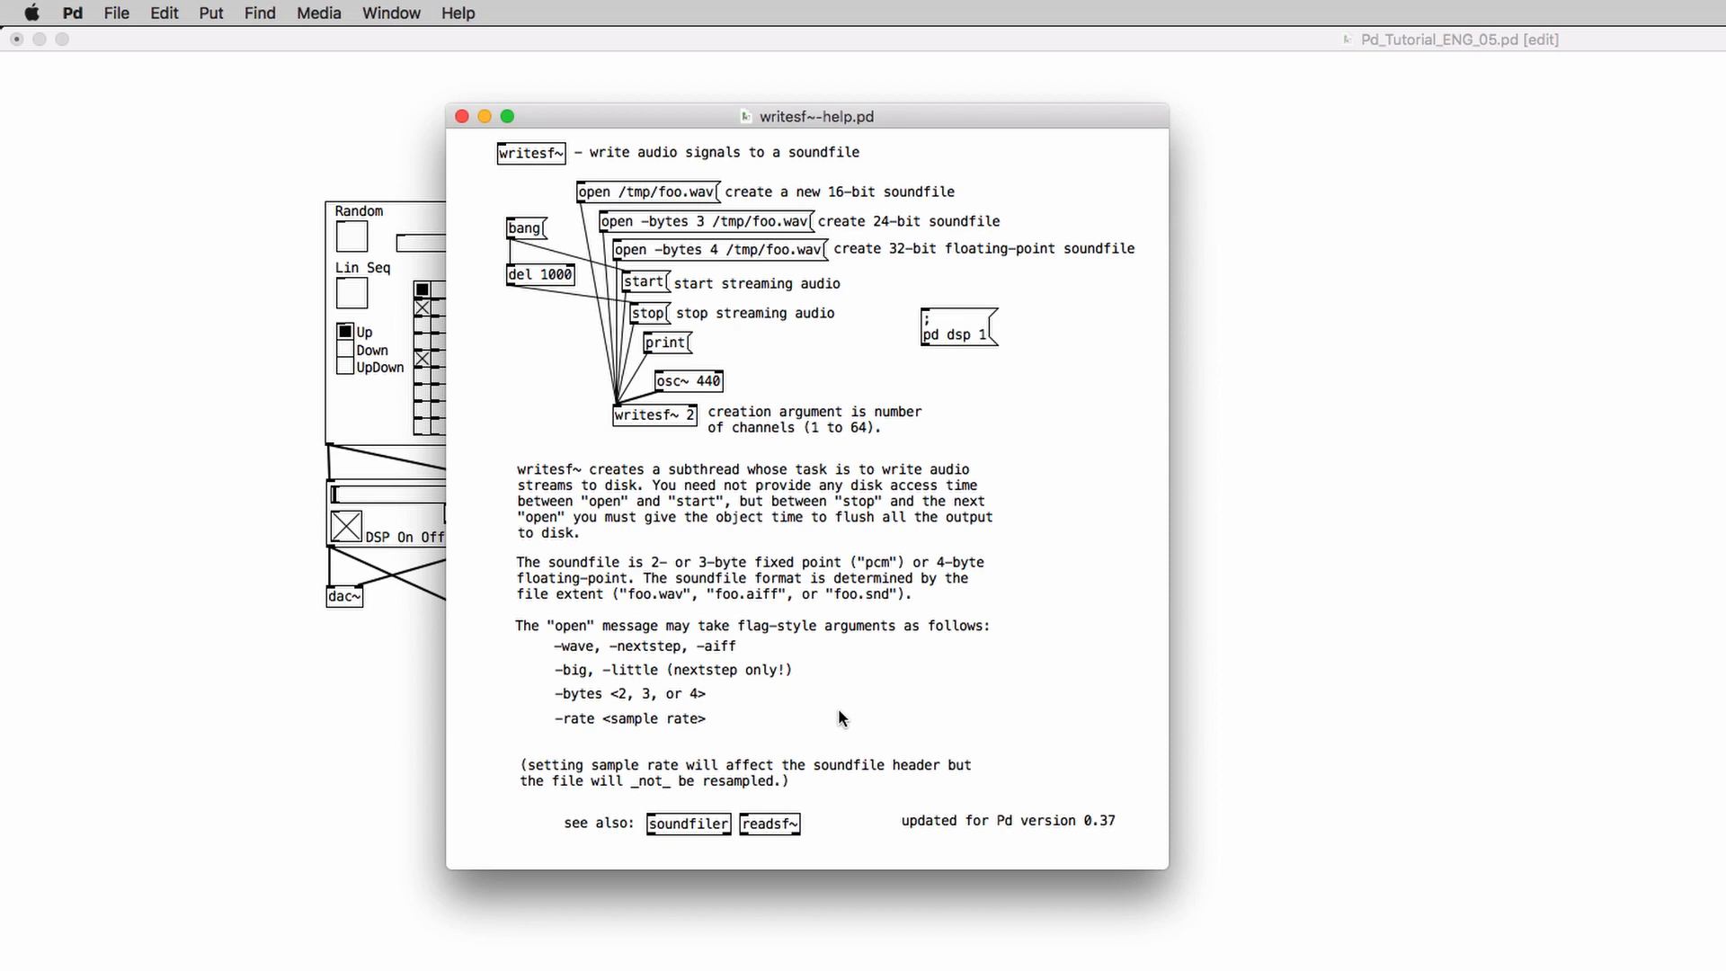
pyautogui.moveTo(541, 178)
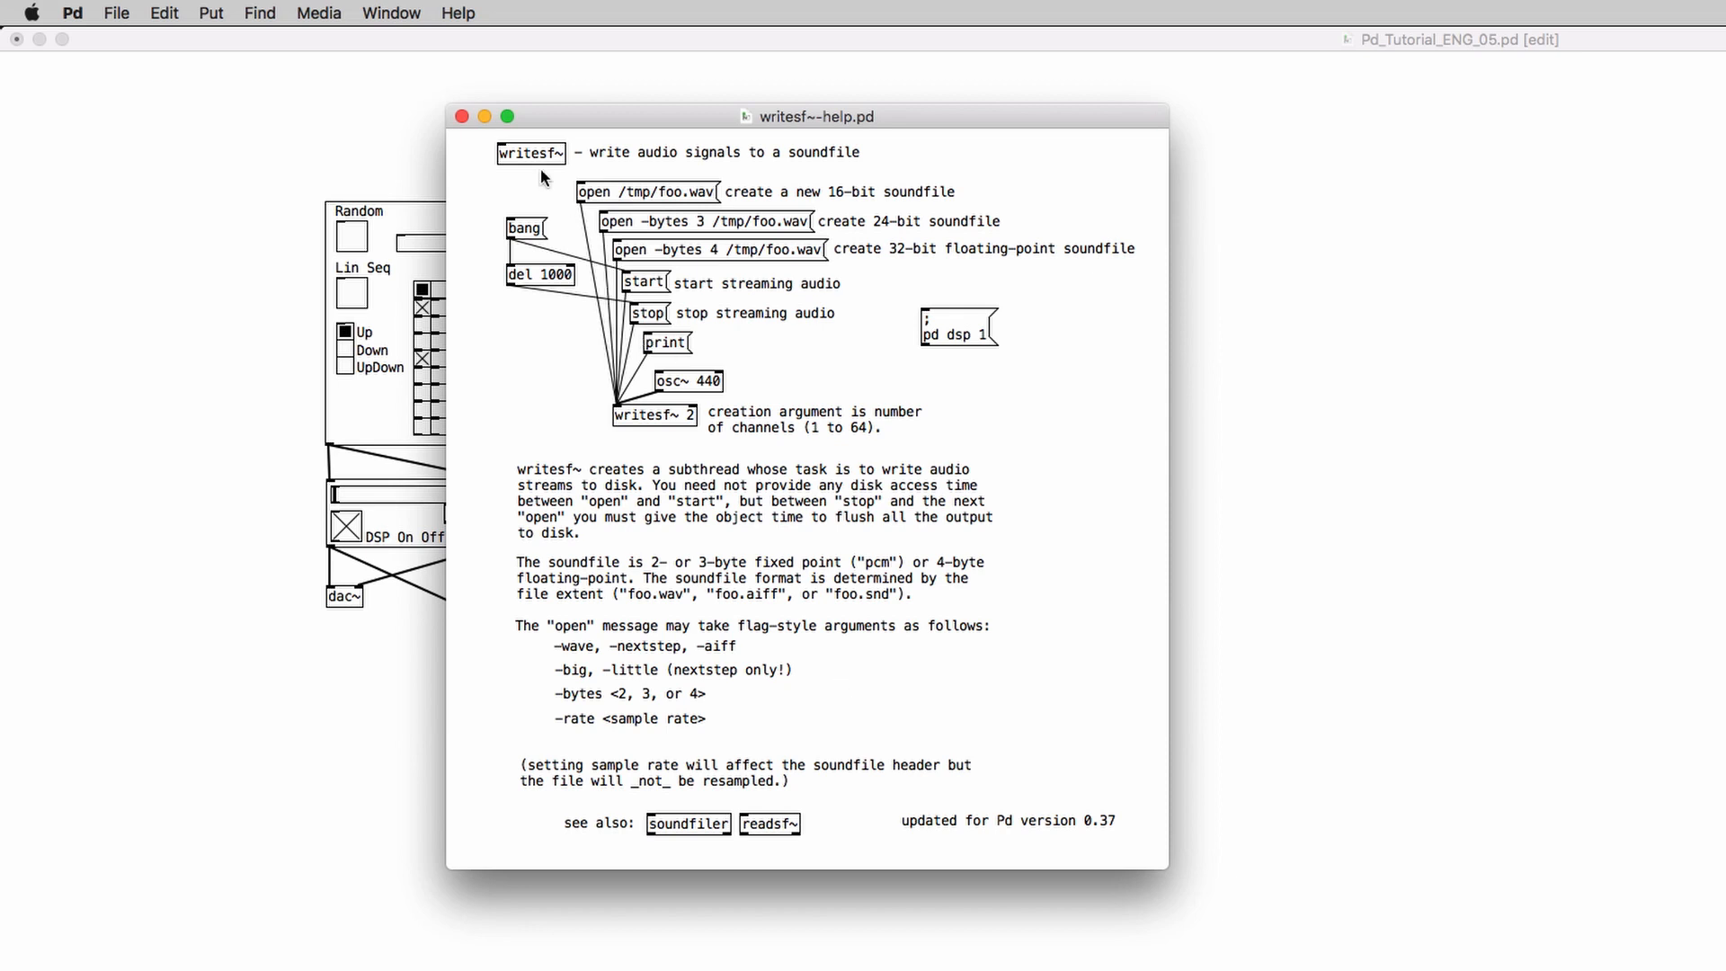
pyautogui.click(461, 116)
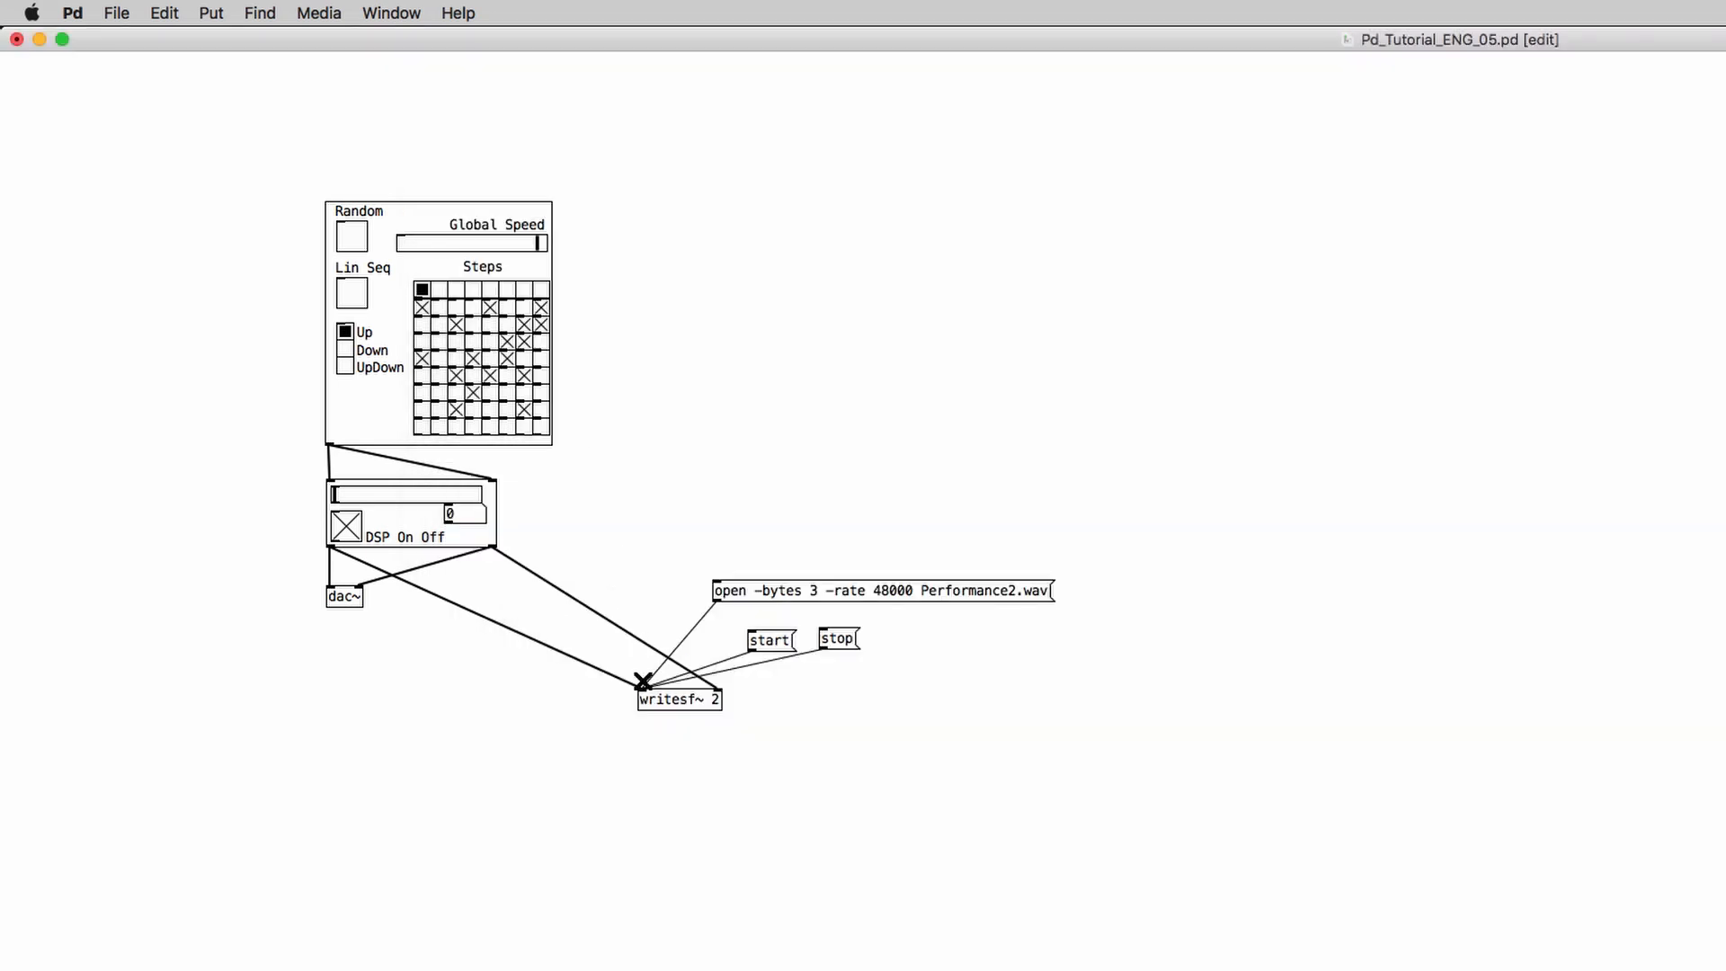
pyautogui.rightClick(677, 700)
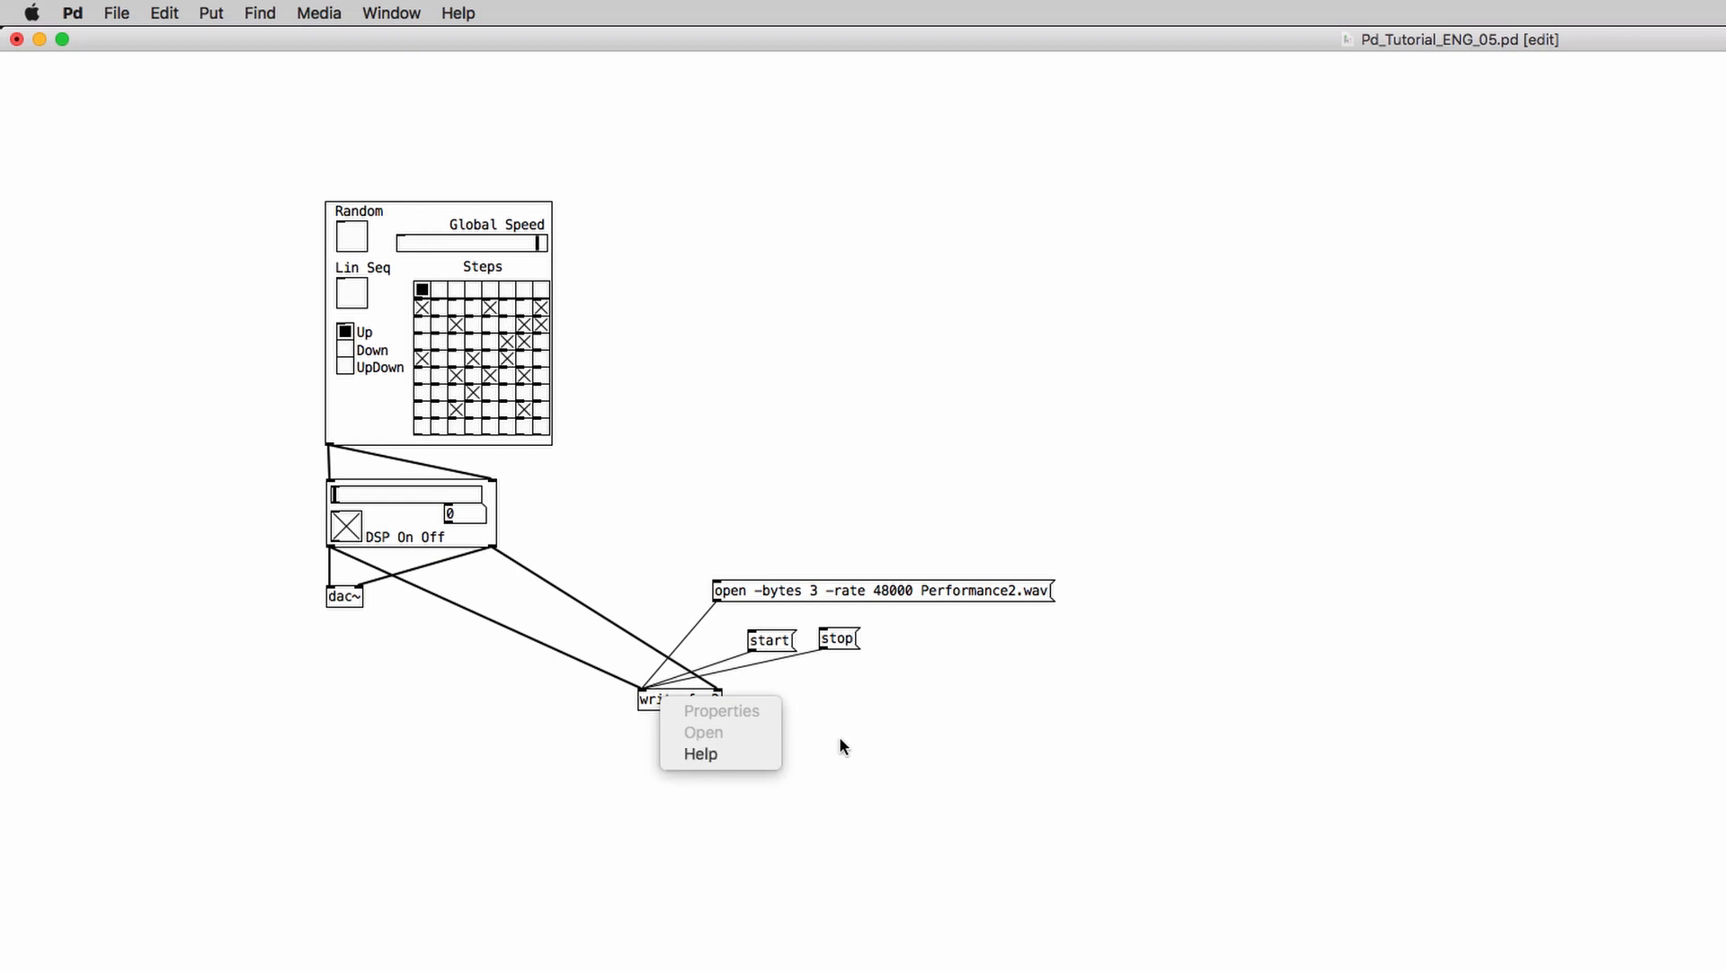